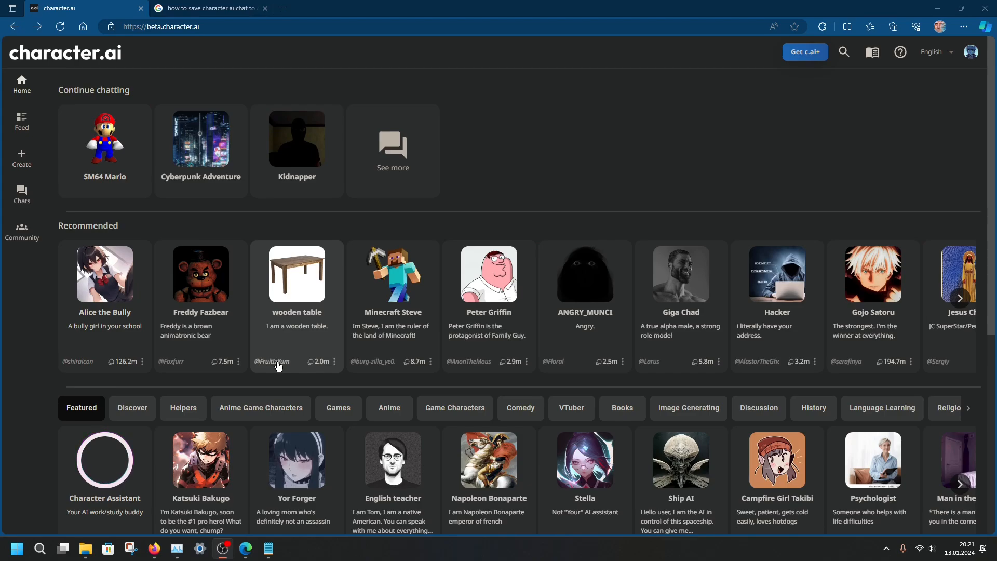
mouse_move(75, 71)
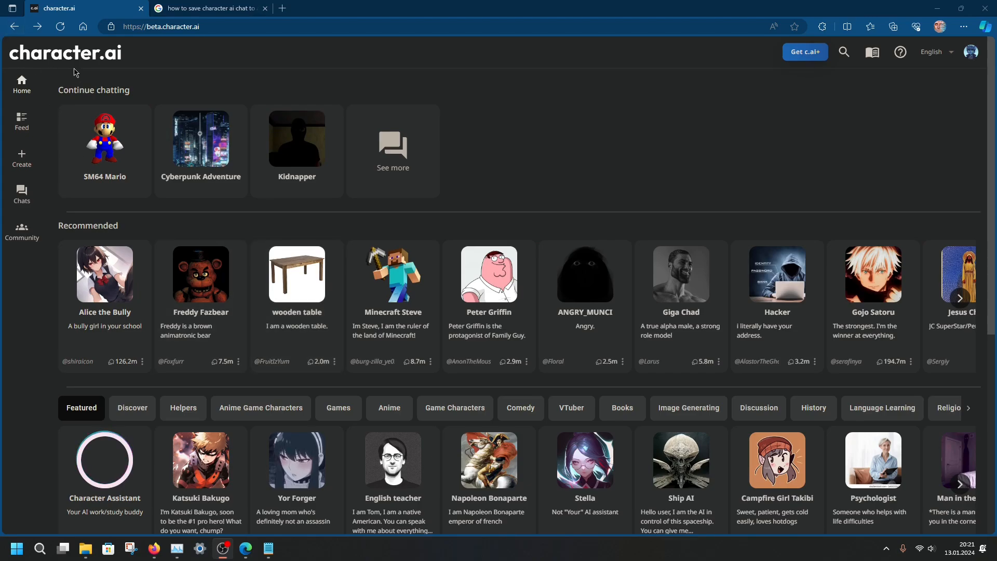
mouse_move(122, 88)
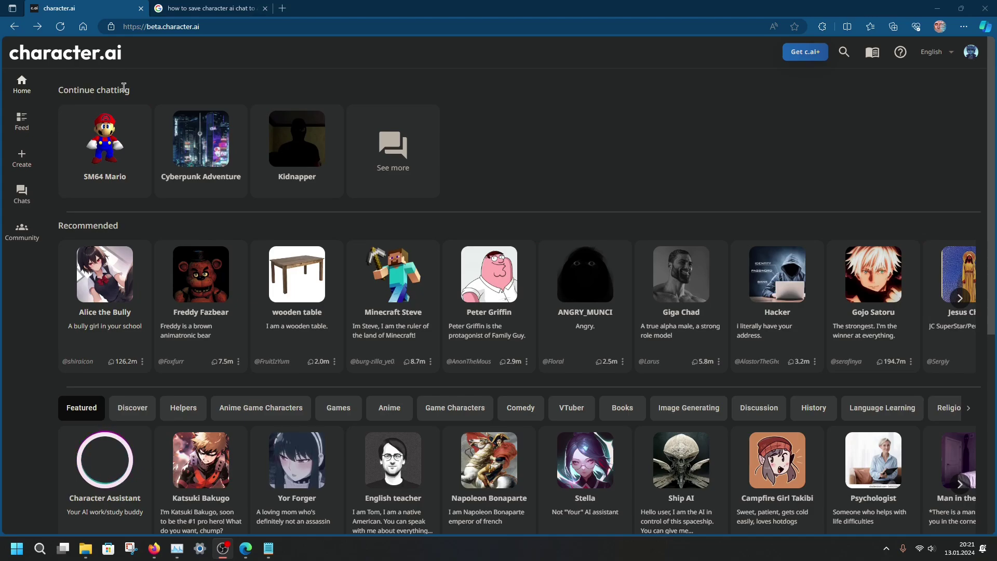
mouse_move(137, 96)
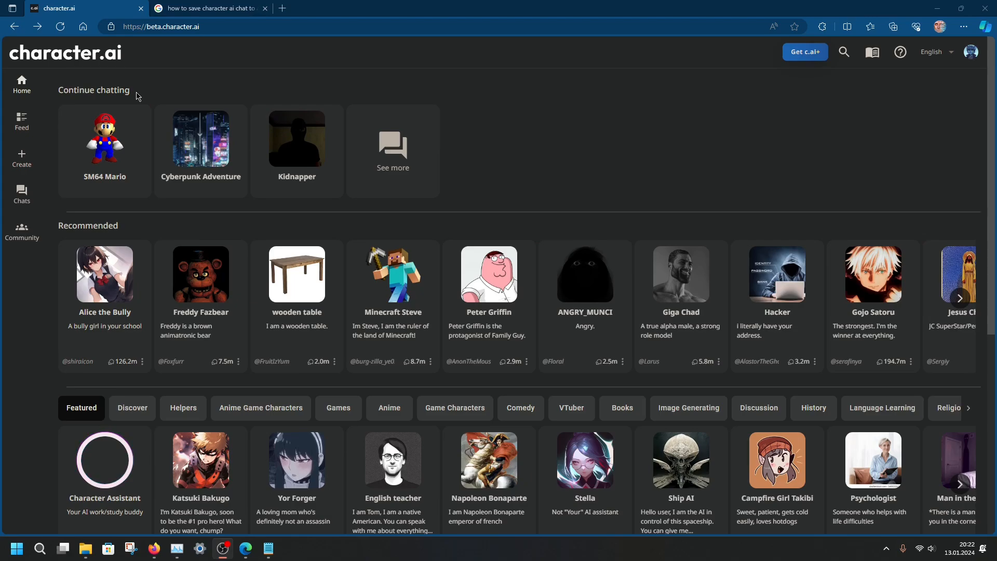
mouse_move(210, 69)
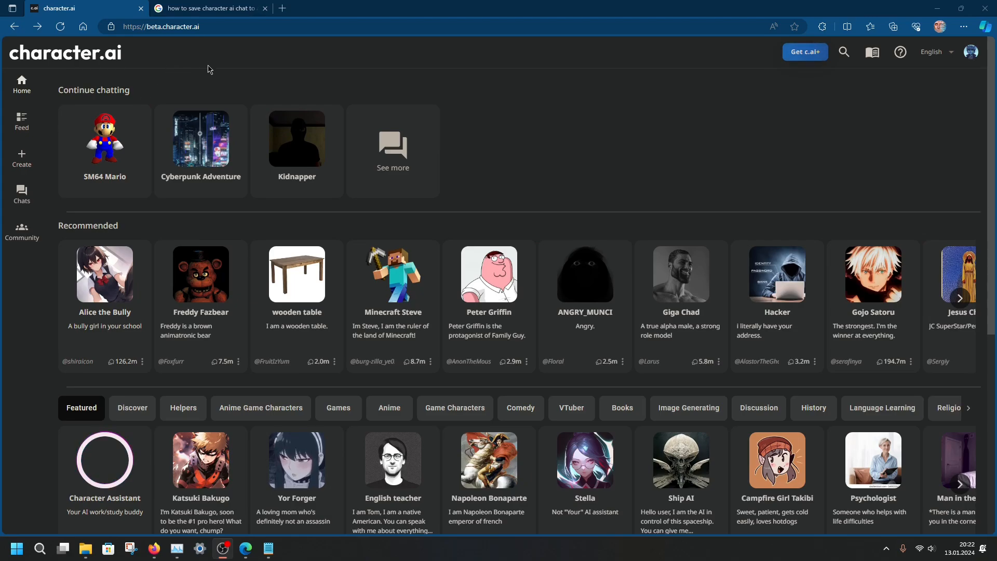
Skim the search results about saving chats, then return to the Character.AI home page
click(208, 8)
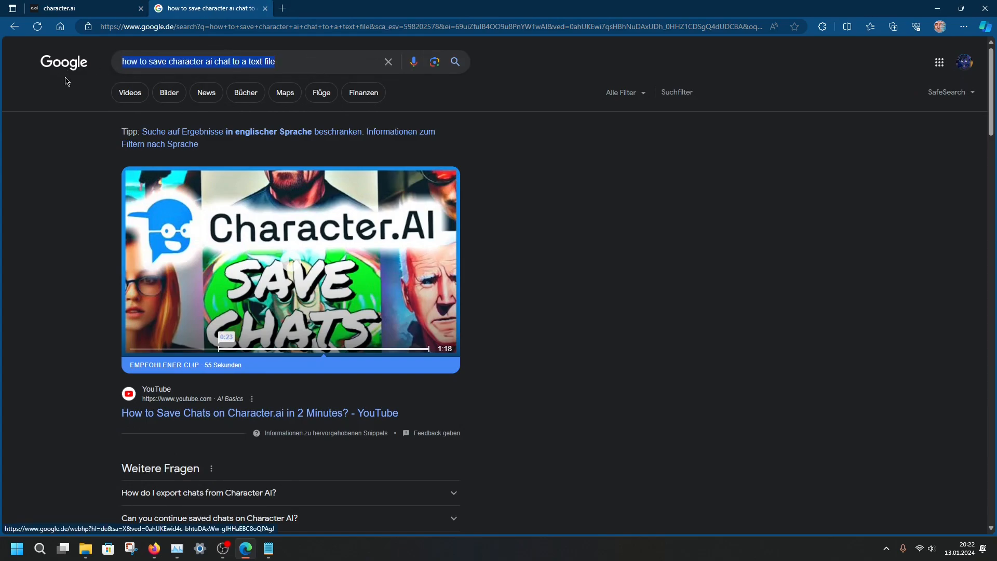
mouse_move(567, 198)
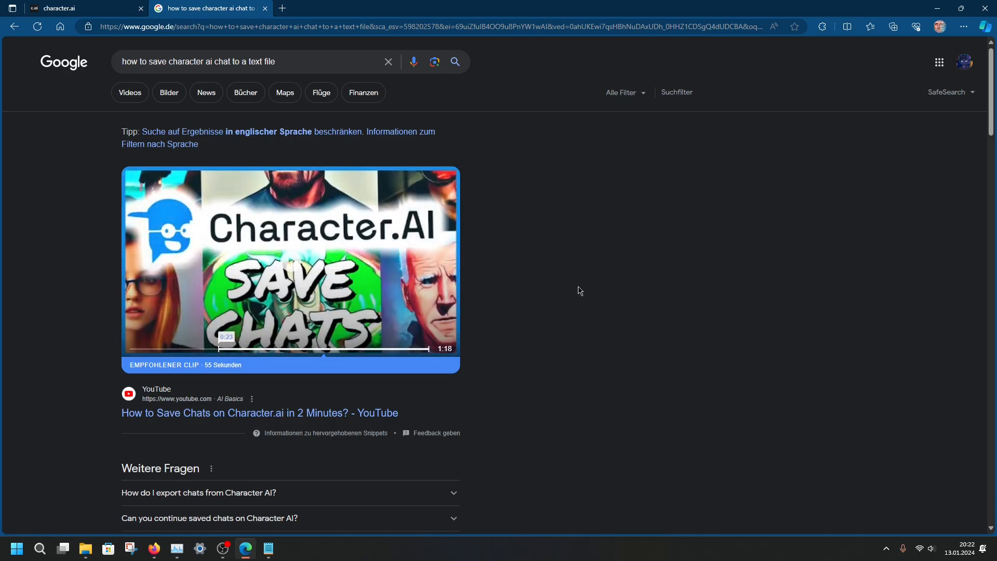
mouse_move(583, 318)
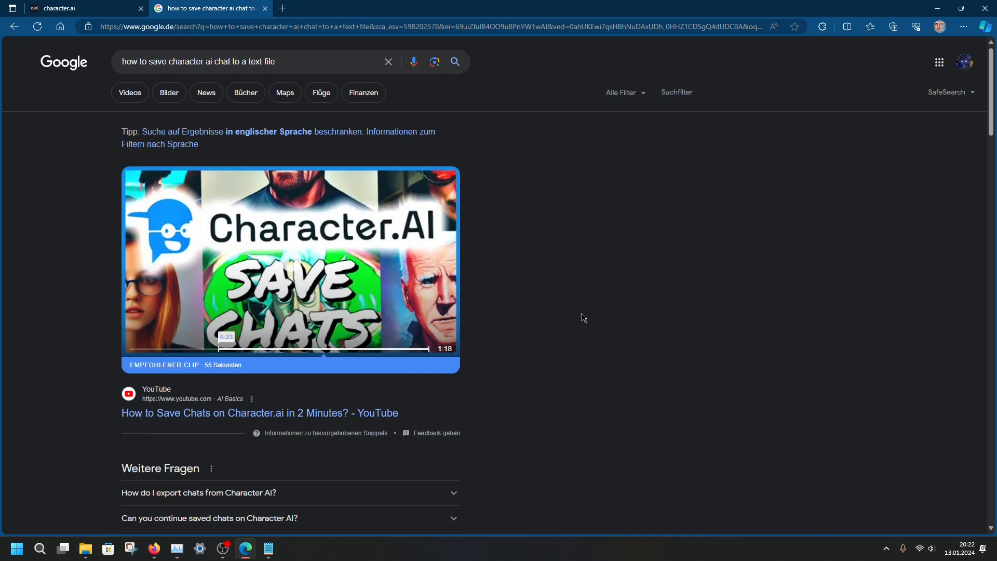
scroll(down, 3)
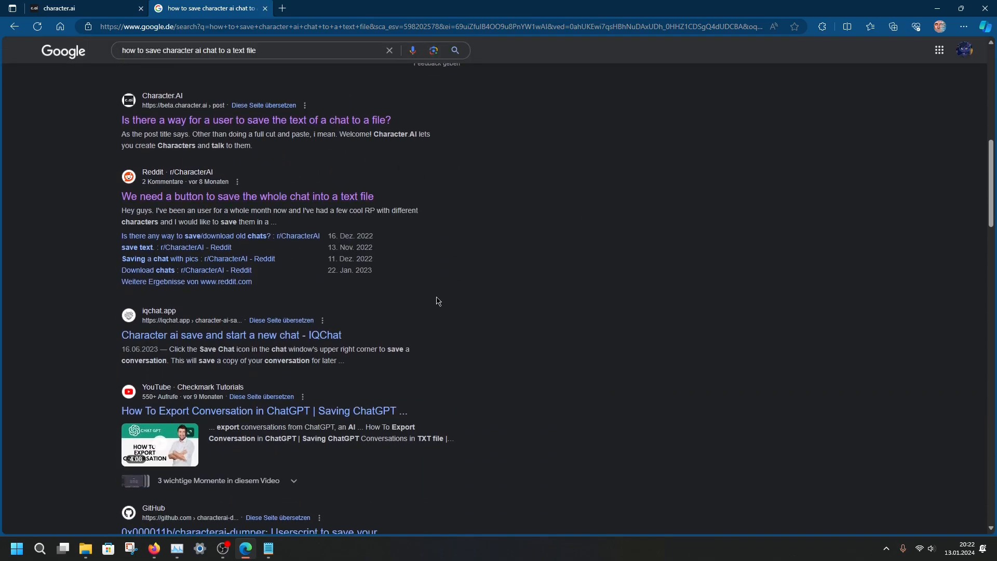
scroll(down, 3)
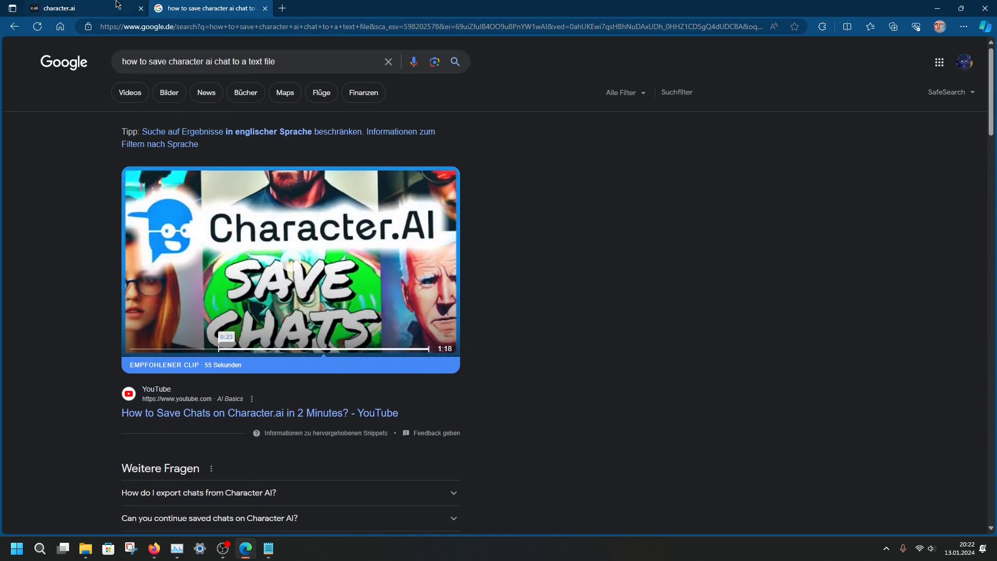
click(62, 8)
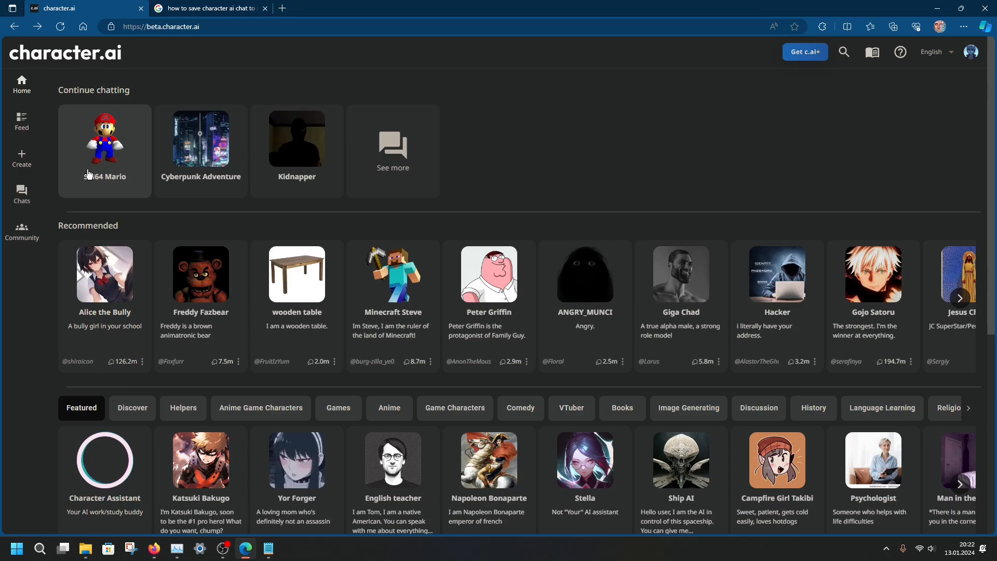
Open the SM64 Mario chat and scroll through the conversation about stars and the Bob-omb painting
click(104, 138)
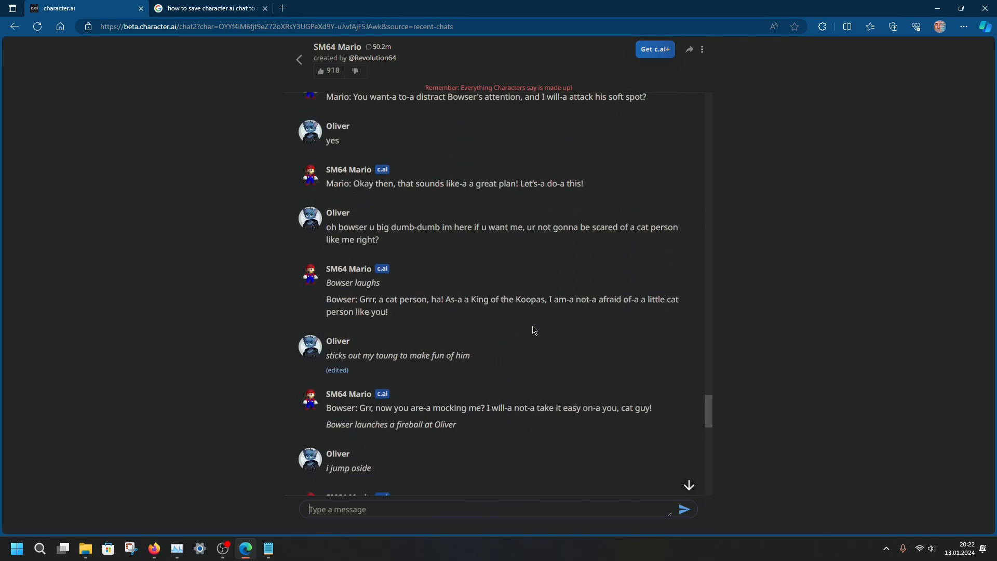
scroll(down, 3)
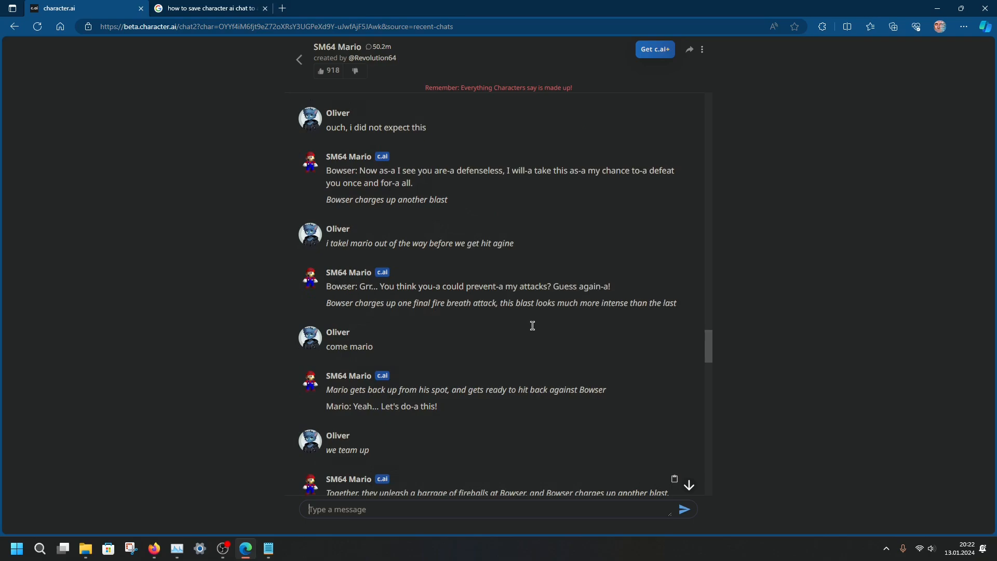
scroll(up, 3)
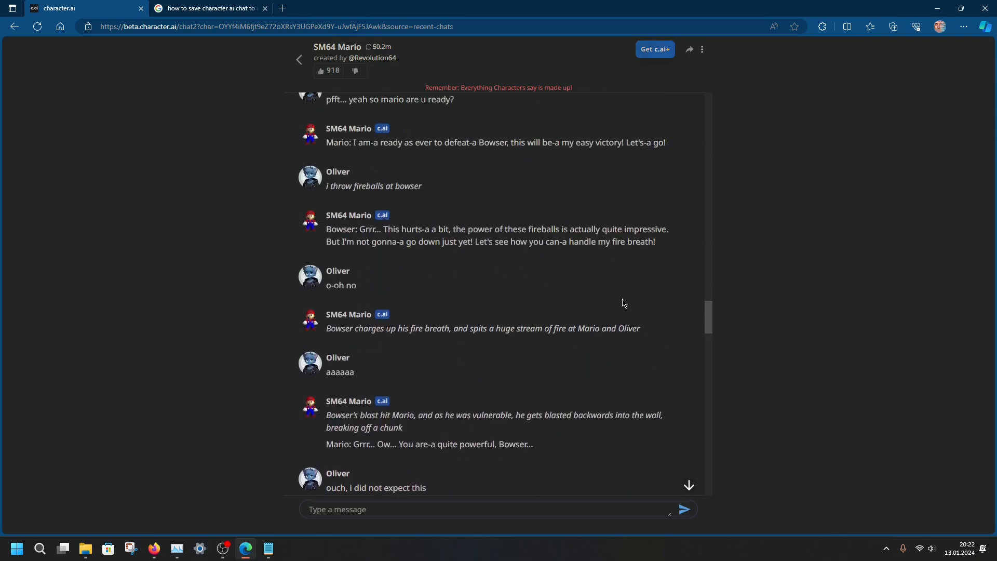
mouse_move(617, 302)
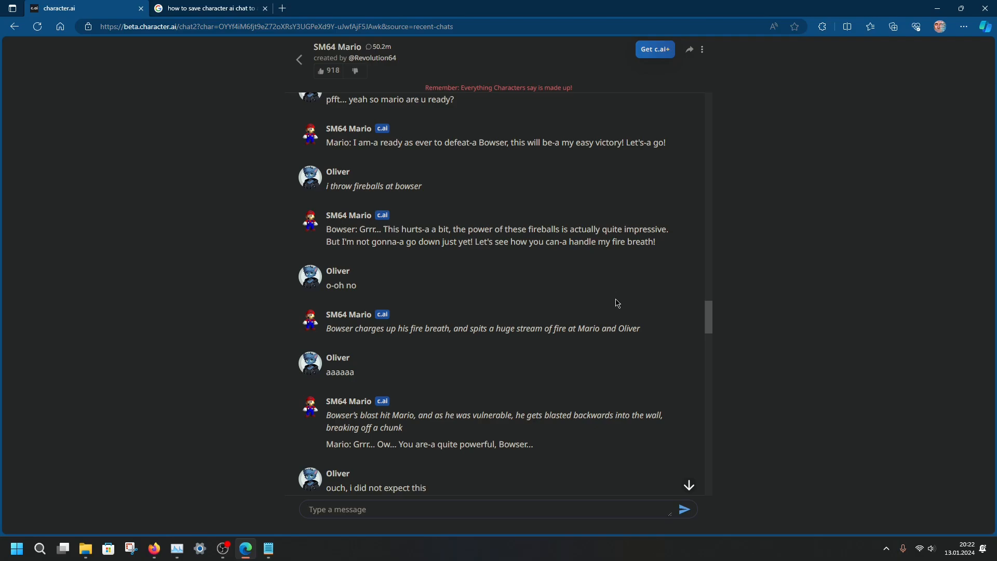
scroll(up, 3)
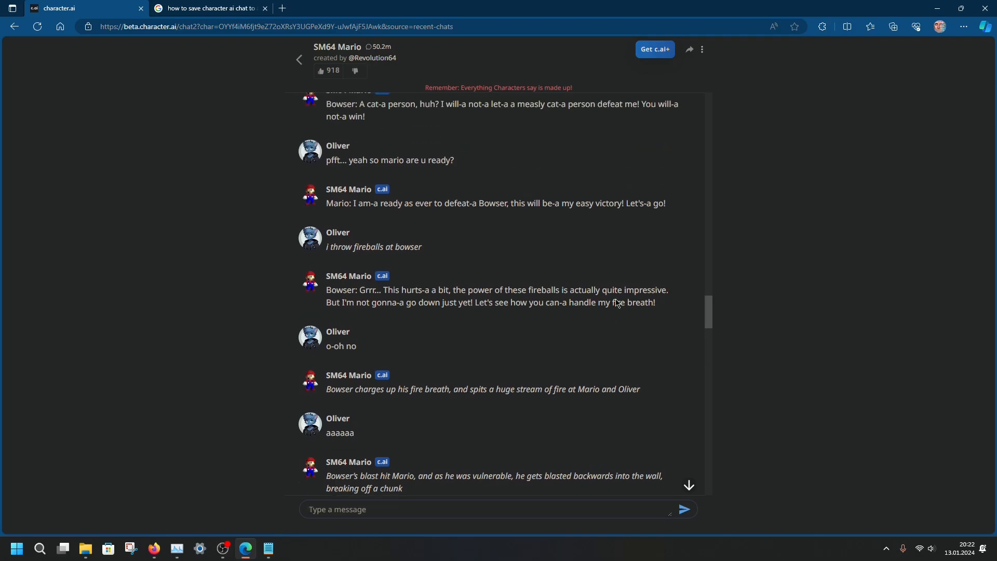
scroll(up, 3)
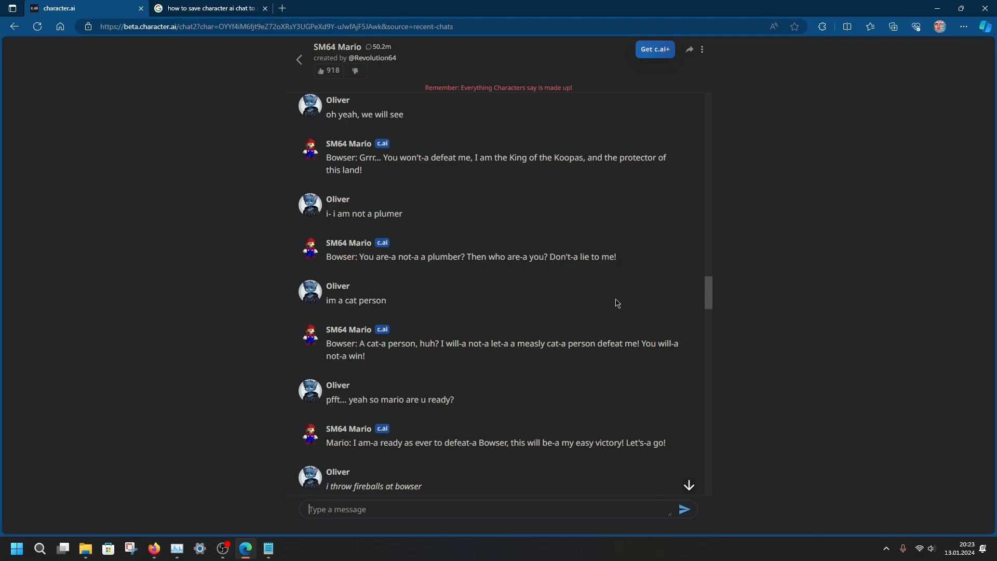
scroll(down, 3)
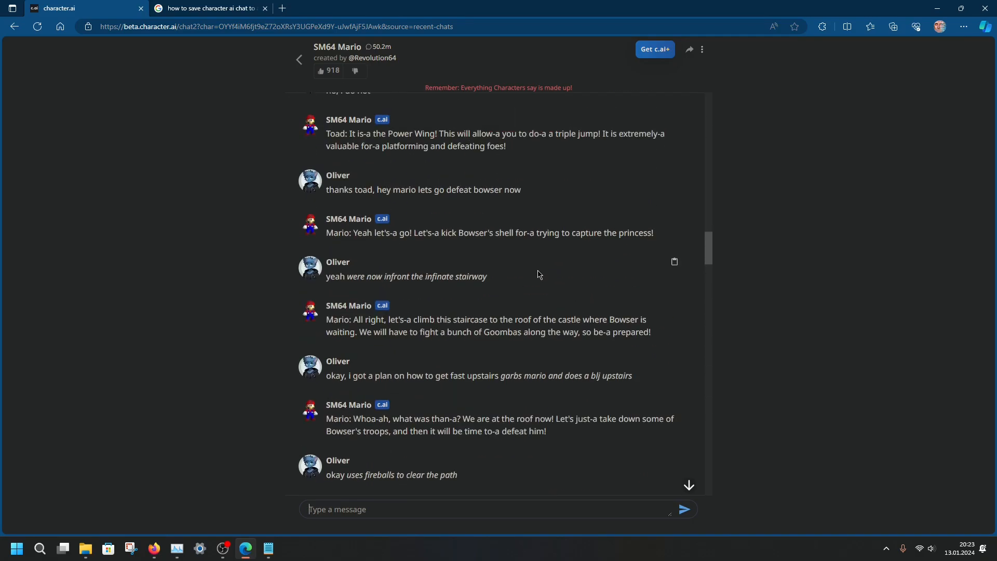
scroll(down, 3)
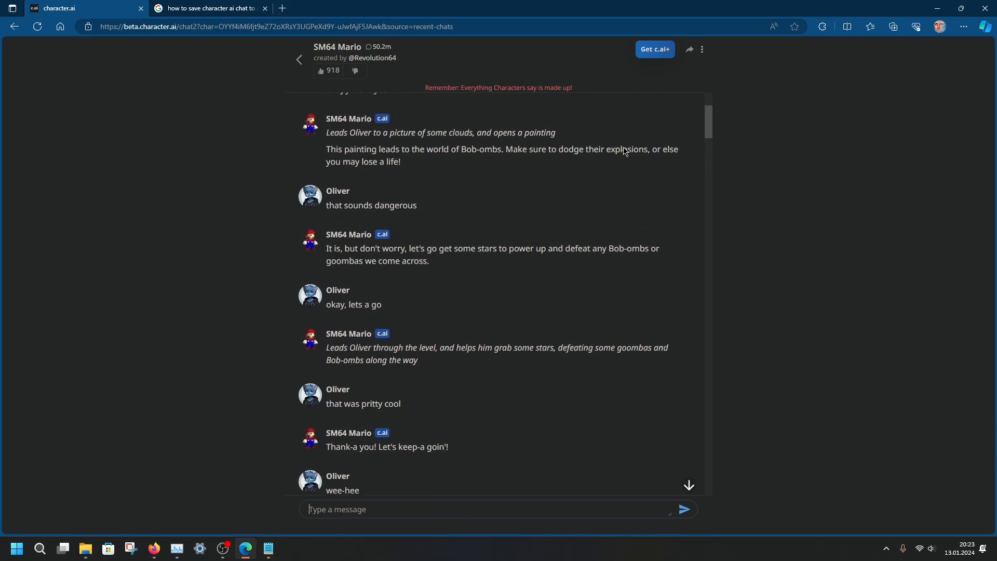
scroll(down, 3)
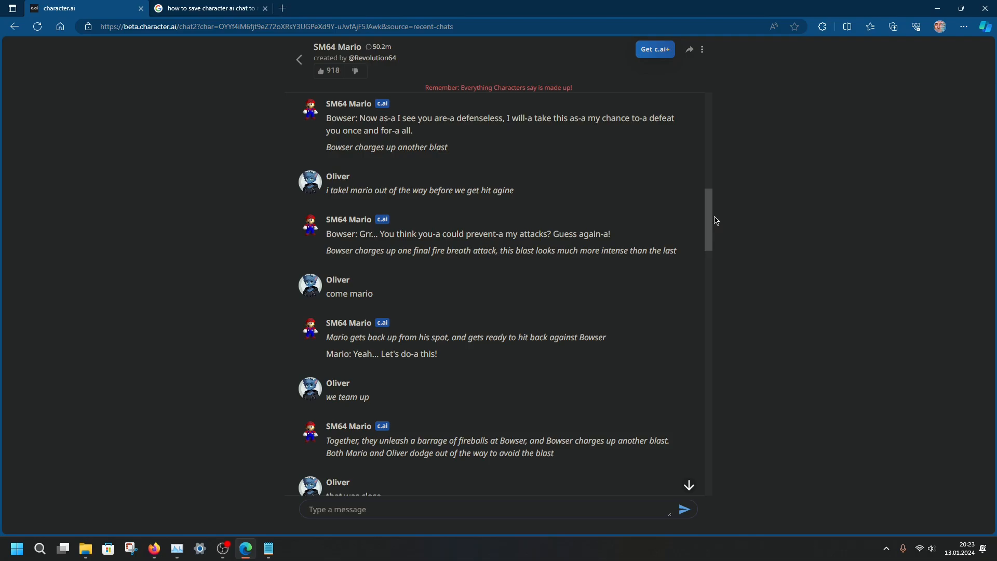
mouse_move(675, 217)
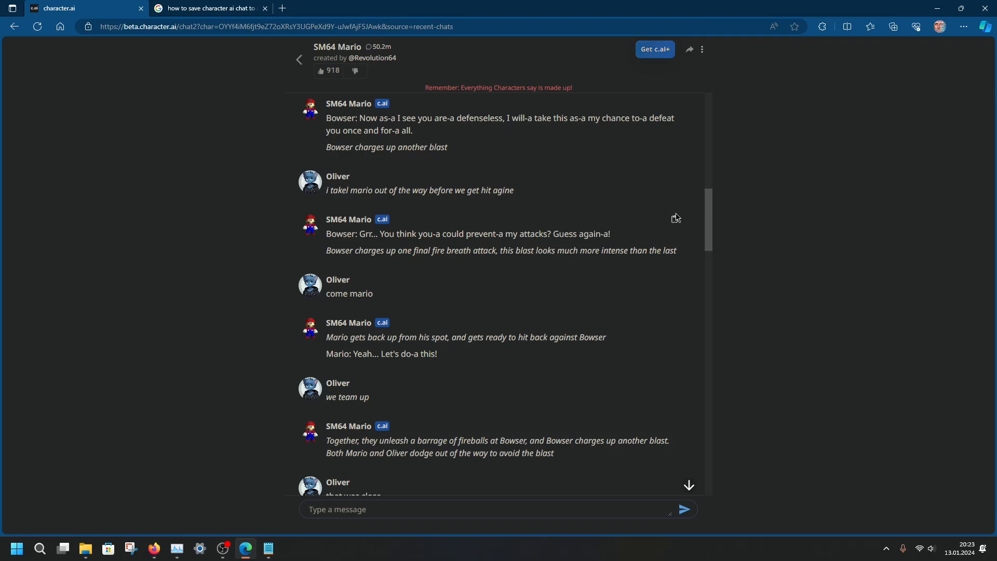
mouse_move(729, 84)
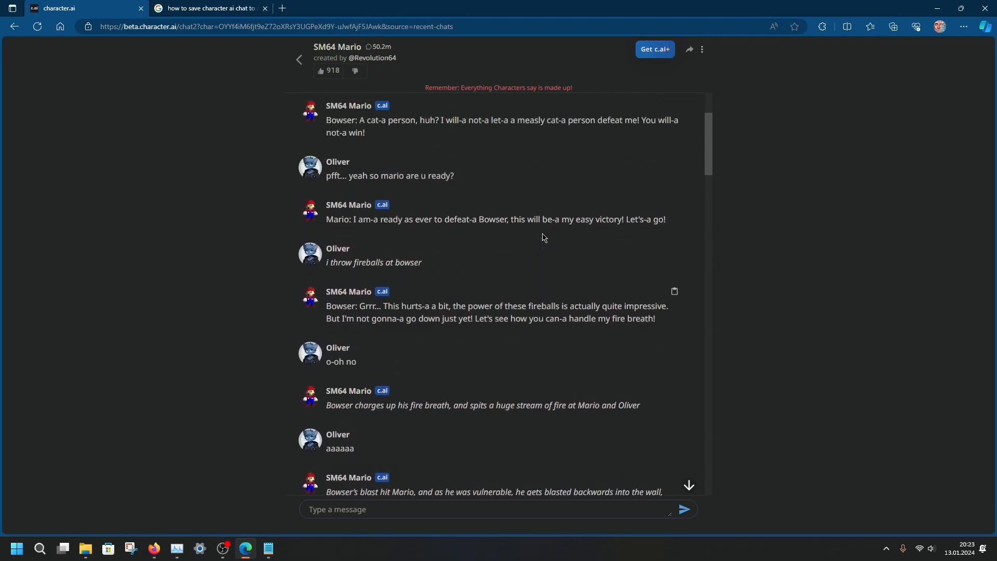
scroll(down, 3)
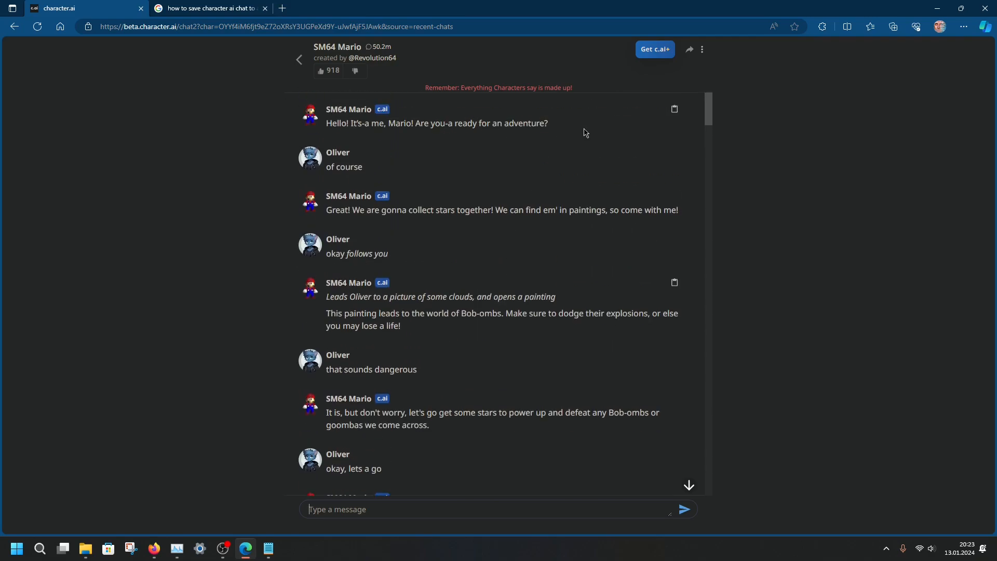
mouse_move(337, 125)
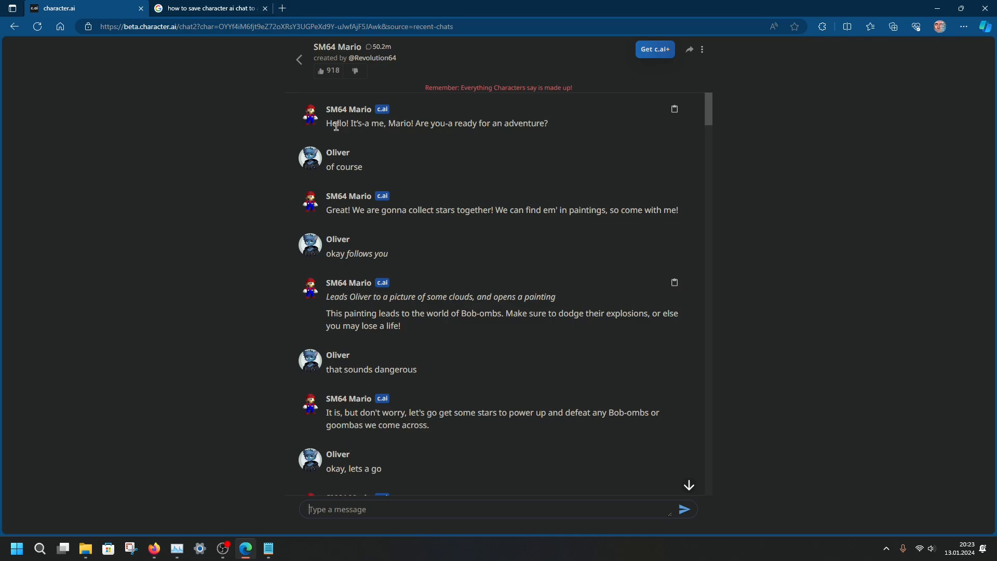
Select the text of Mario's first message, then deselect it
drag(325, 123, 514, 123)
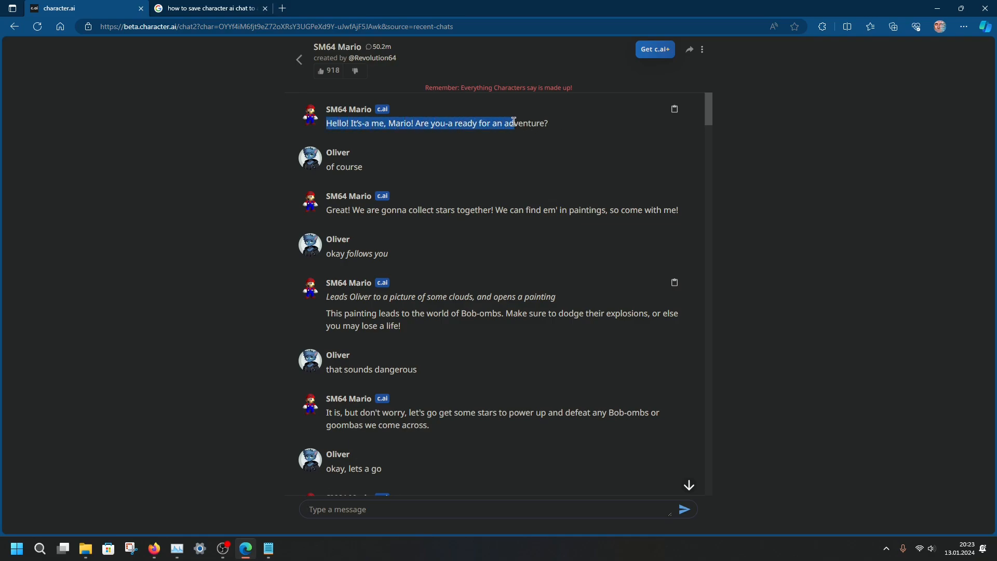
click(543, 124)
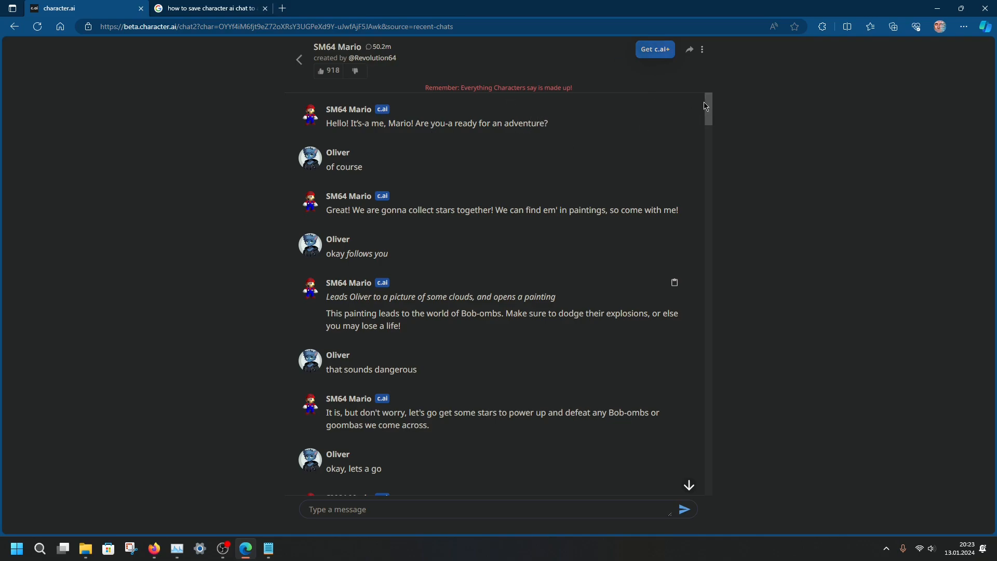
mouse_move(700, 112)
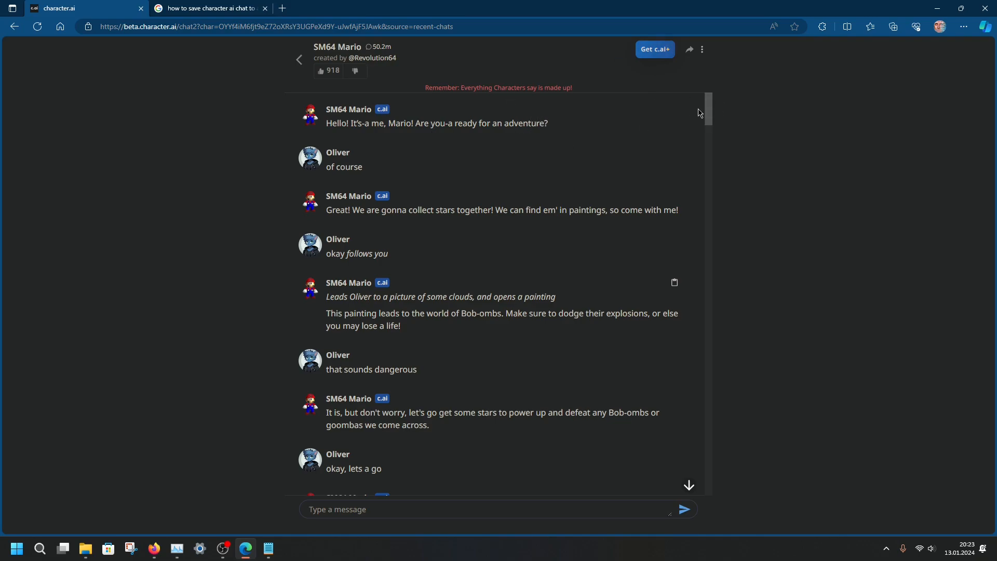
mouse_move(720, 4)
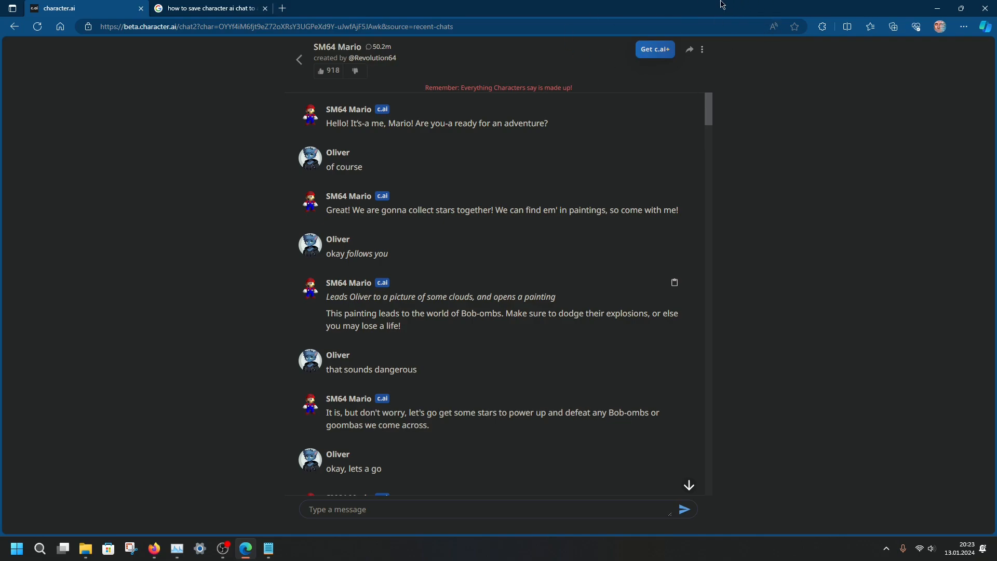
mouse_move(576, 239)
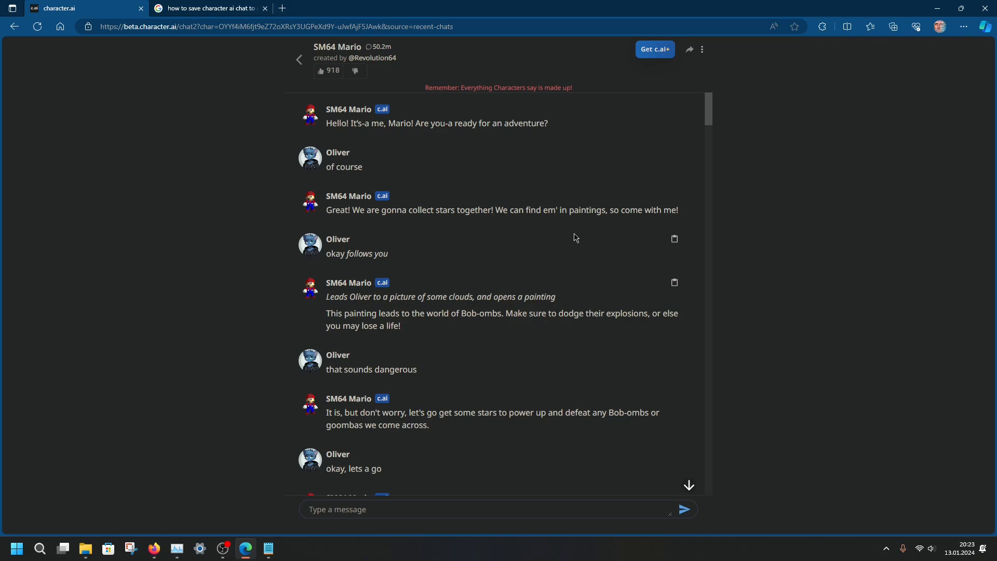
mouse_move(146, 272)
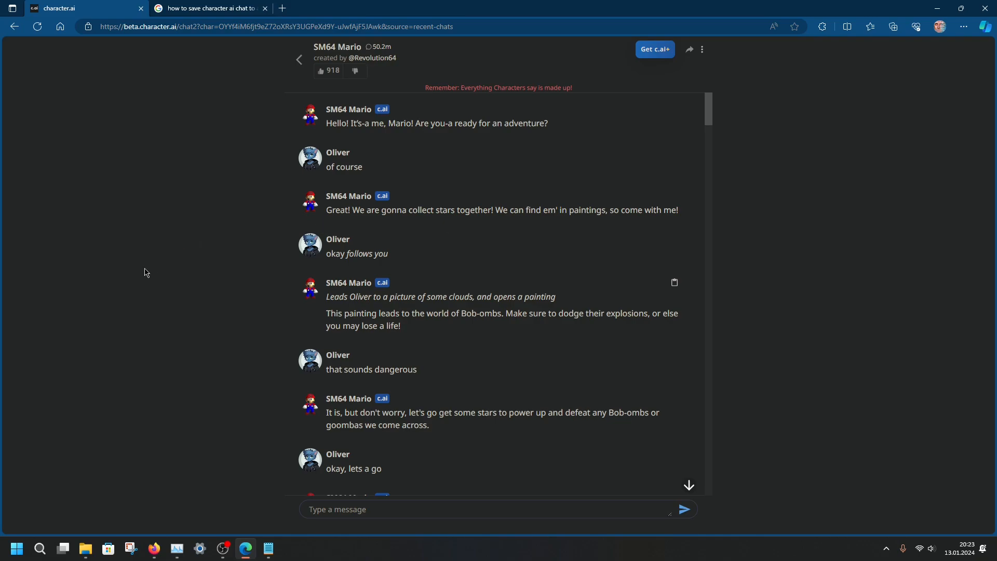
Inspect the chat page so Edge DevTools shows its HTML beside the conversation
right_click(145, 273)
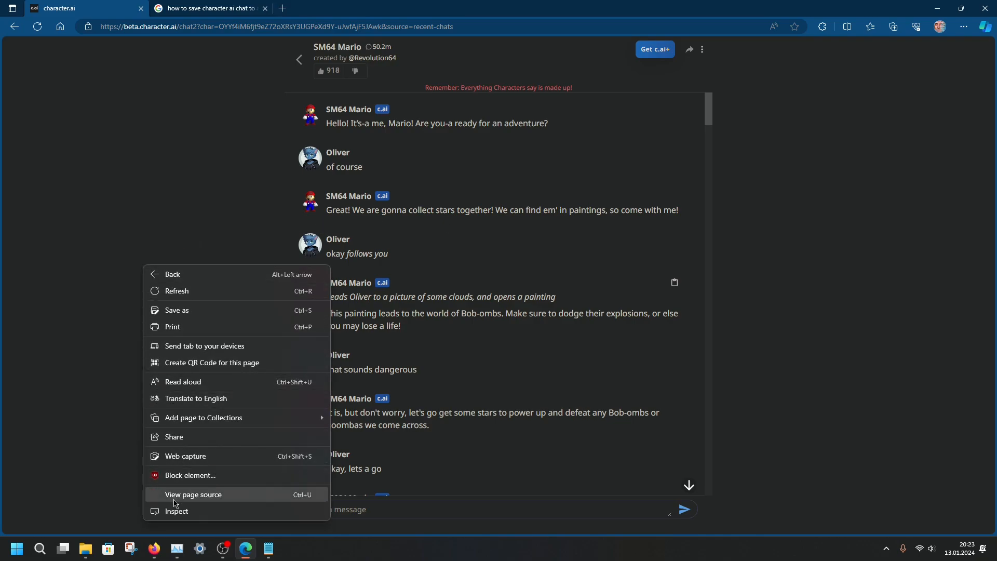
mouse_move(179, 517)
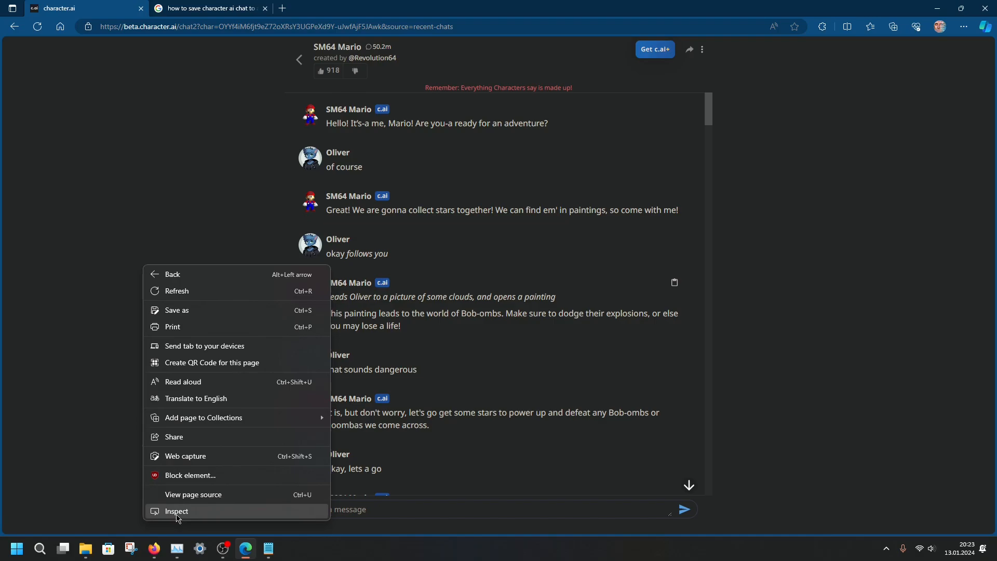
click(177, 511)
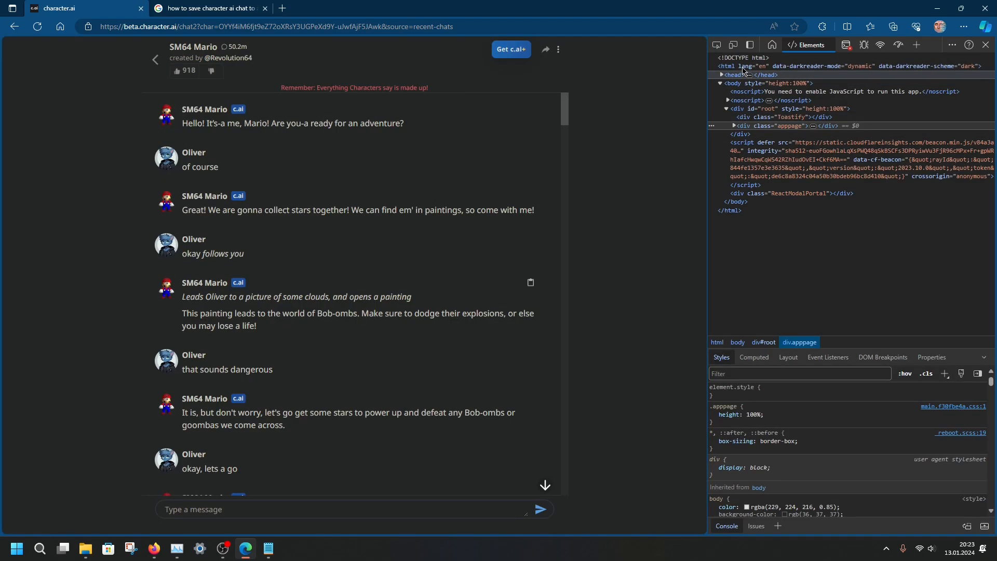
mouse_move(716, 45)
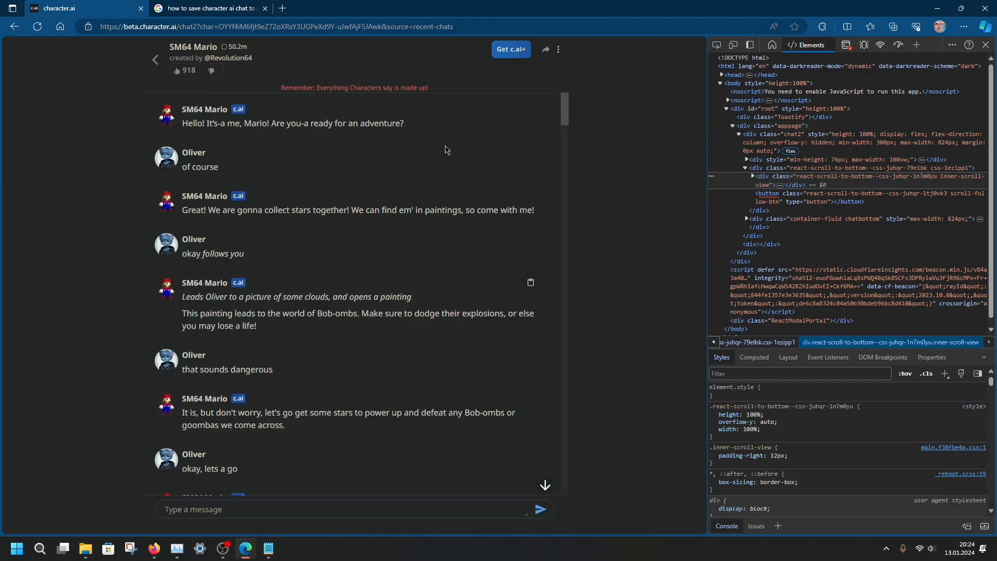
mouse_move(769, 178)
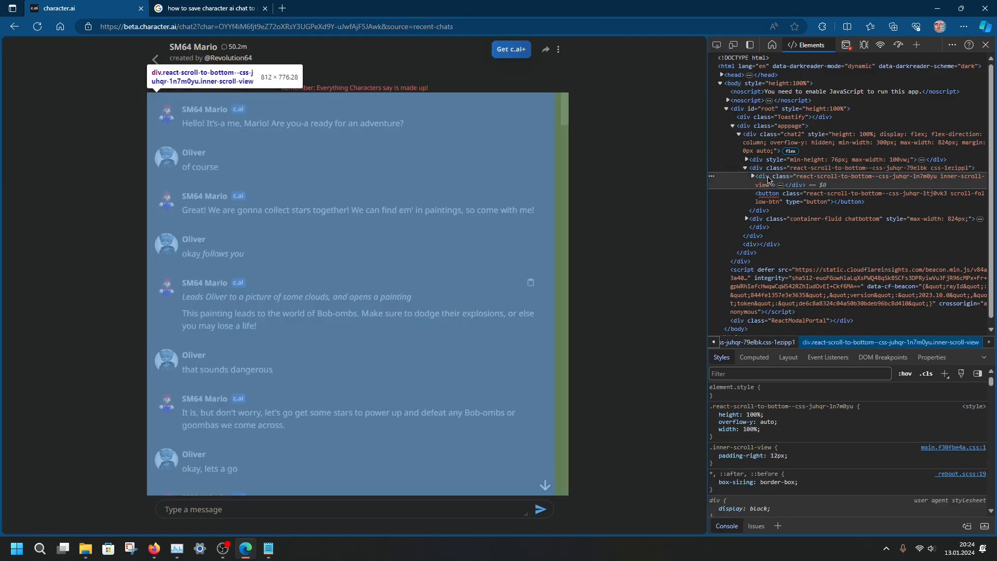
Show the chat's inner-scroll-view container as editable HTML via Edit as HTML
right_click(769, 176)
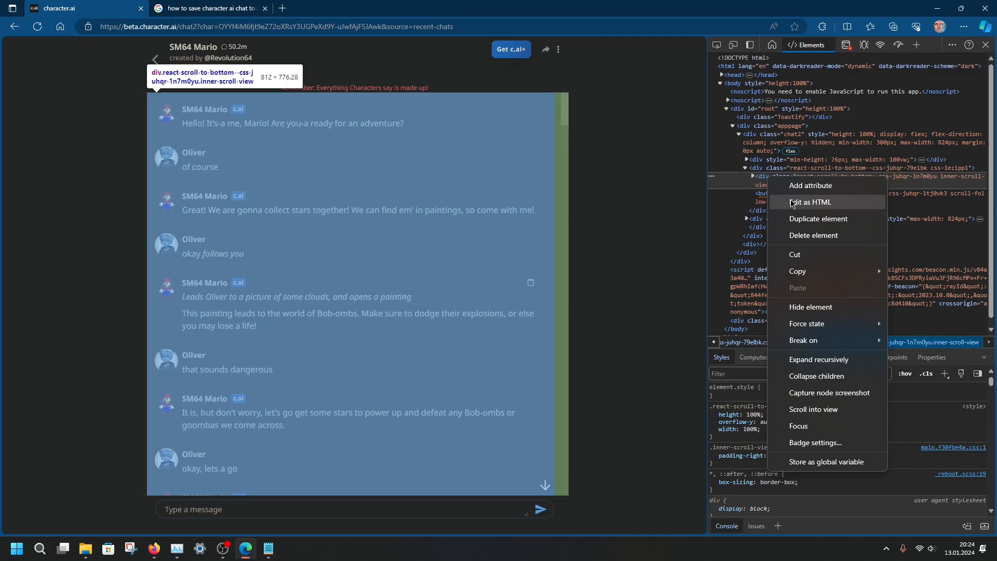
click(811, 202)
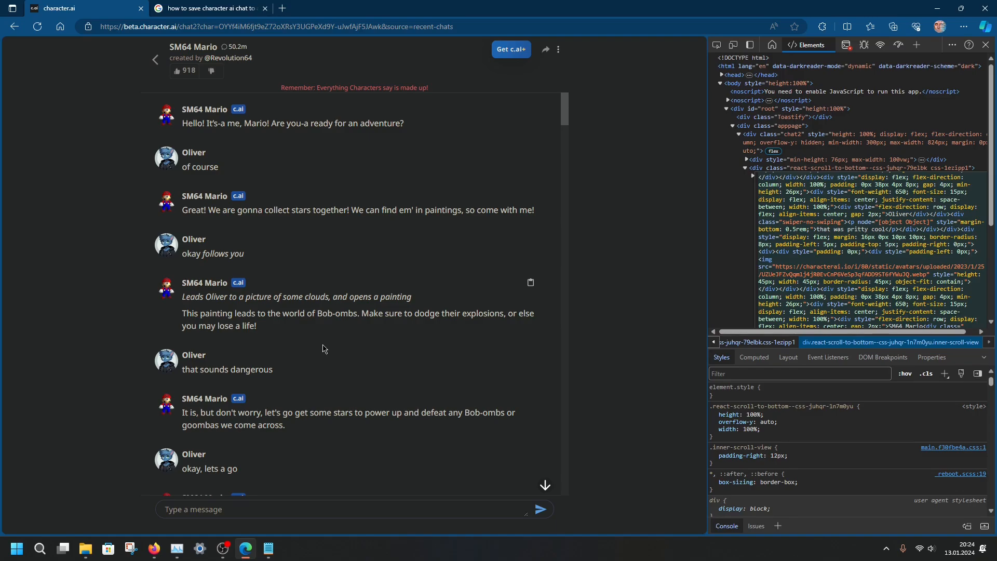
mouse_move(313, 357)
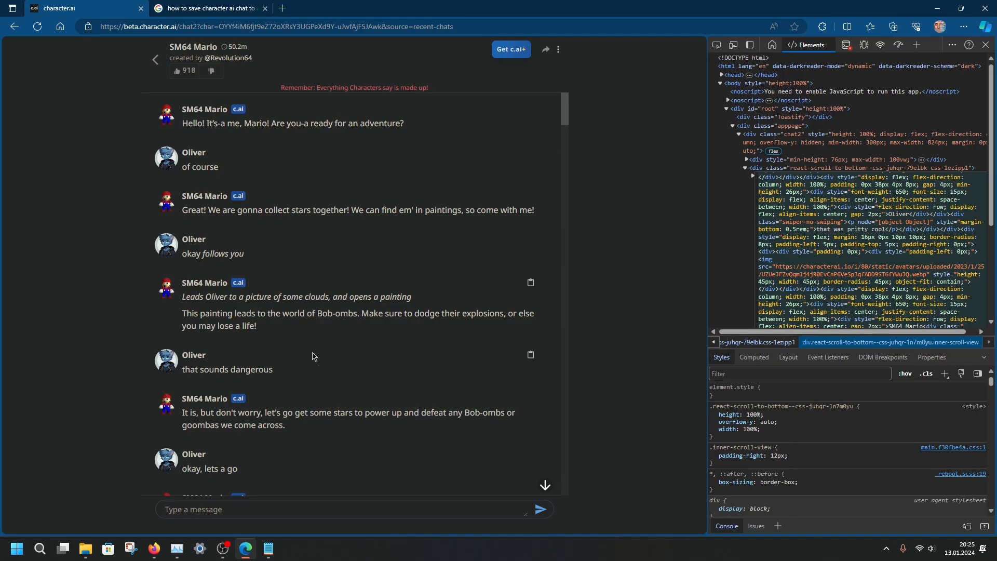
Open example.txt from the c.ai folder in Notepad++
click(85, 549)
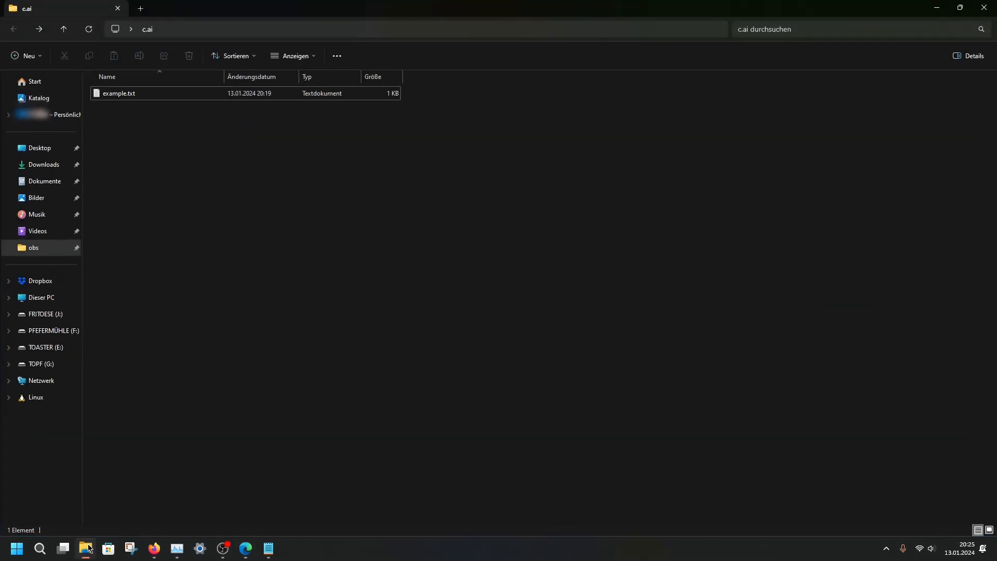
click(118, 94)
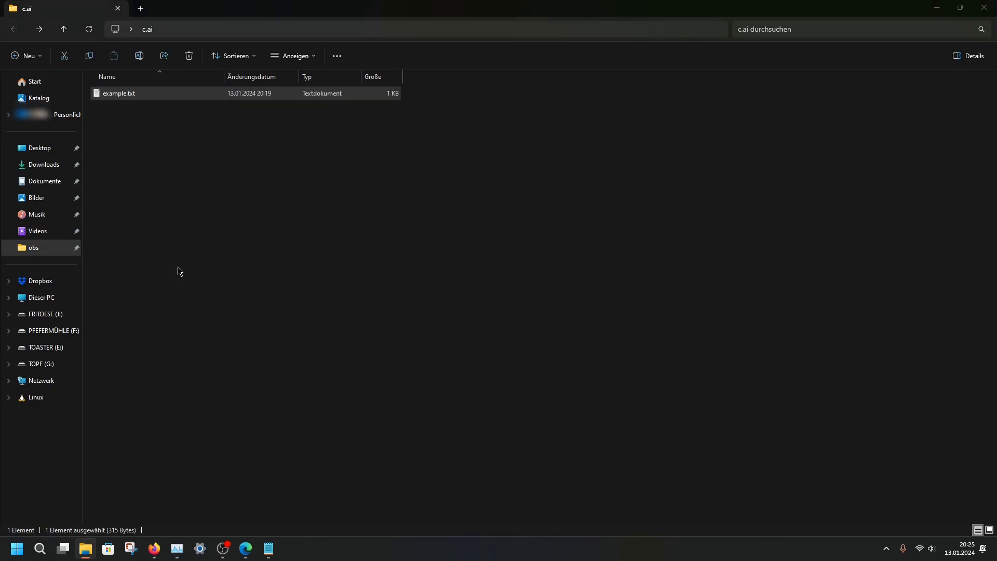
double_click(118, 93)
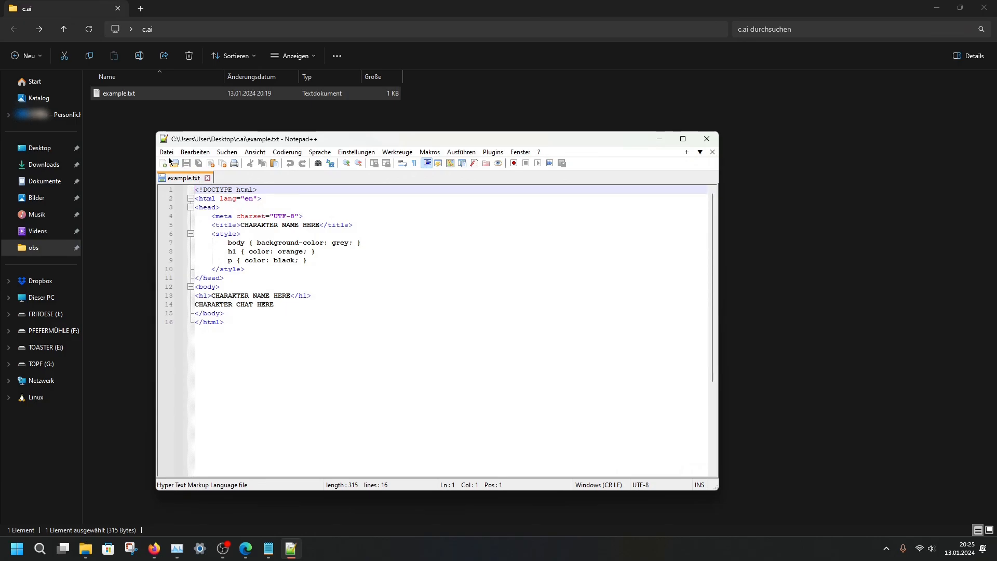
Save the template as Mario64.html in the c.ai folder using Speichern unter
click(167, 152)
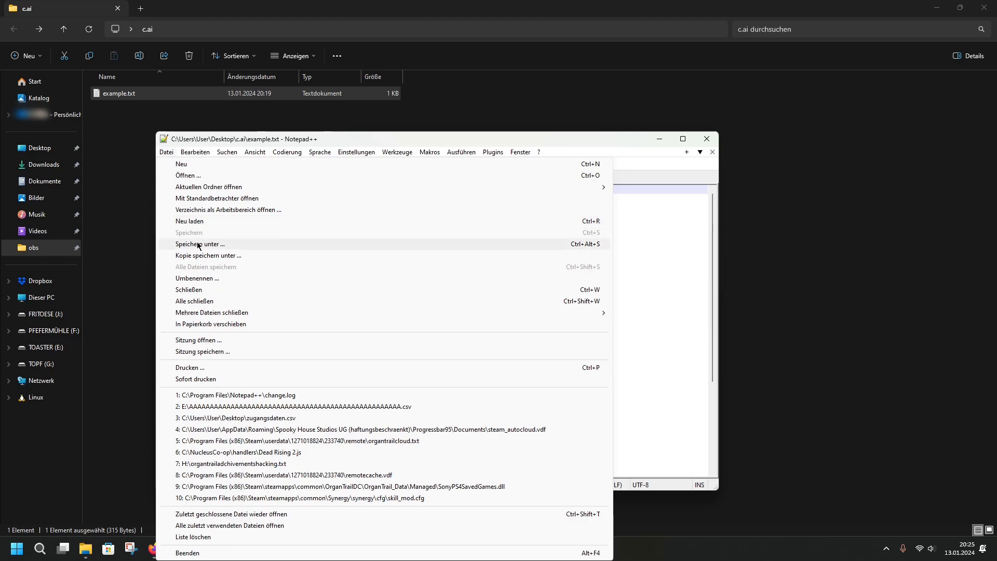
click(200, 243)
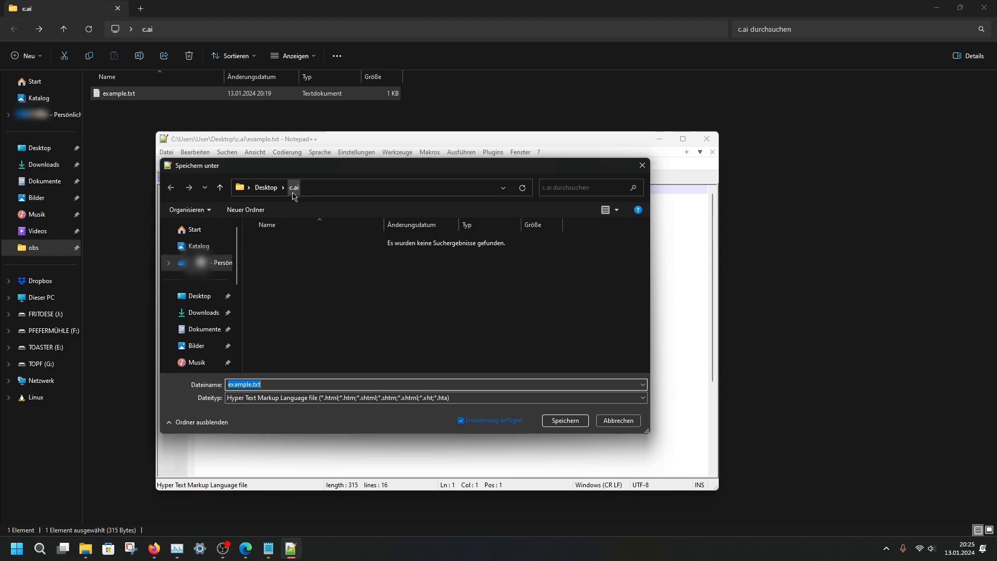
click(268, 385)
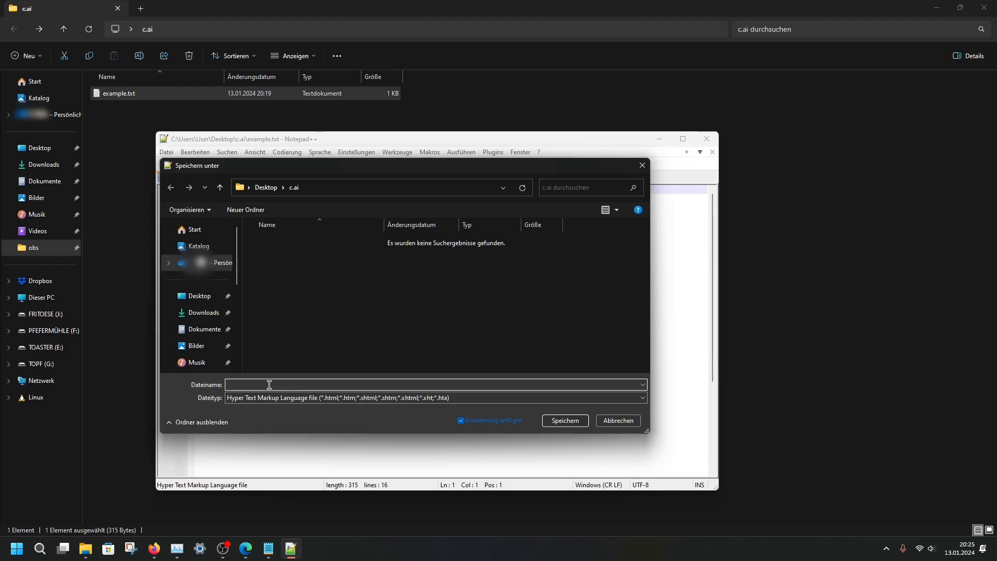
text(Mario)
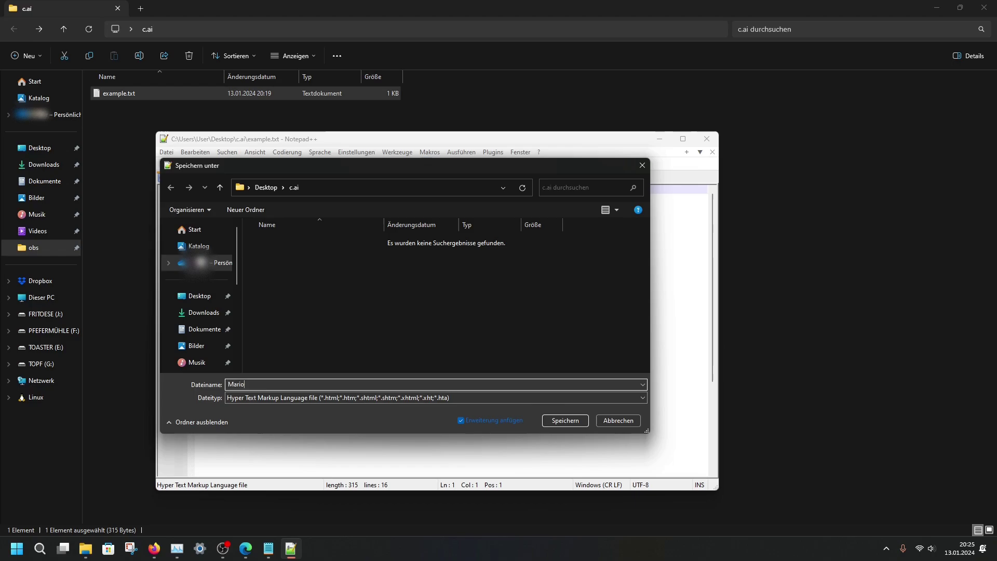
text(64)
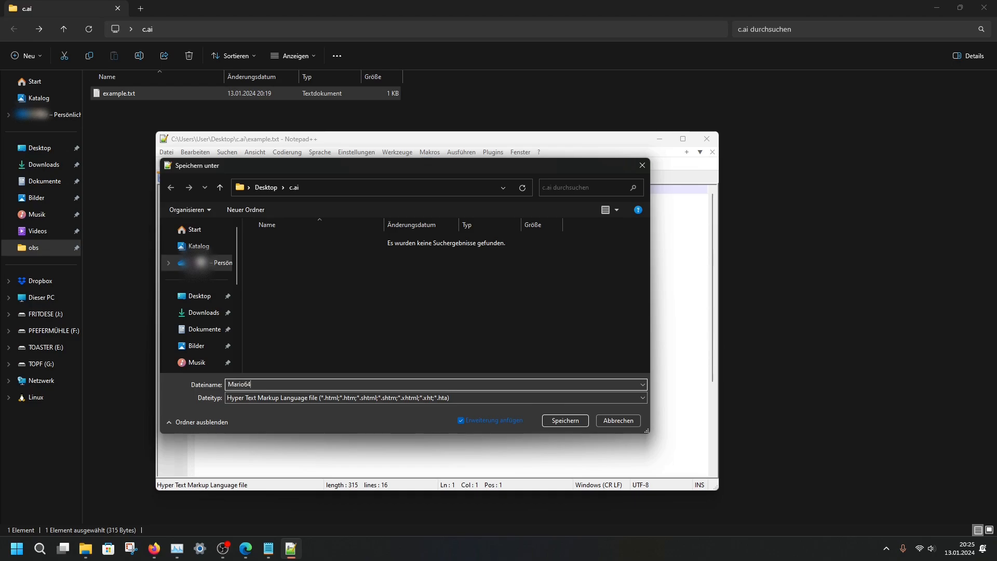
text(.)
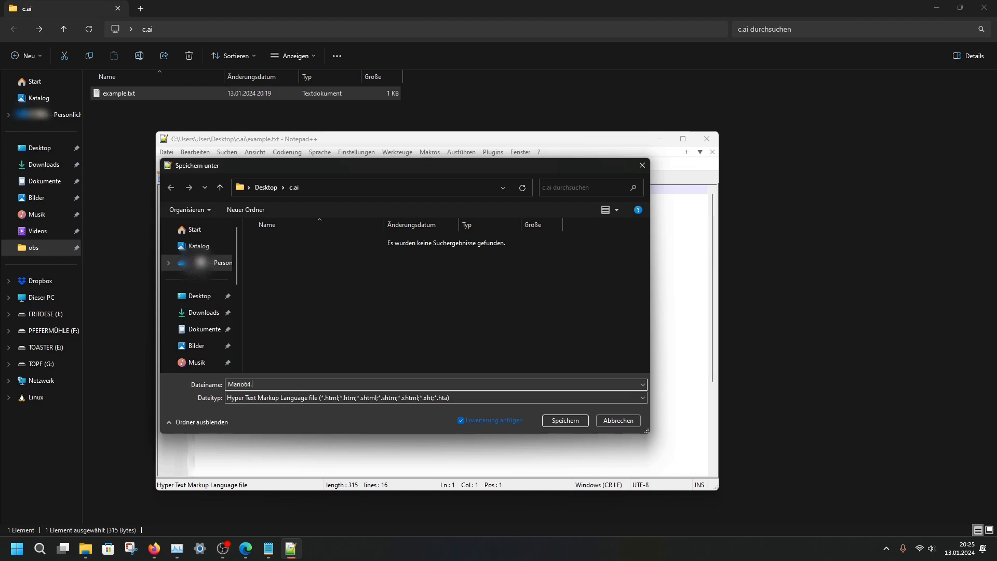
text(html)
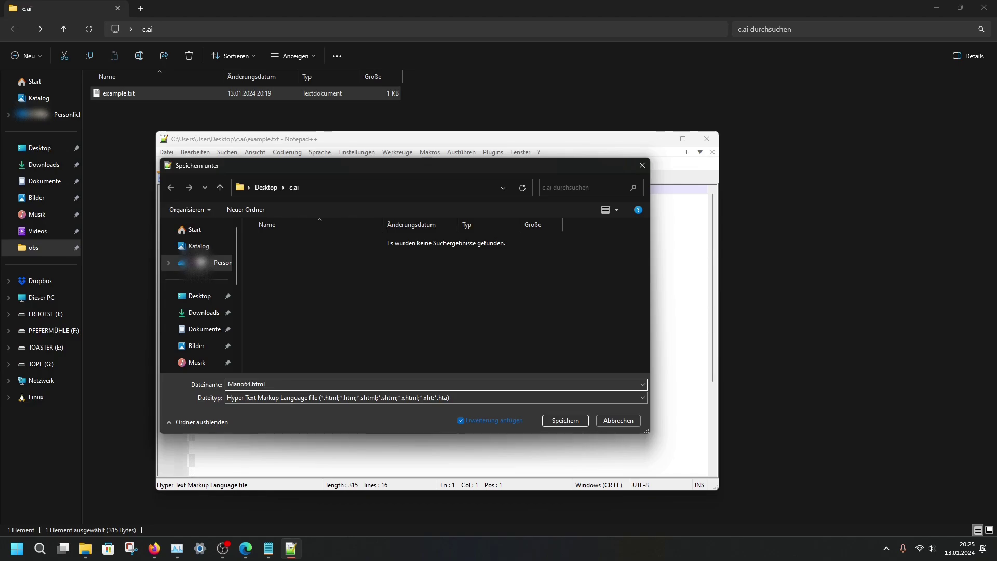
click(565, 419)
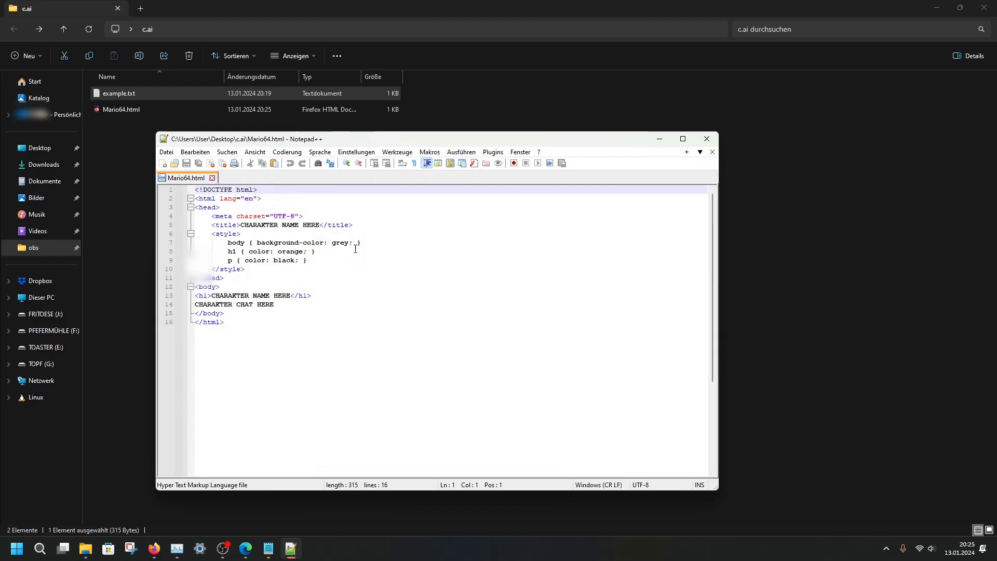
click(121, 109)
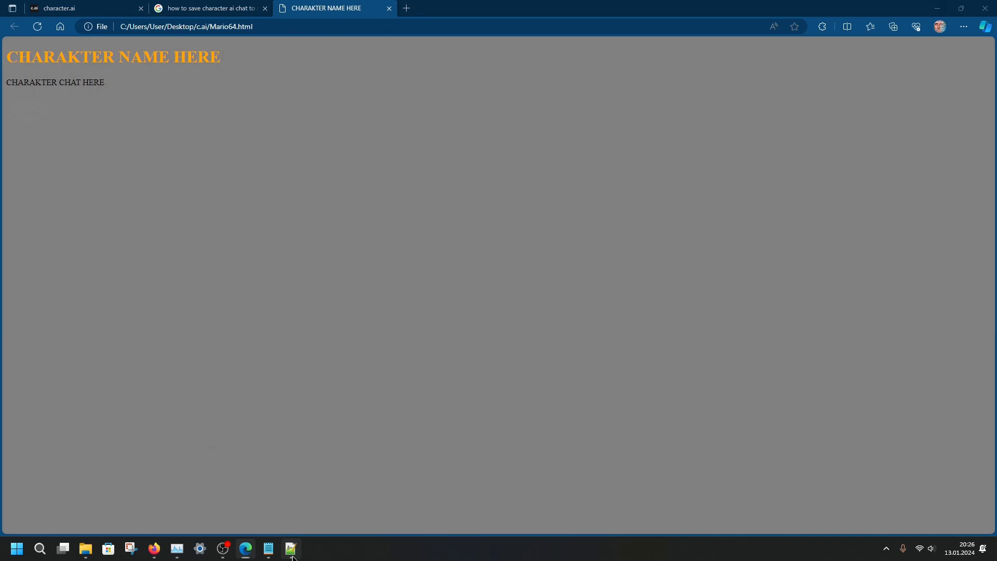
Back in Notepad++, walk through the lang value, meta charset and title lines of the template
click(291, 549)
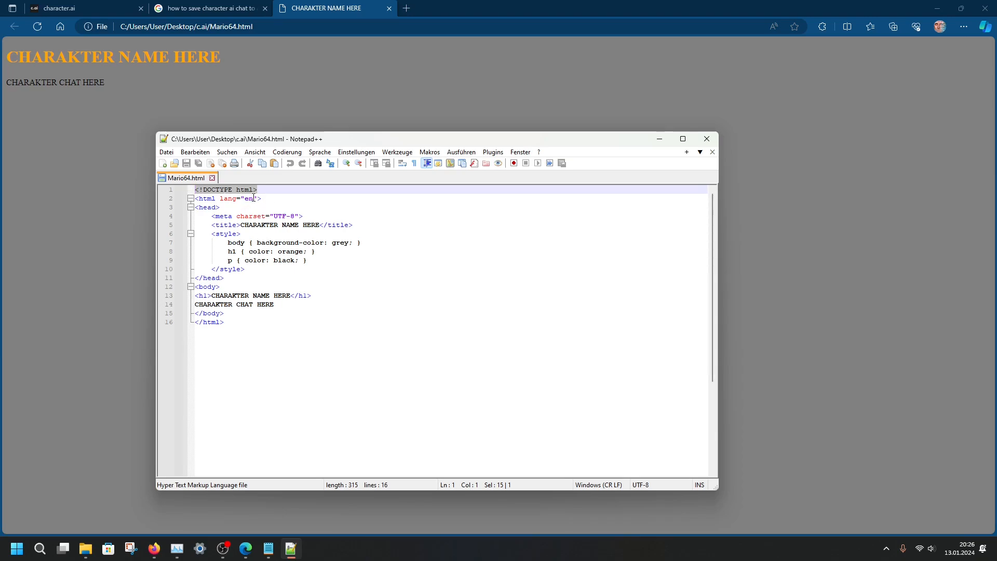
click(243, 198)
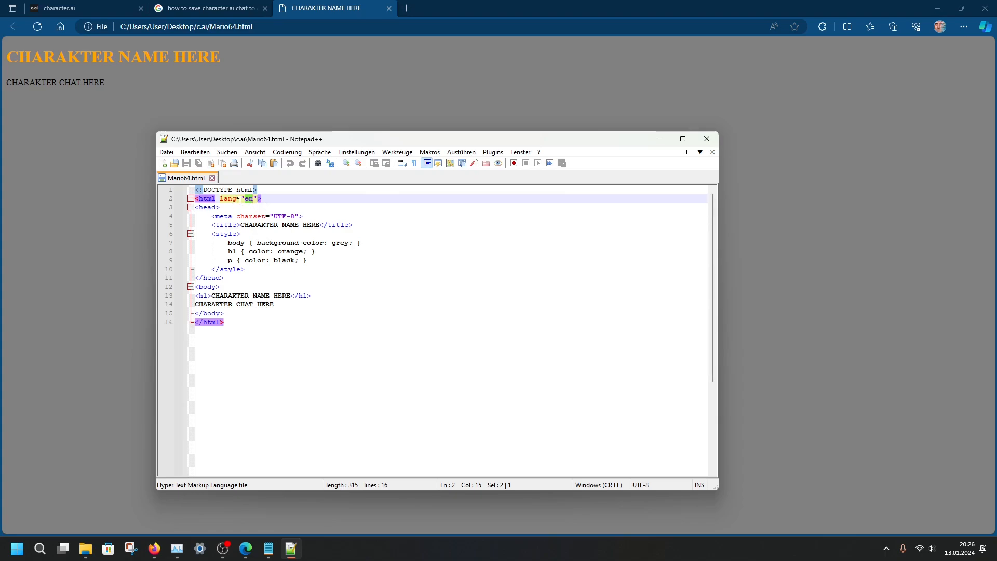
click(199, 207)
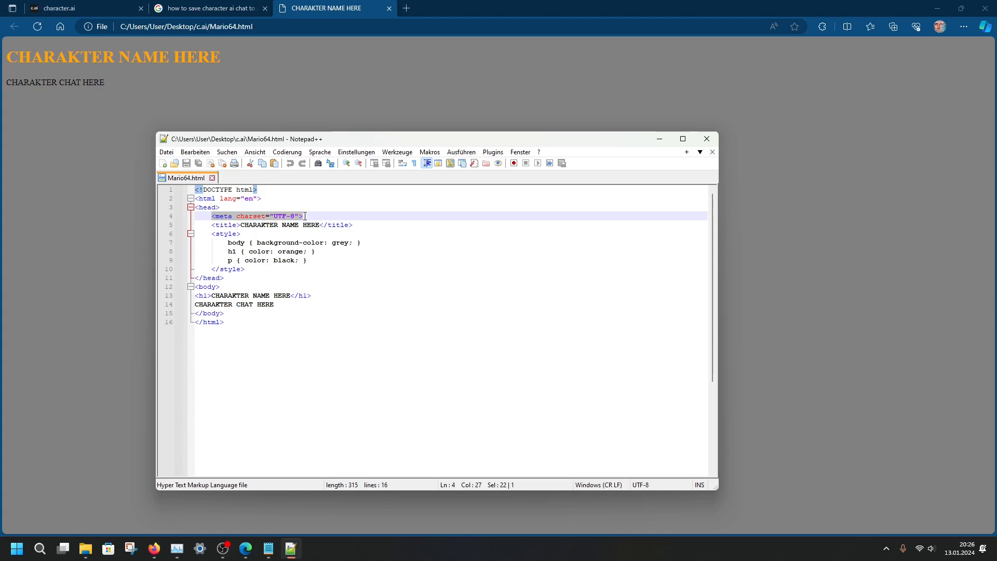
click(276, 216)
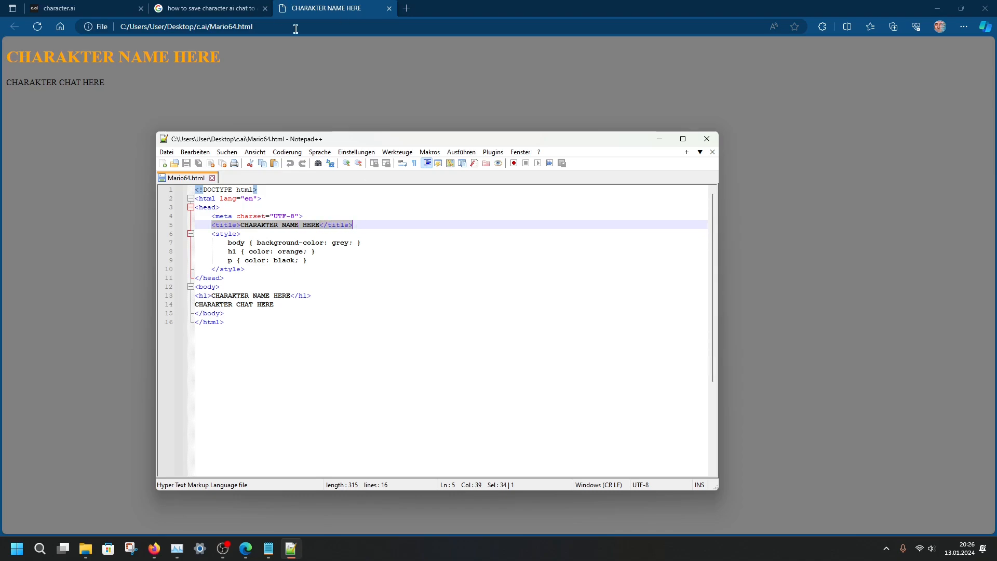
click(318, 225)
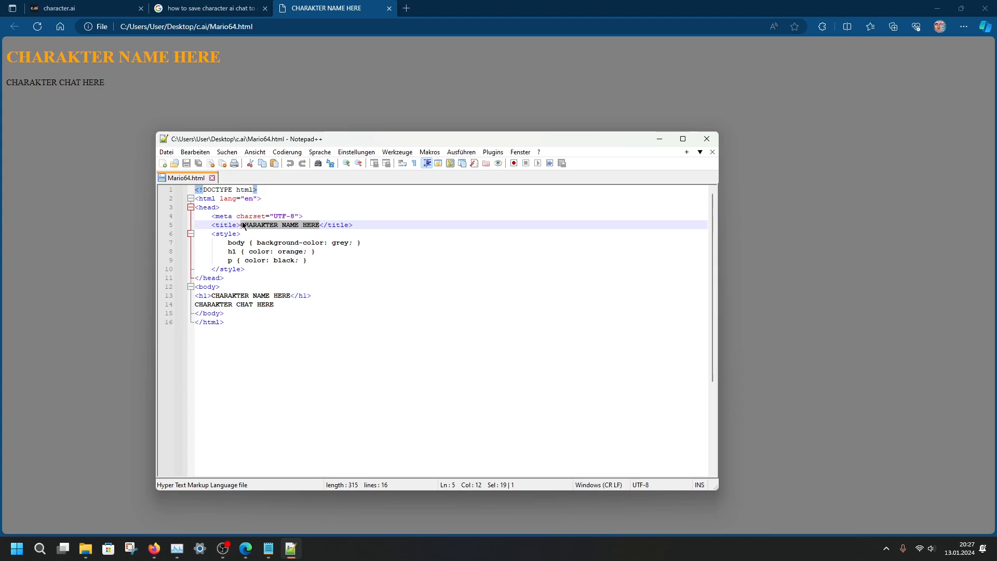
Set the title to Mario 64 and change the body background-color from grey to orange, then withe
text(Mario </title>)
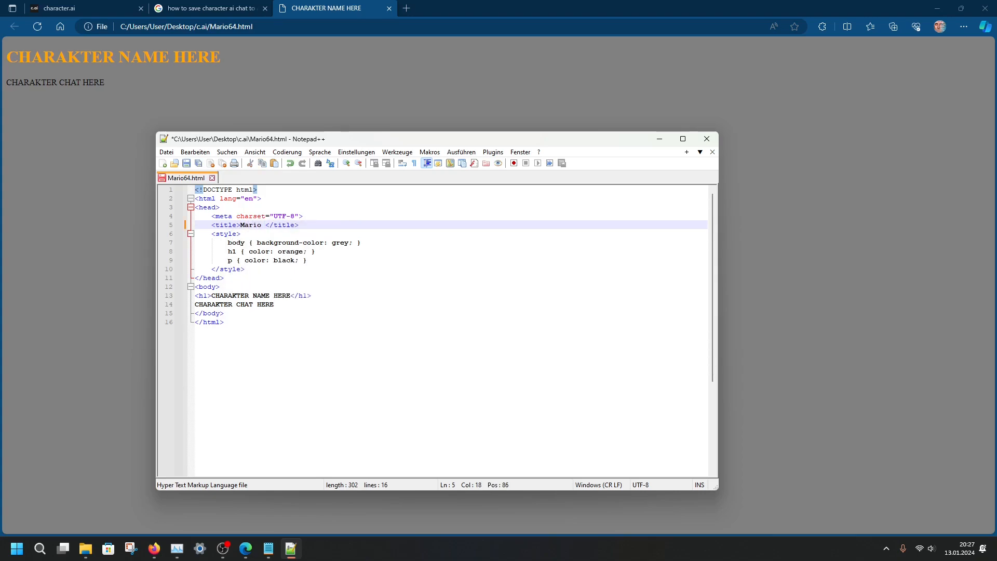
text(64)
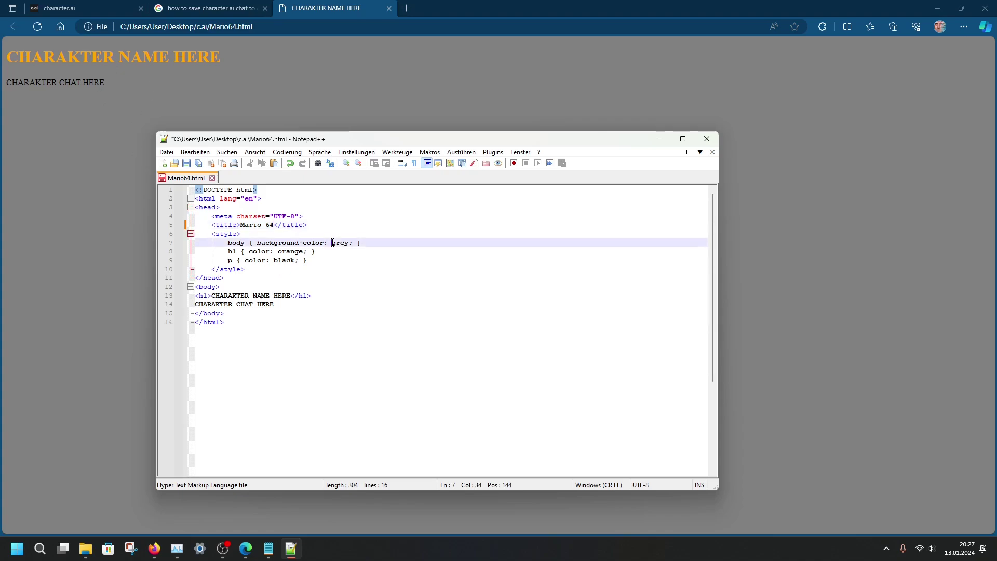
double_click(339, 243)
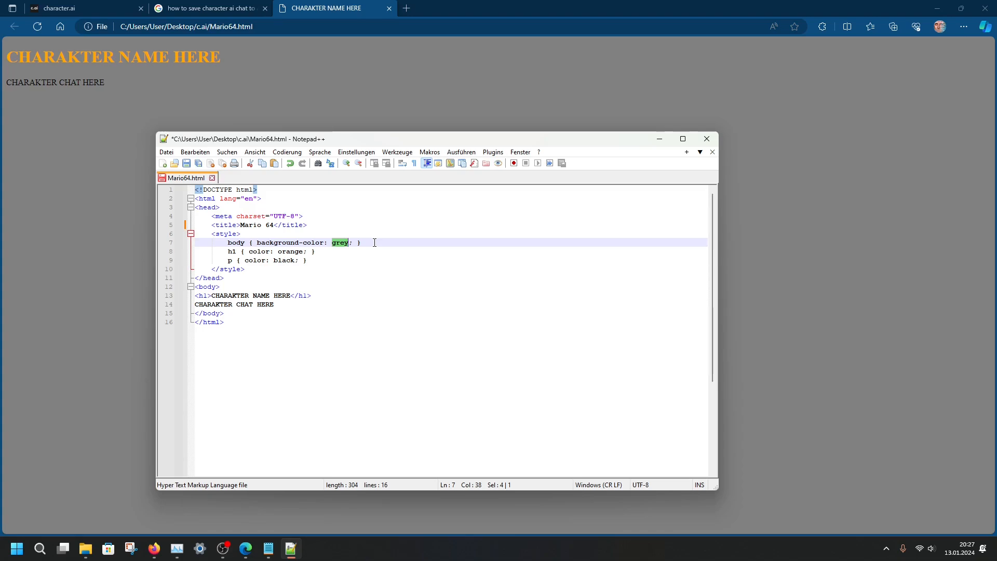
text(orange)
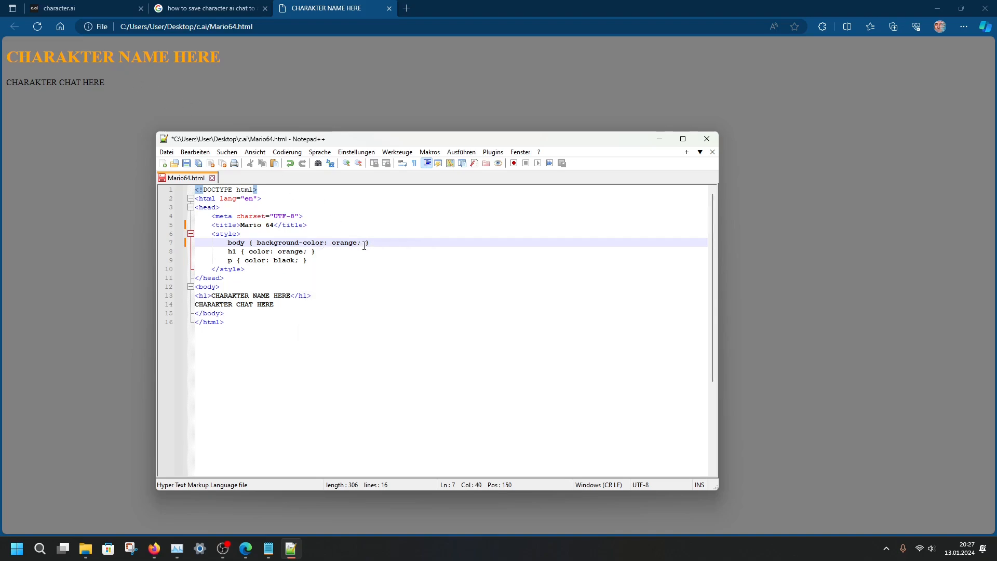
double_click(344, 243)
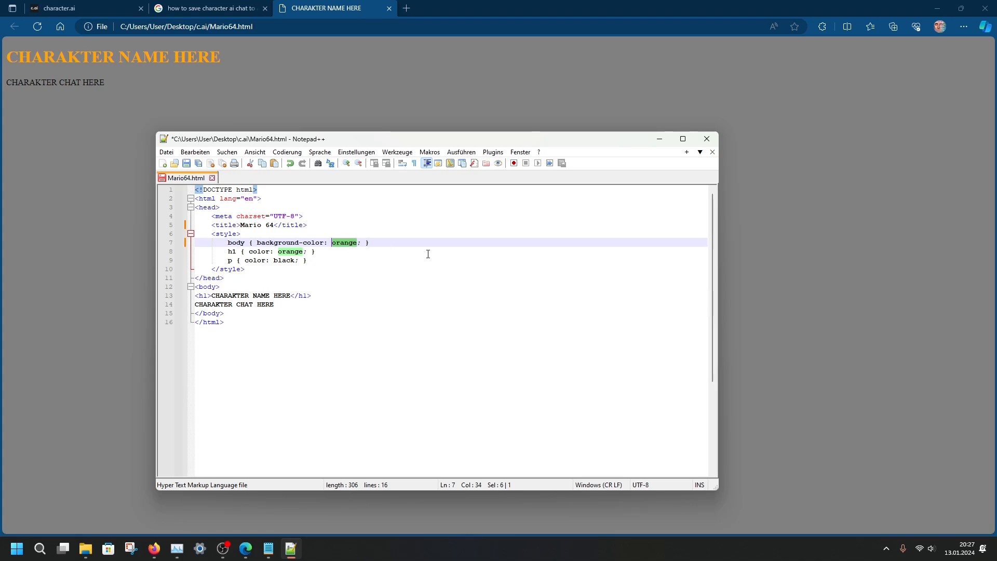
text(withe)
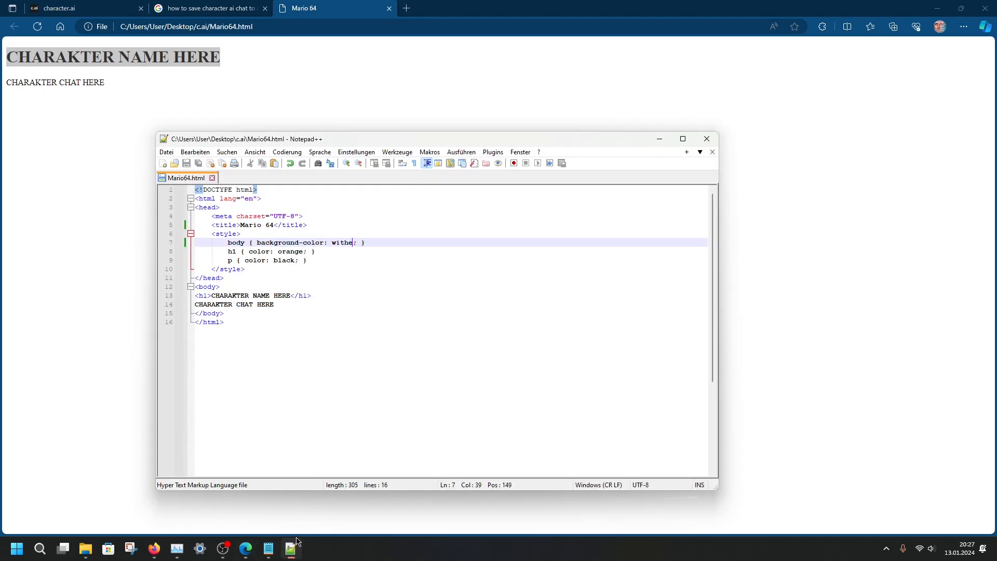
Change the h1 heading colour from orange to red and select the heading placeholder text
double_click(289, 252)
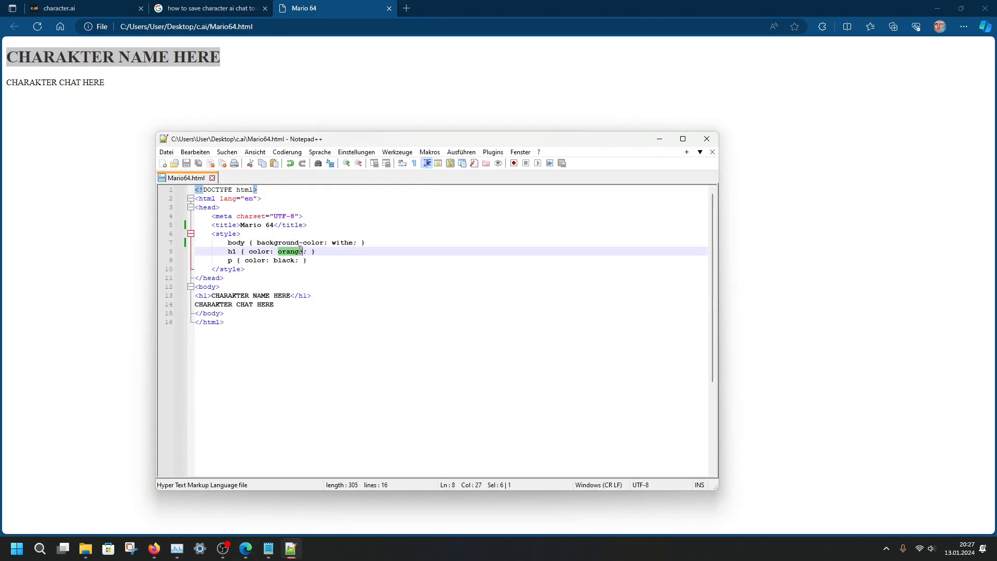
text(red)
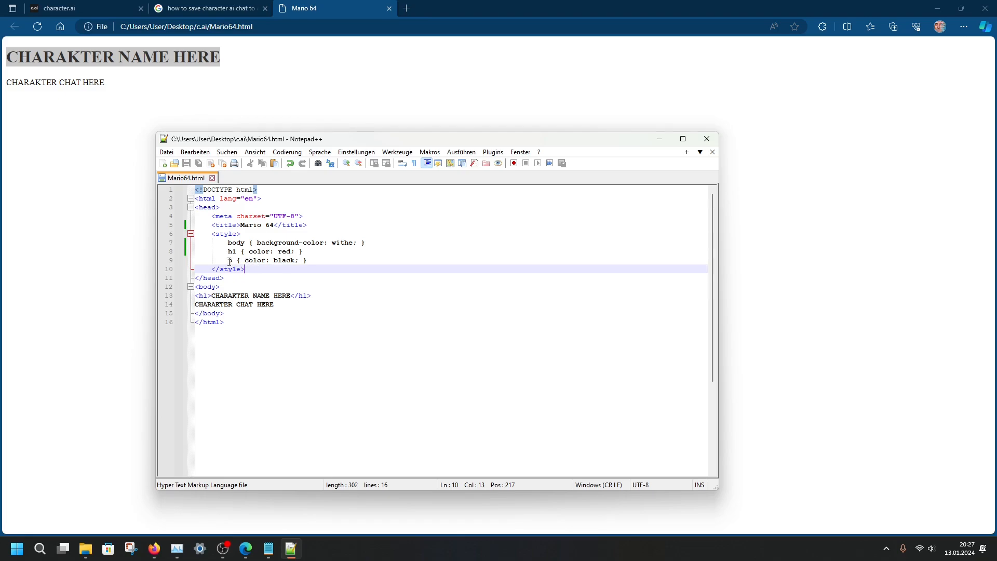
double_click(283, 260)
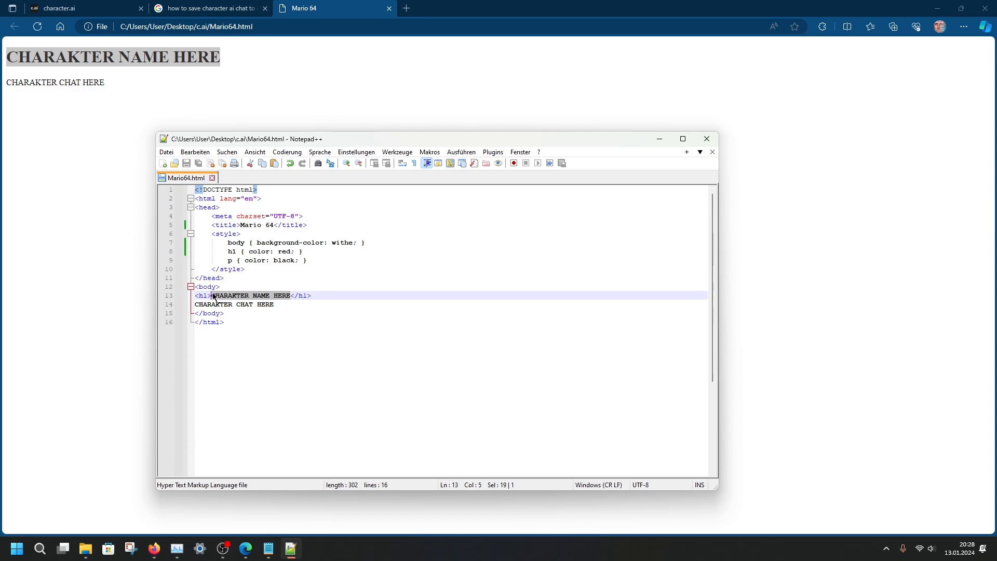
Type the Mario 64 heading, then reload the local Mario64 page in Edge to show the red heading
text(Mario 64</h1>)
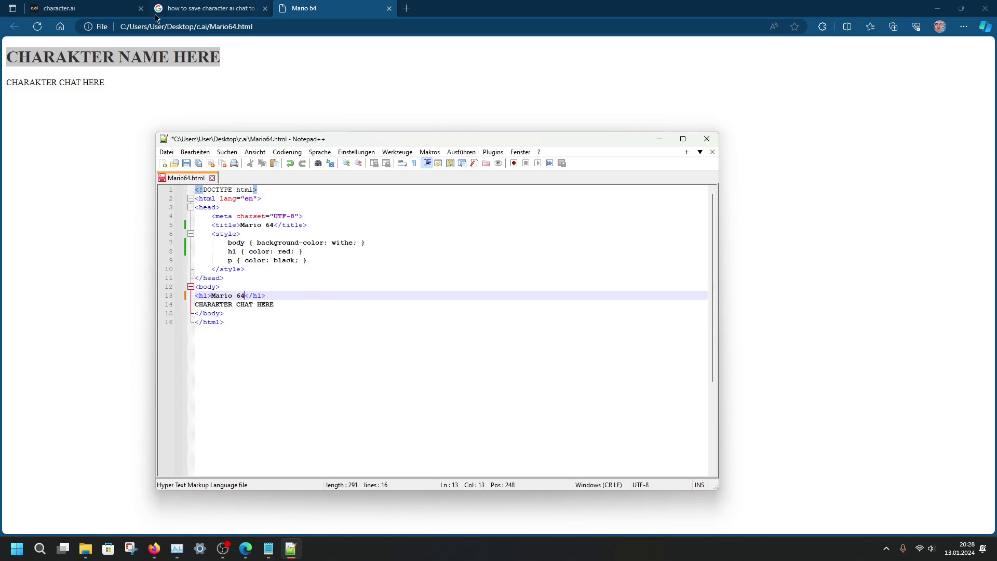
mouse_move(312, 56)
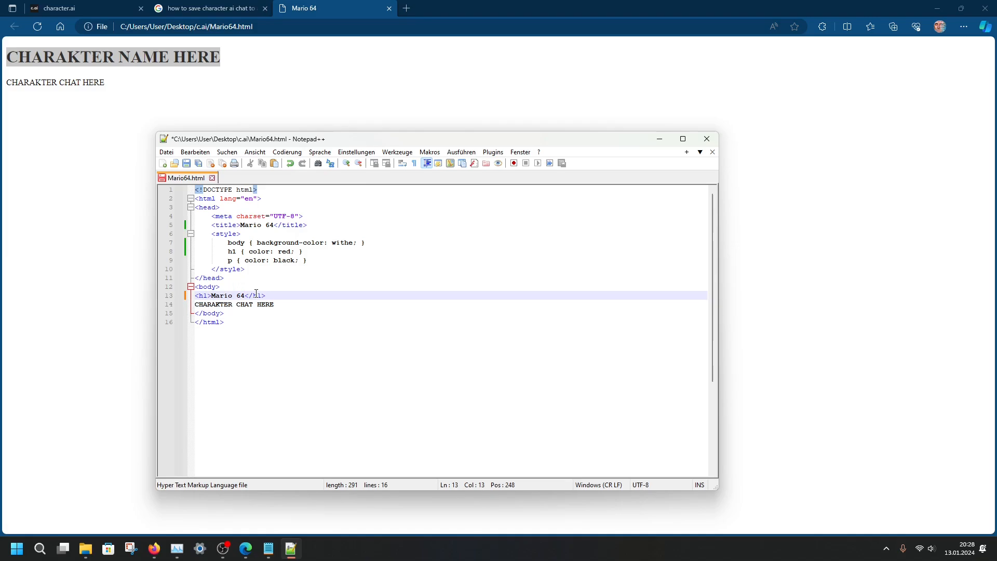
click(73, 7)
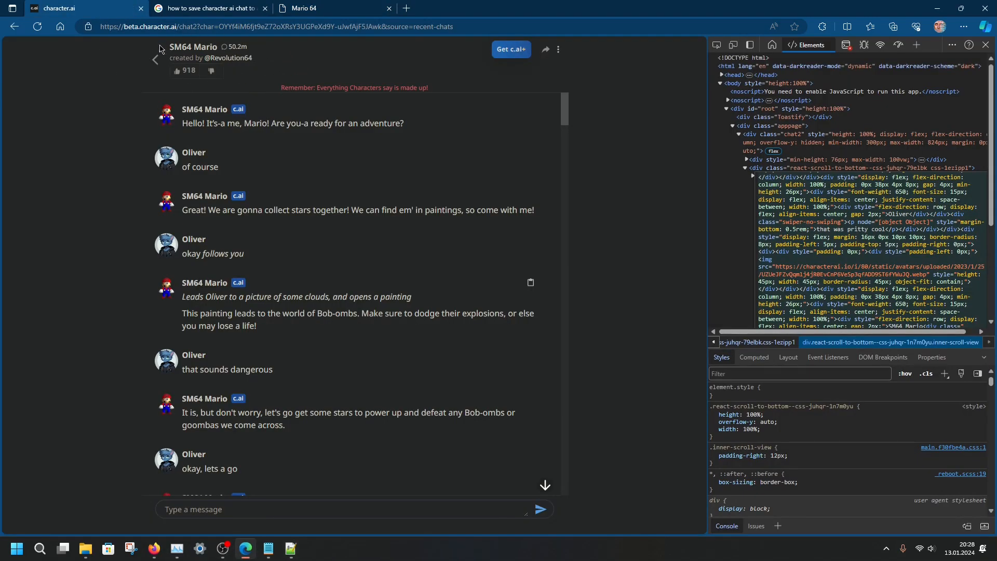
click(312, 9)
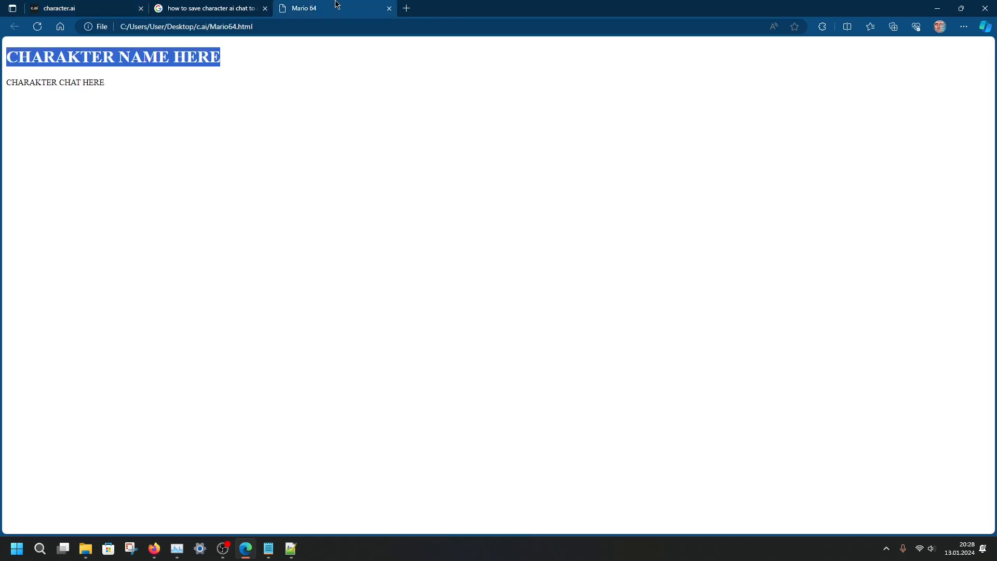
click(291, 548)
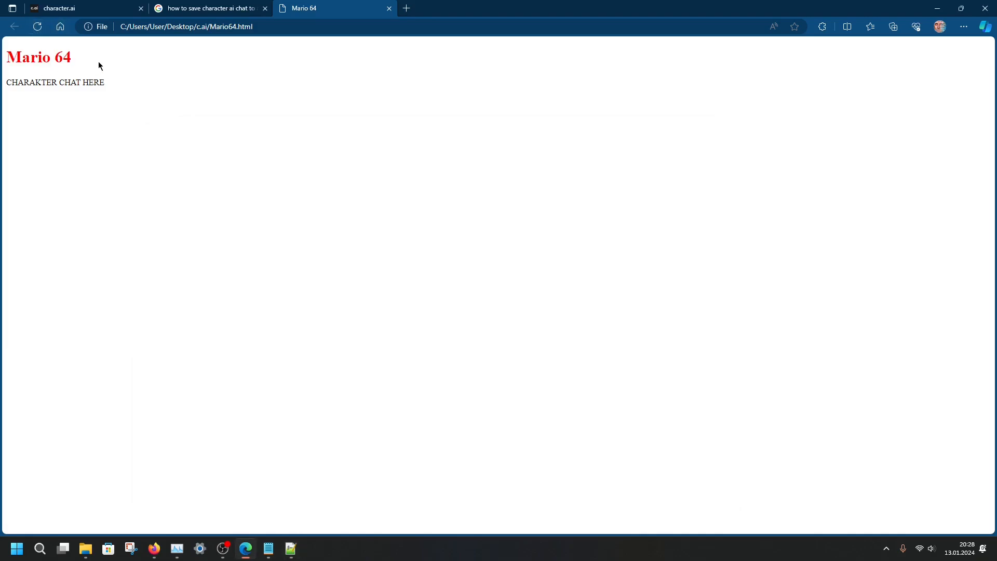
click(291, 549)
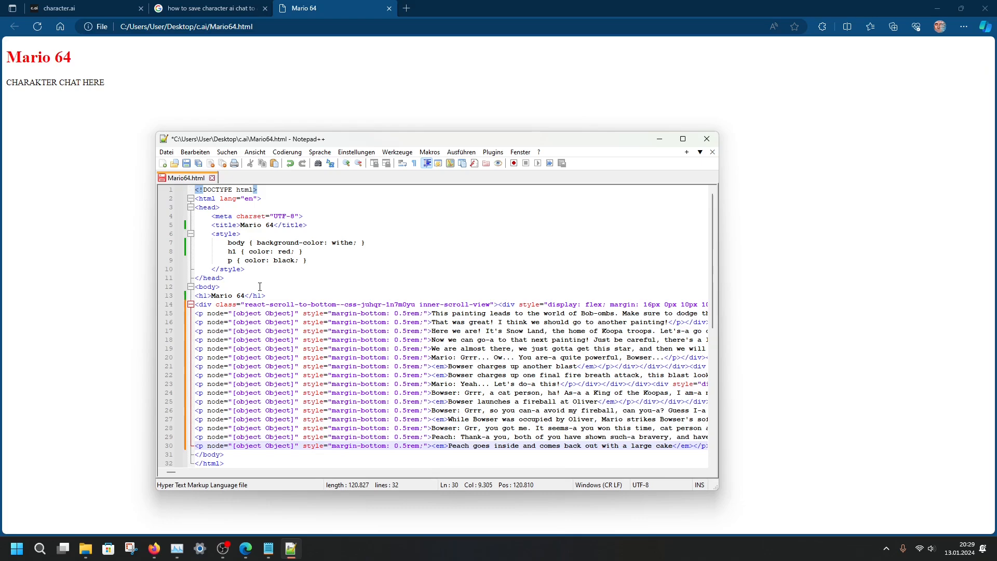
Reload Mario64.html with the pasted chat markup and scroll through the rendered conversation
click(187, 162)
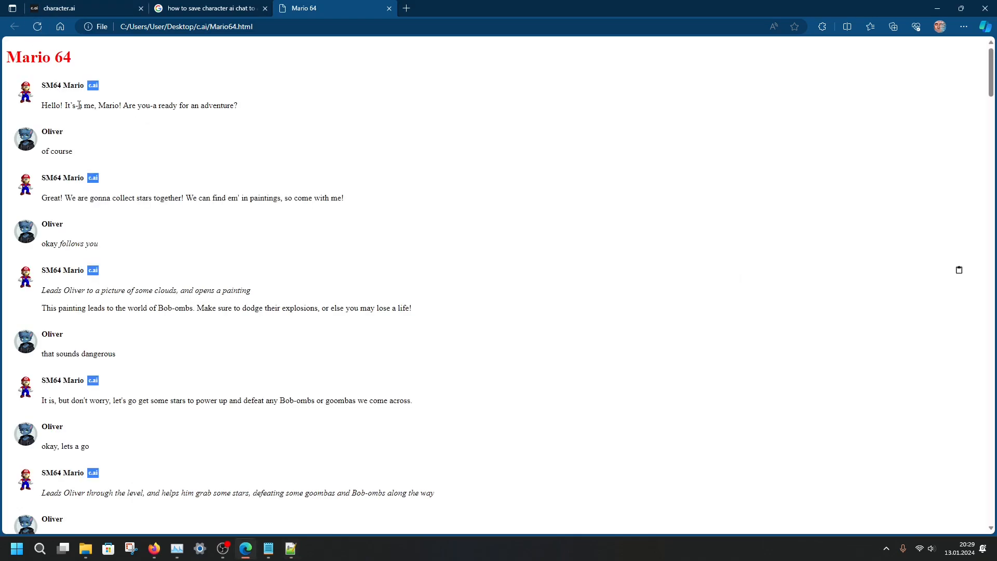
scroll(down, 3)
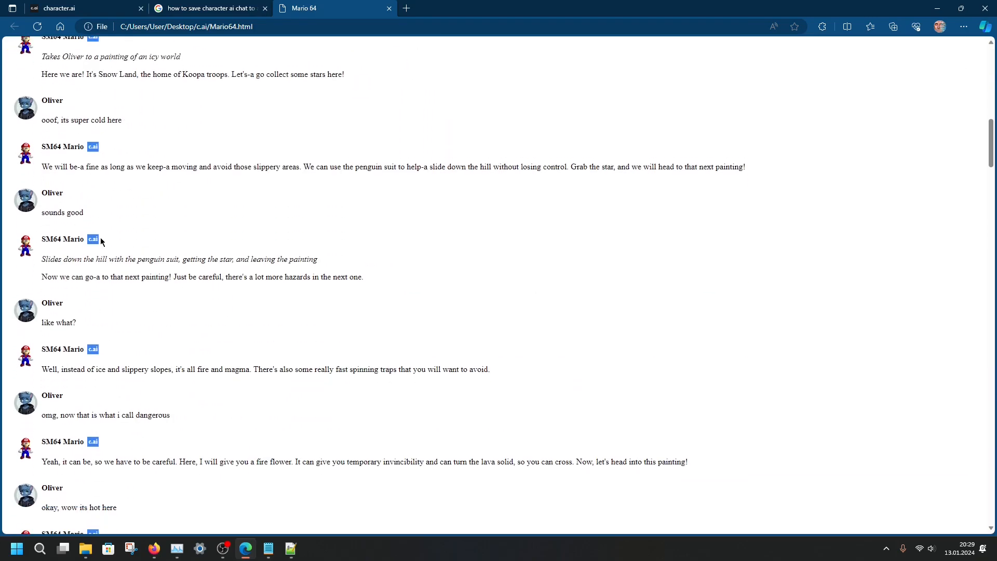
scroll(down, 3)
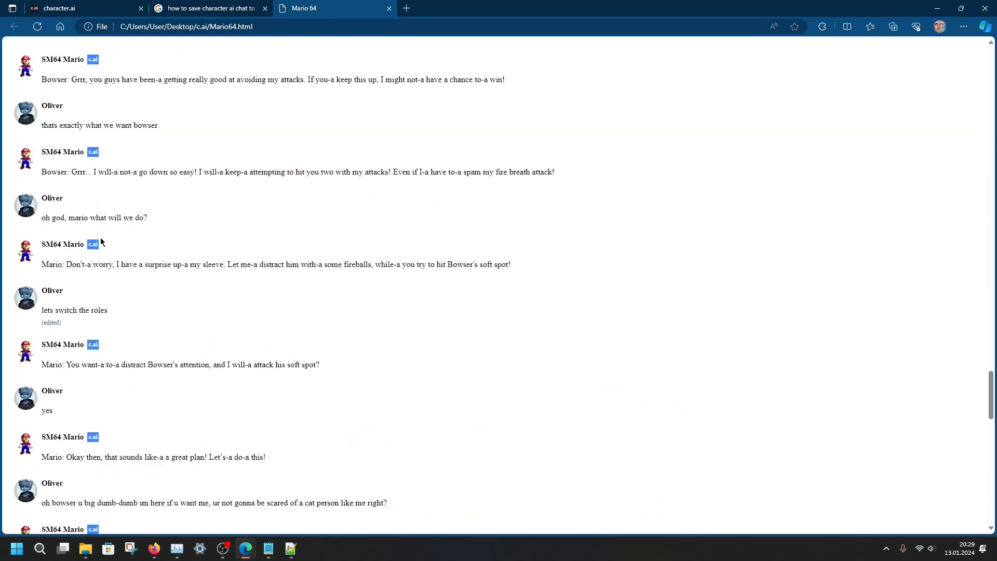
scroll(down, 3)
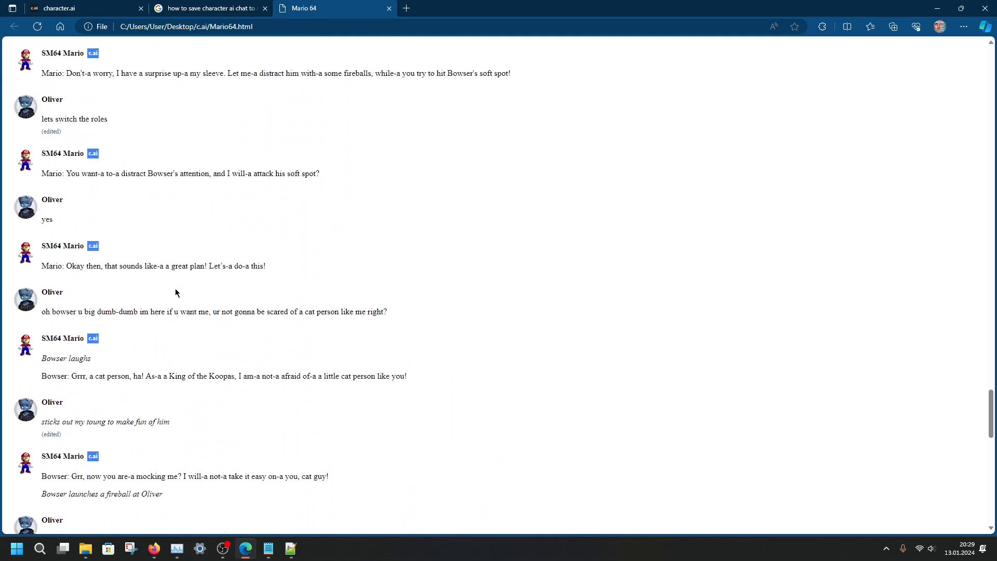
scroll(down, 3)
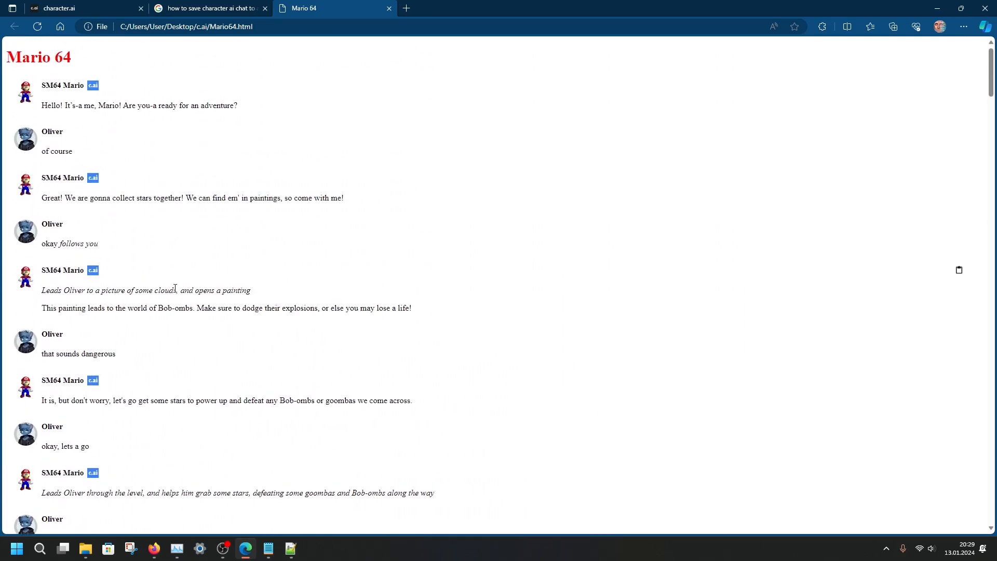
mouse_move(558, 372)
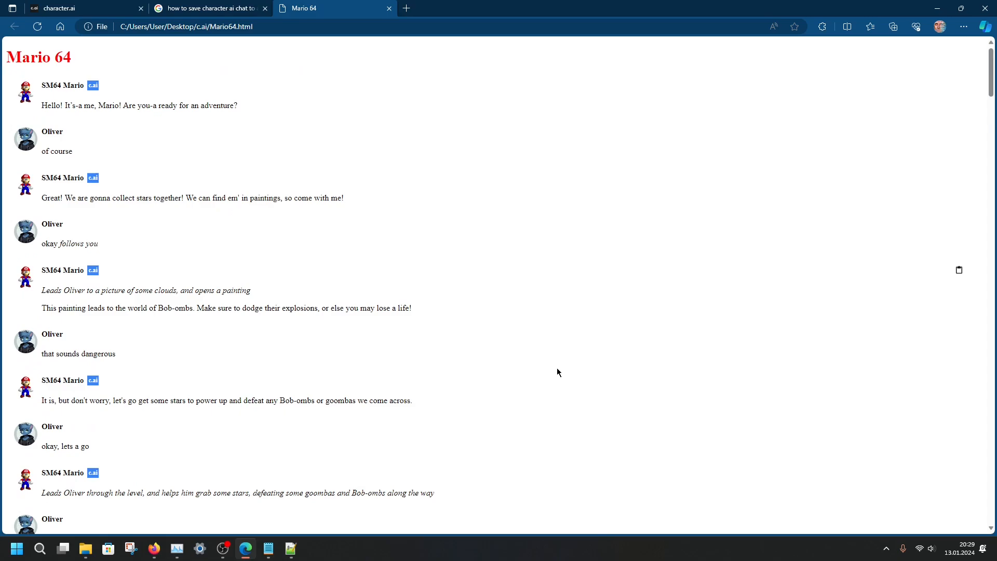
Dismiss the Windows Quick Settings and select the Mario64 page's local file path in Edge's address bar
click(919, 549)
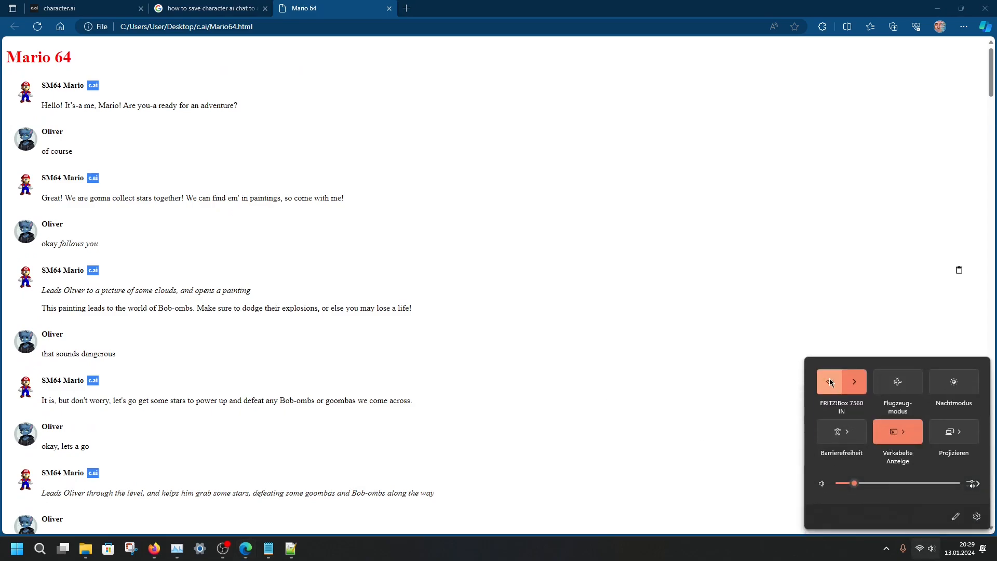
click(829, 382)
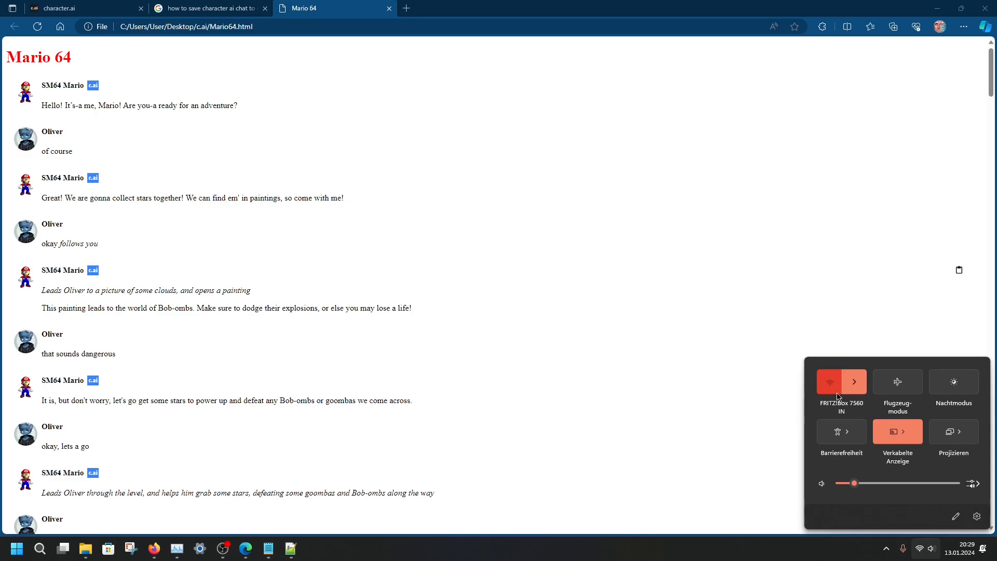
click(829, 383)
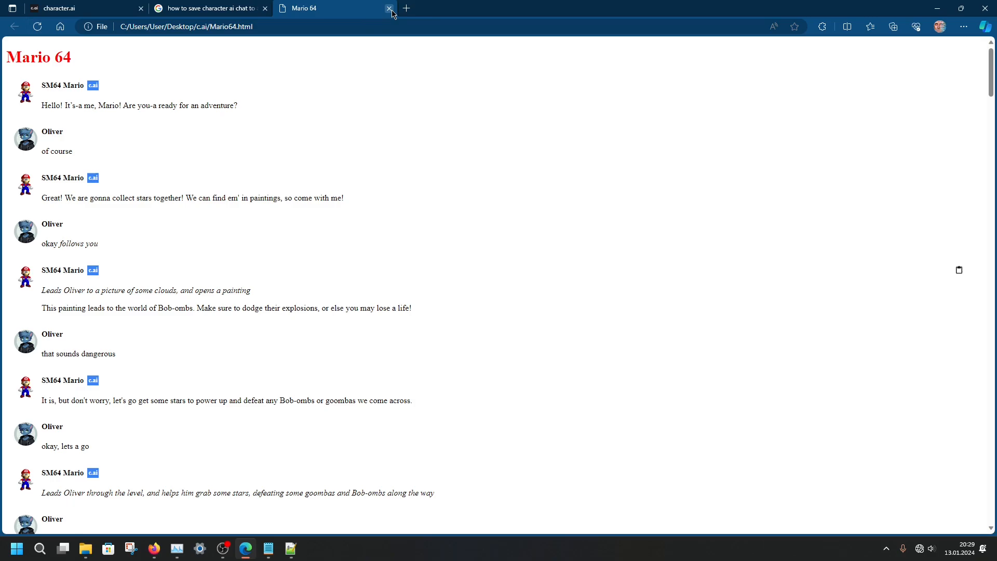
click(187, 26)
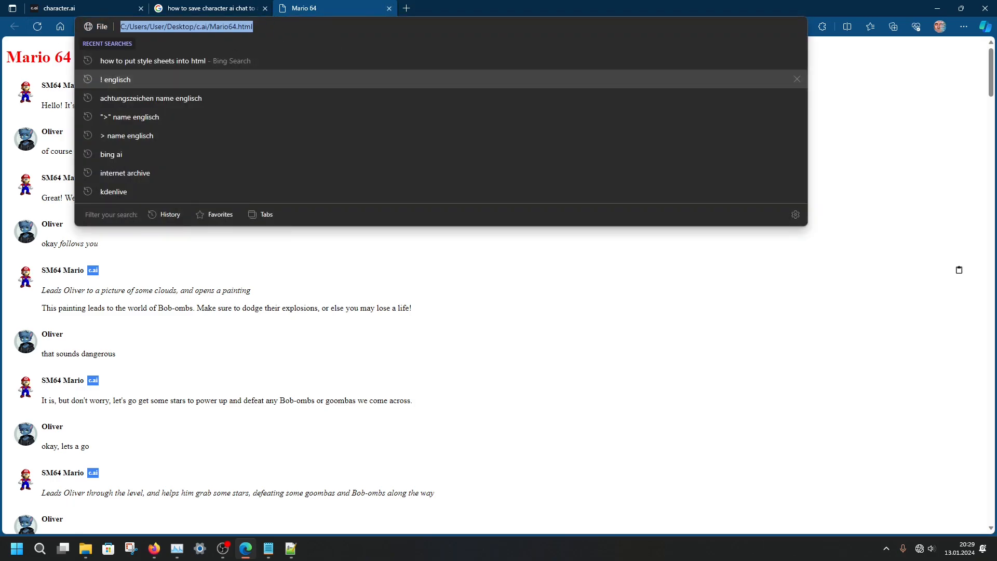
mouse_move(389, 8)
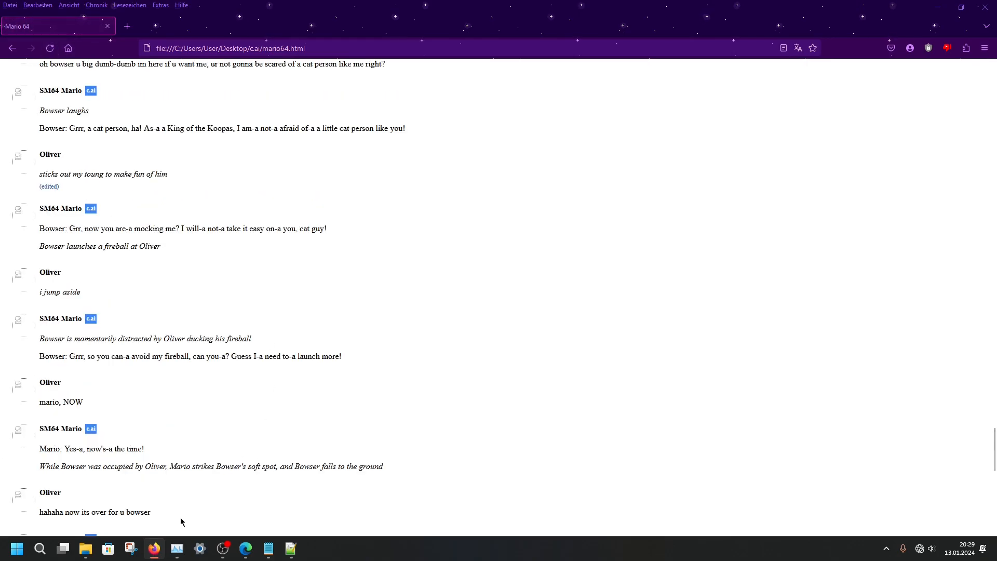
Review Mario64.html in Firefox, reloading the broken avatar, then bring up the tray quick settings
scroll(up, 3)
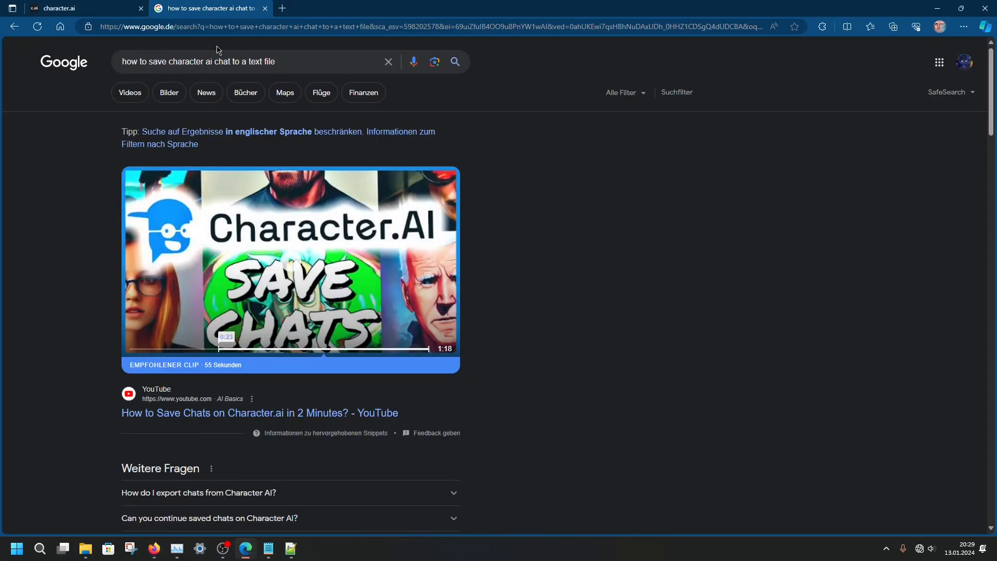
click(284, 8)
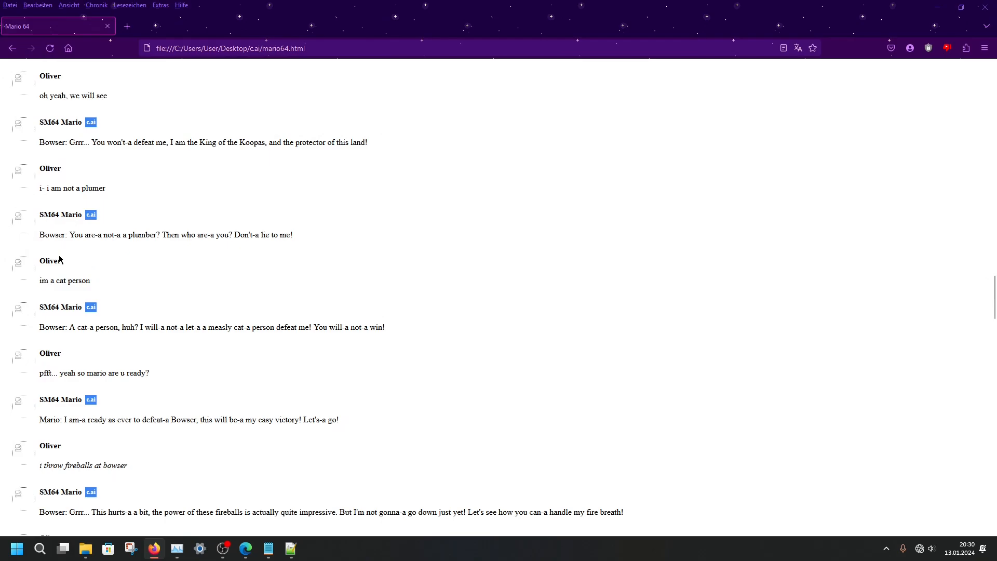
scroll(down, 3)
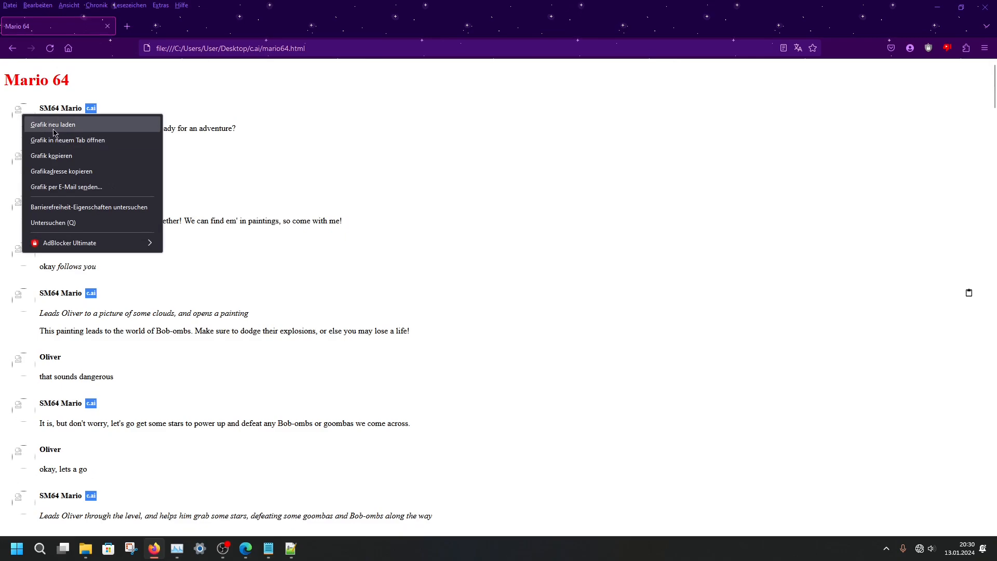
click(817, 486)
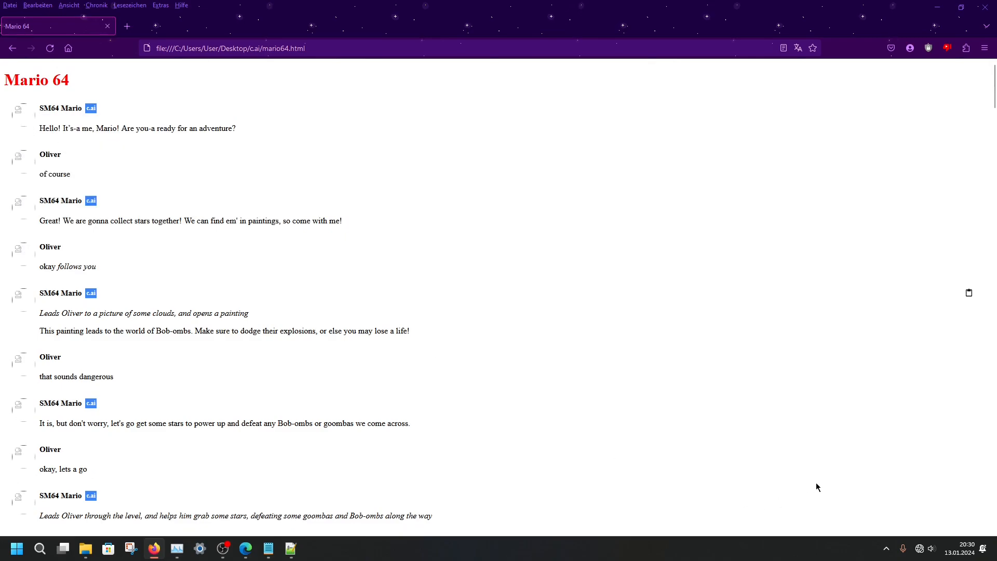
mouse_move(206, 364)
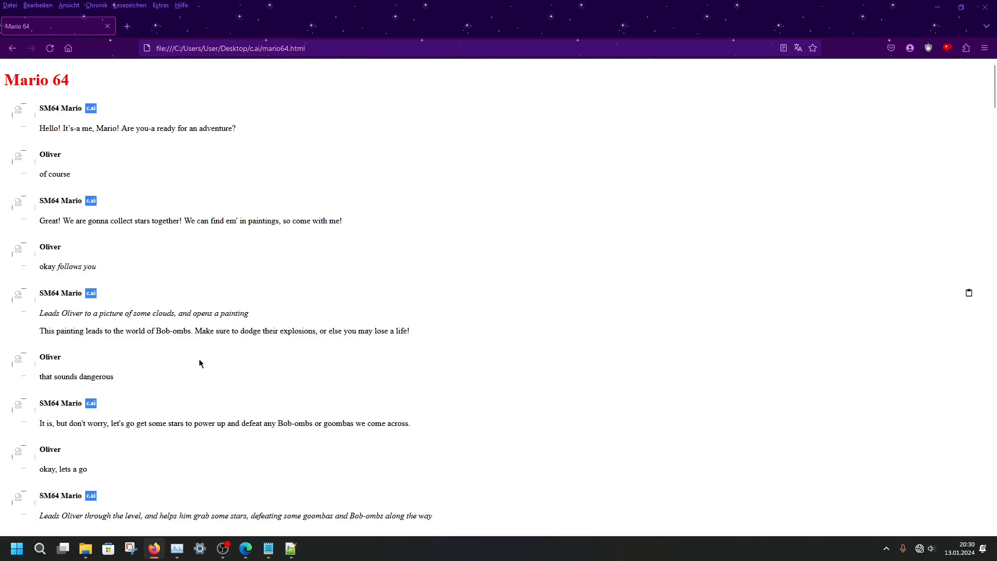
mouse_move(28, 212)
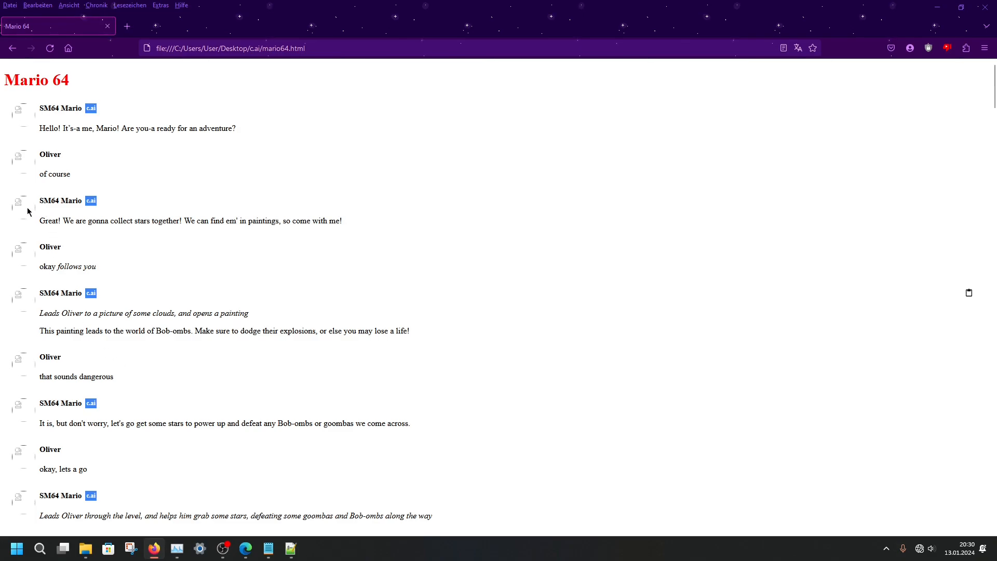
mouse_move(988, 6)
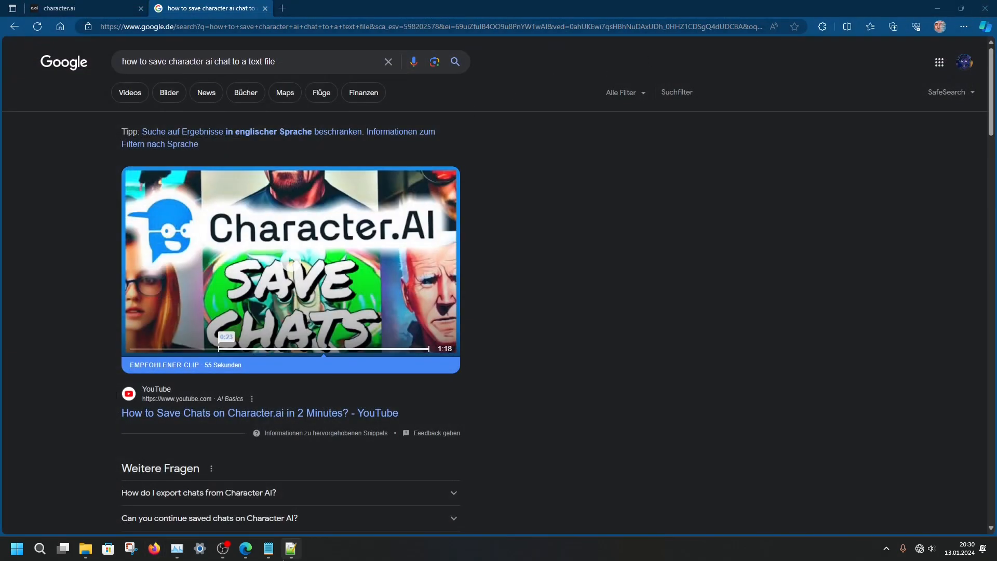
click(931, 549)
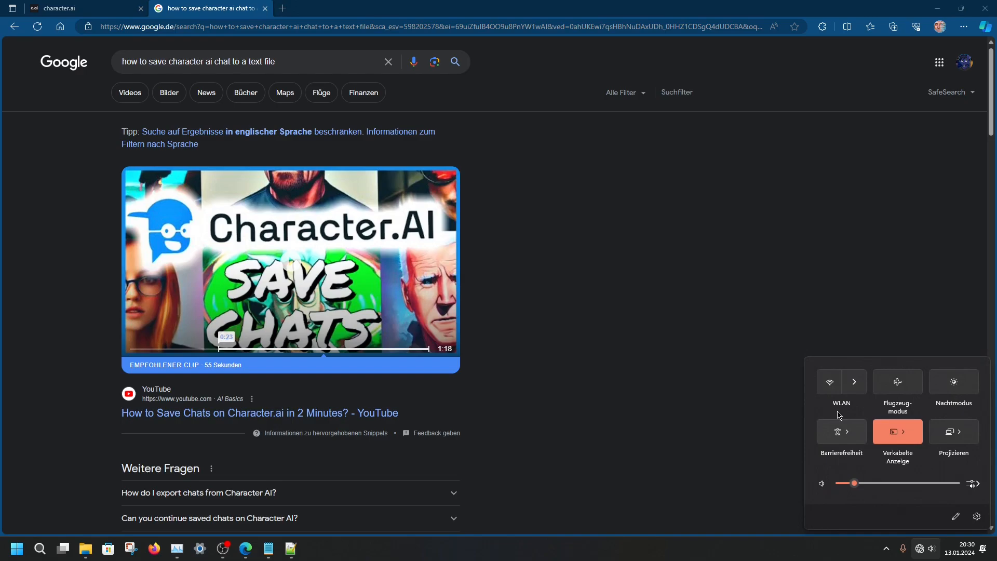
Dismiss the quick settings panel so mario64.html shows again in Edge
click(829, 382)
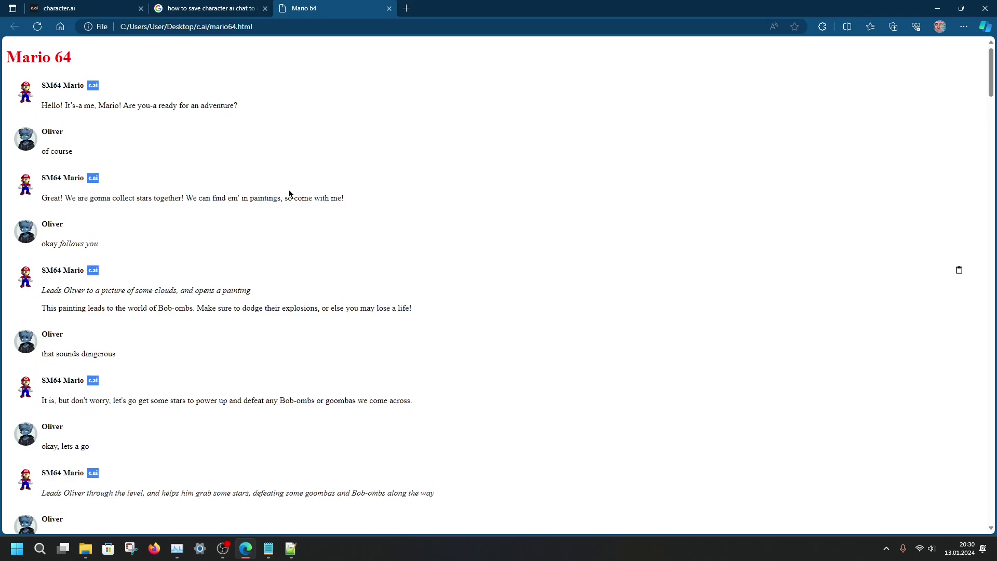
Save the chat page as Webpage, single file (Mario 64.mhtml) into Desktop > c.ai
right_click(290, 194)
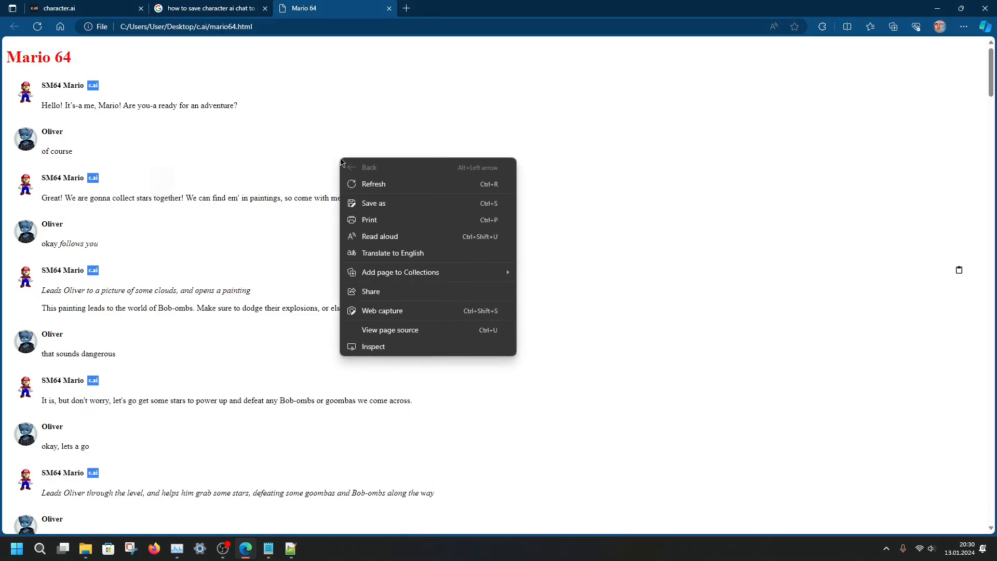
mouse_move(383, 203)
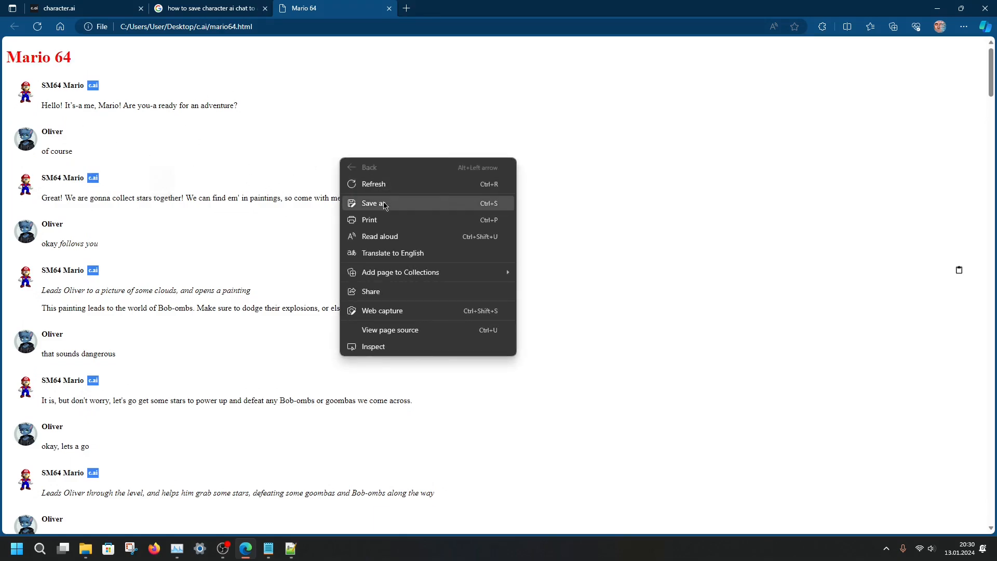
click(375, 204)
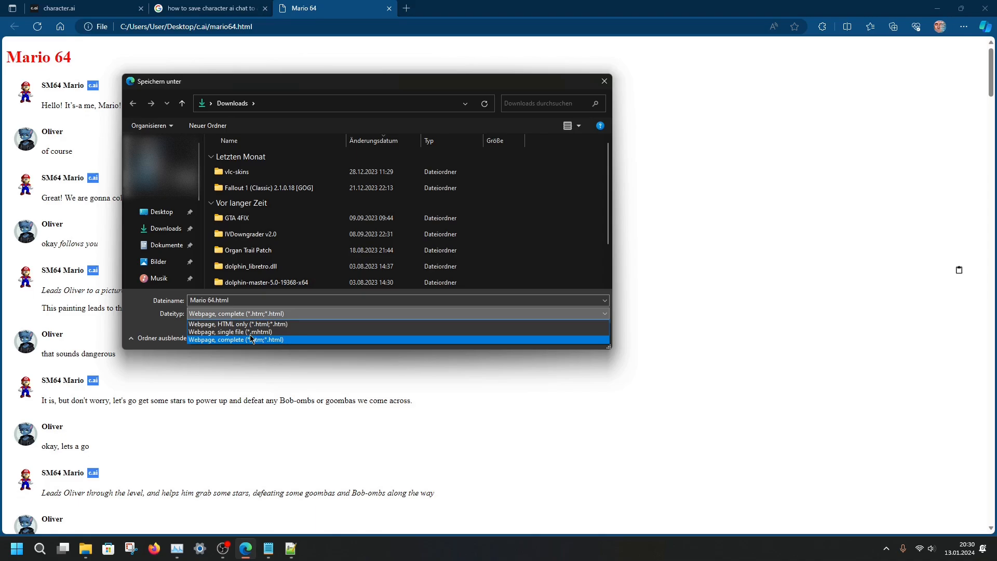
mouse_move(206, 332)
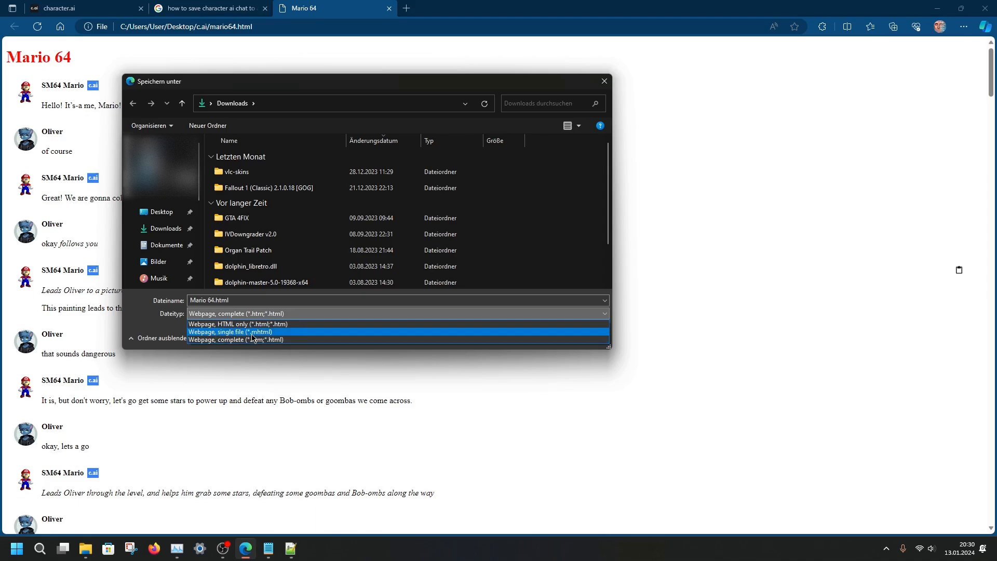
click(231, 331)
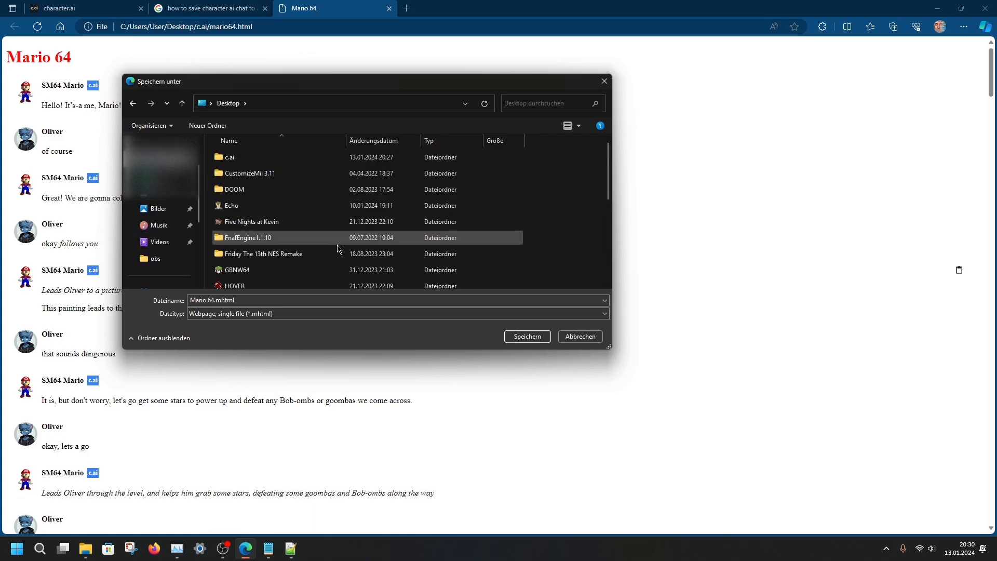
double_click(229, 157)
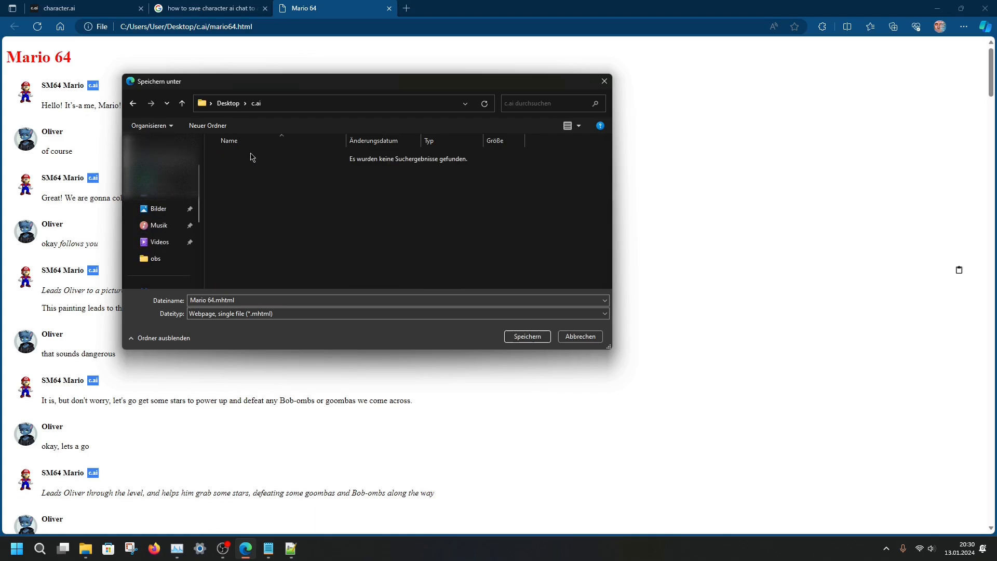
click(526, 337)
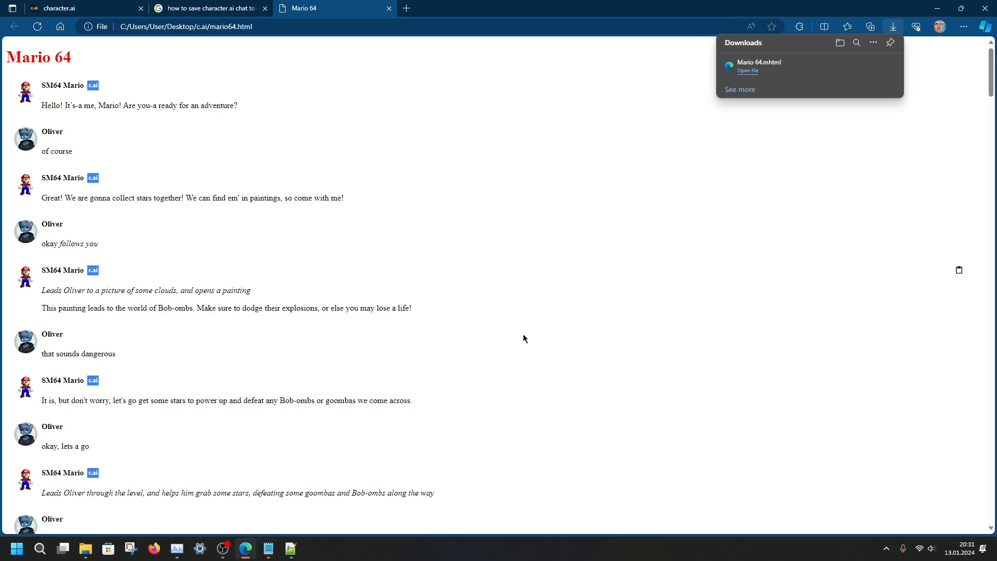
mouse_move(8, 37)
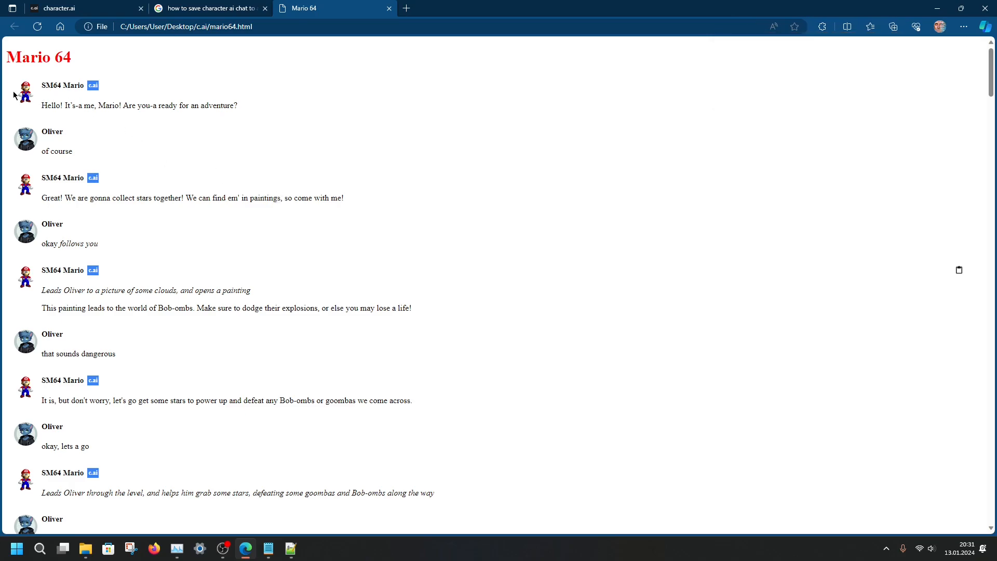
Save the chat page again as Webpage, complete (Mario 64.htm plus Mario 64_files) into c.ai and show the folder
right_click(449, 220)
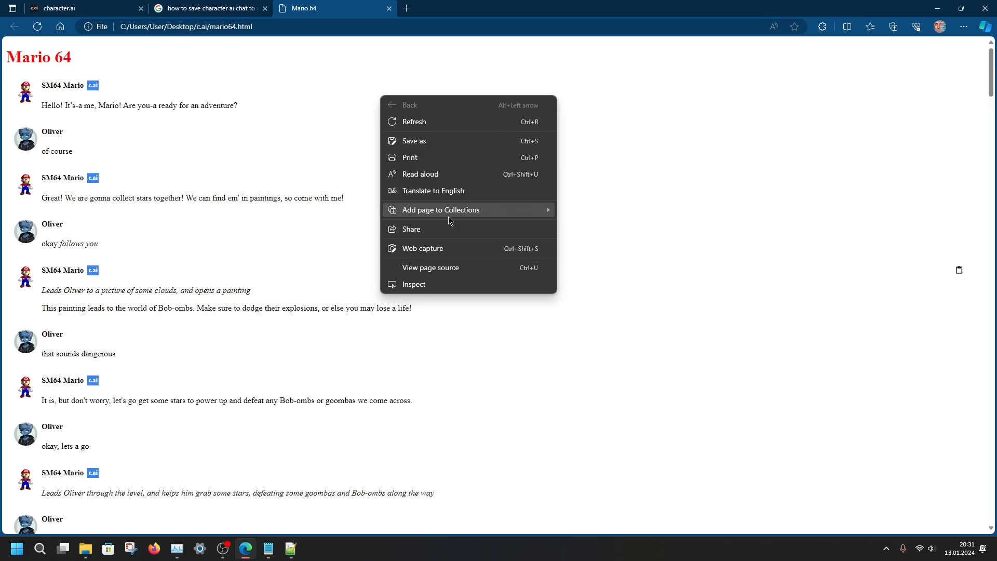
mouse_move(432, 234)
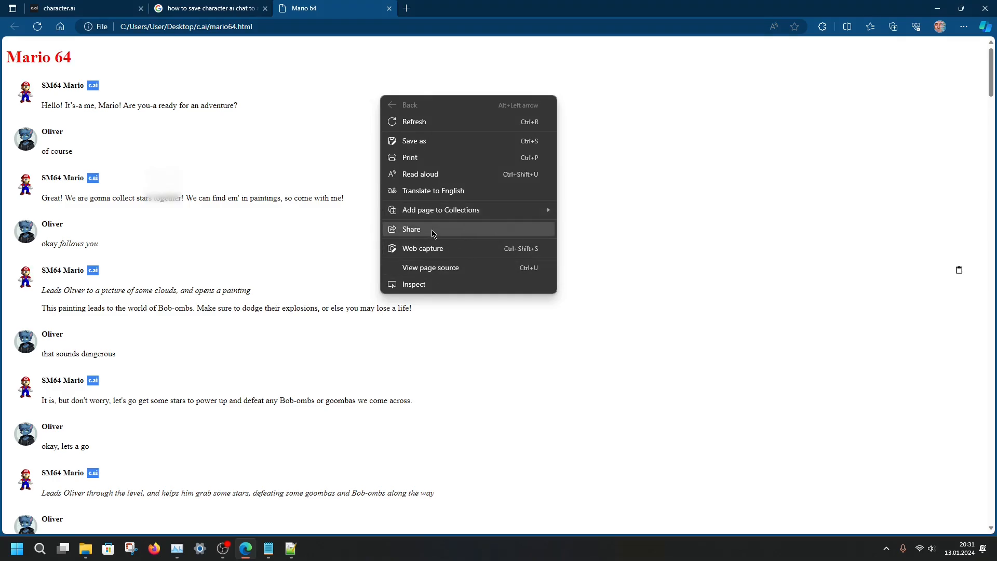
click(435, 144)
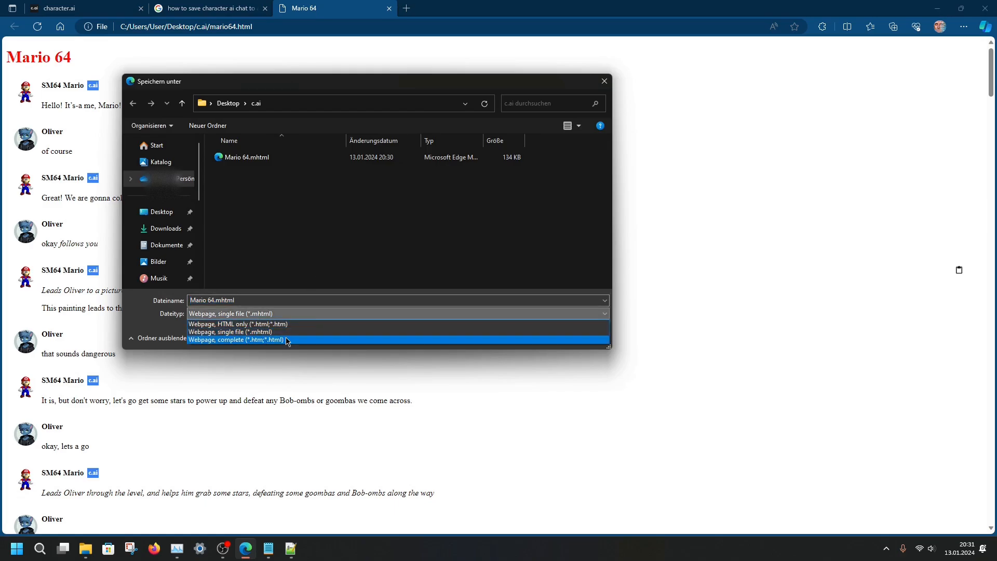
click(237, 339)
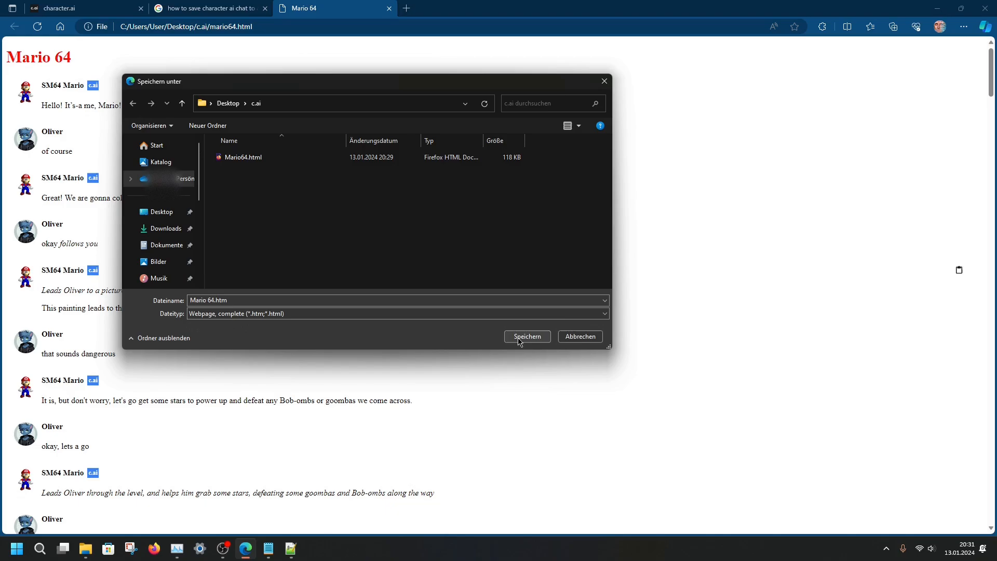
click(527, 337)
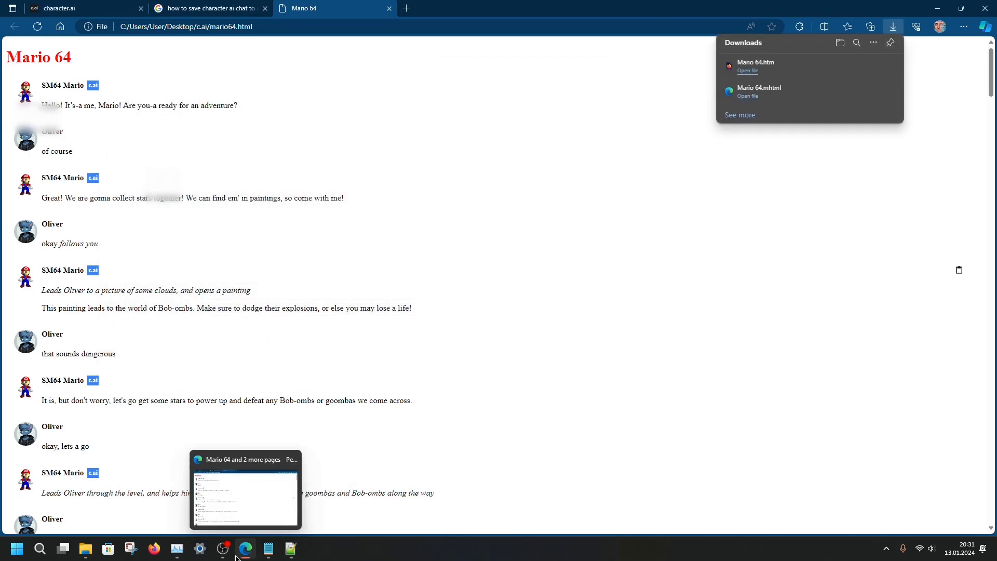
click(86, 549)
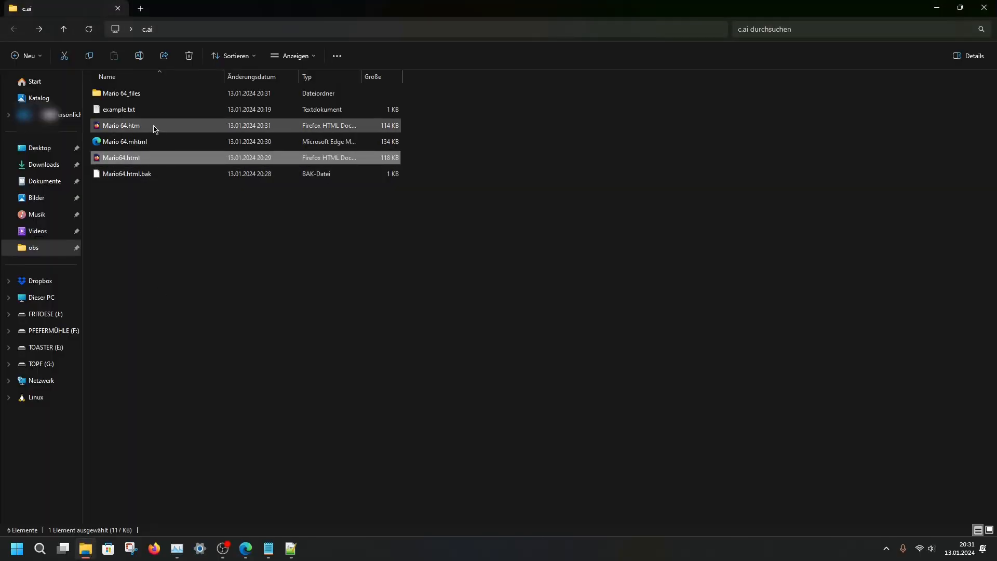
click(122, 125)
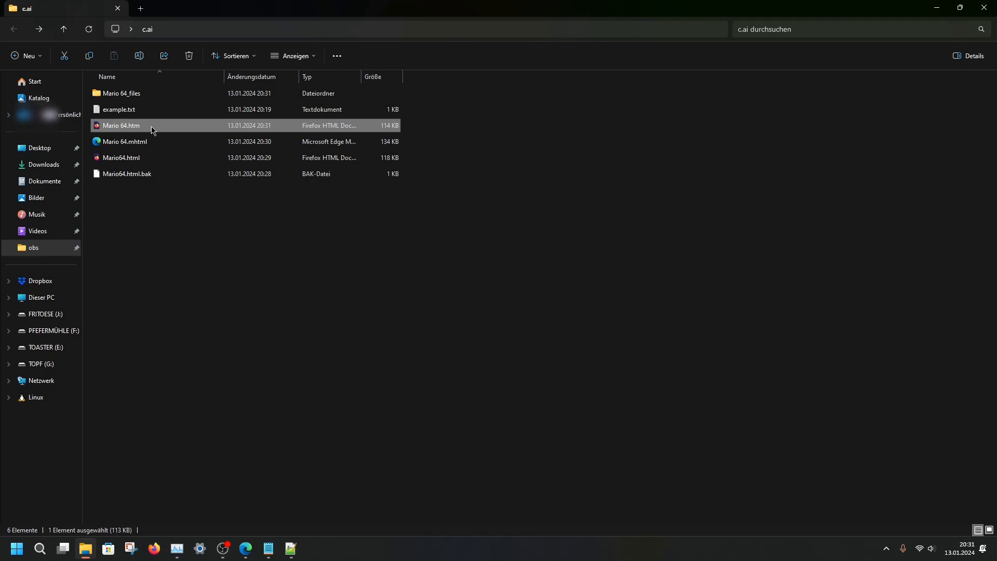
mouse_move(139, 142)
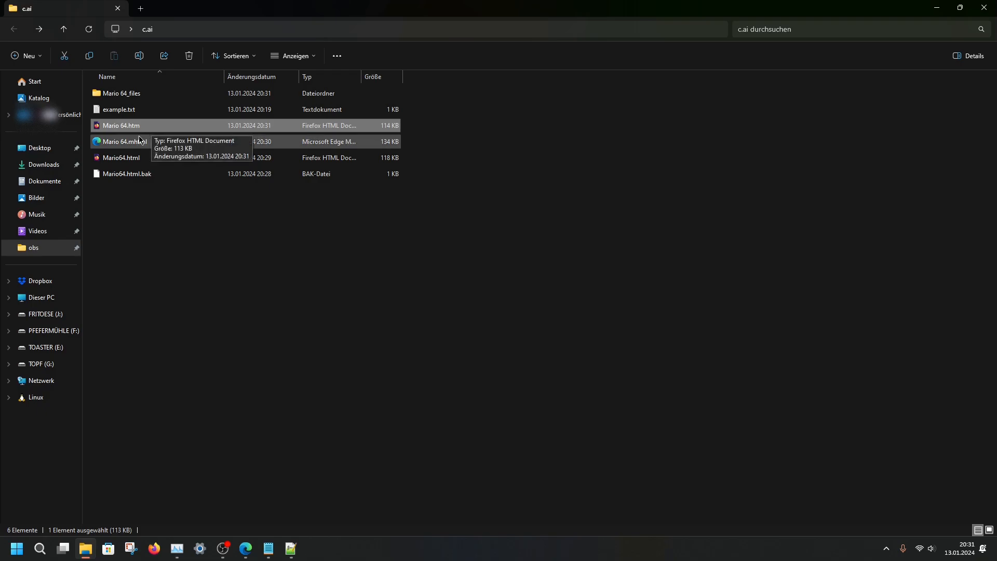
mouse_move(131, 125)
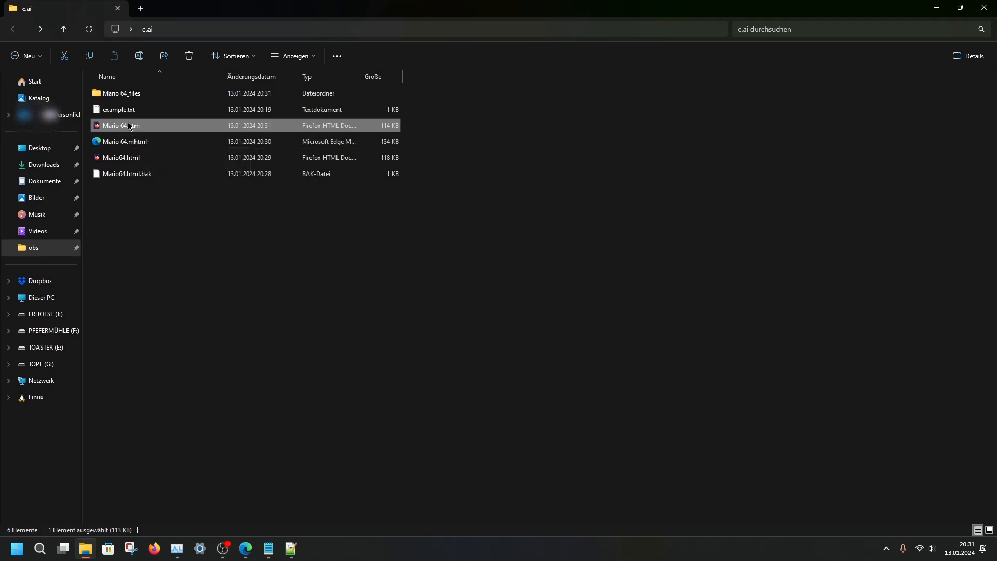
mouse_move(131, 127)
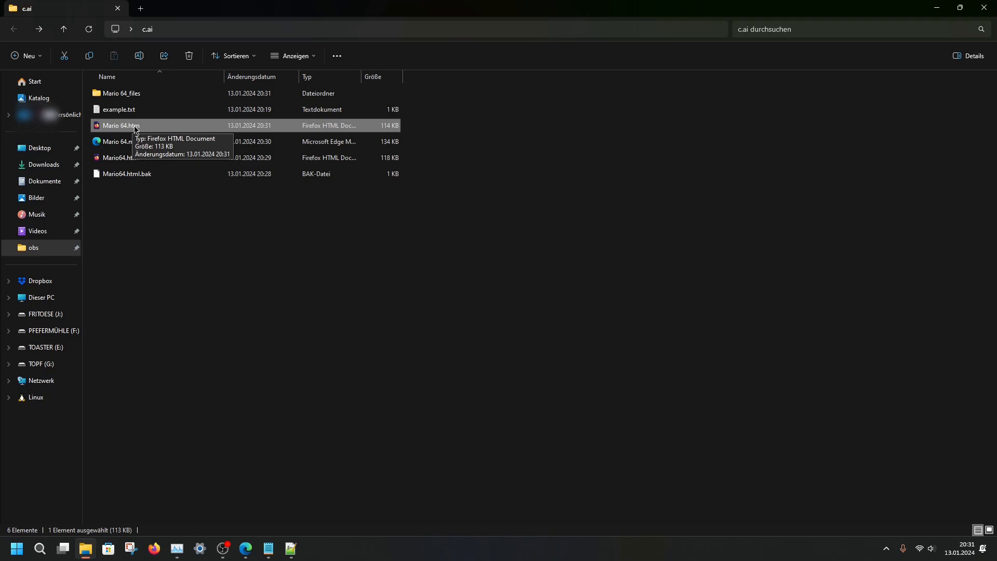
double_click(121, 125)
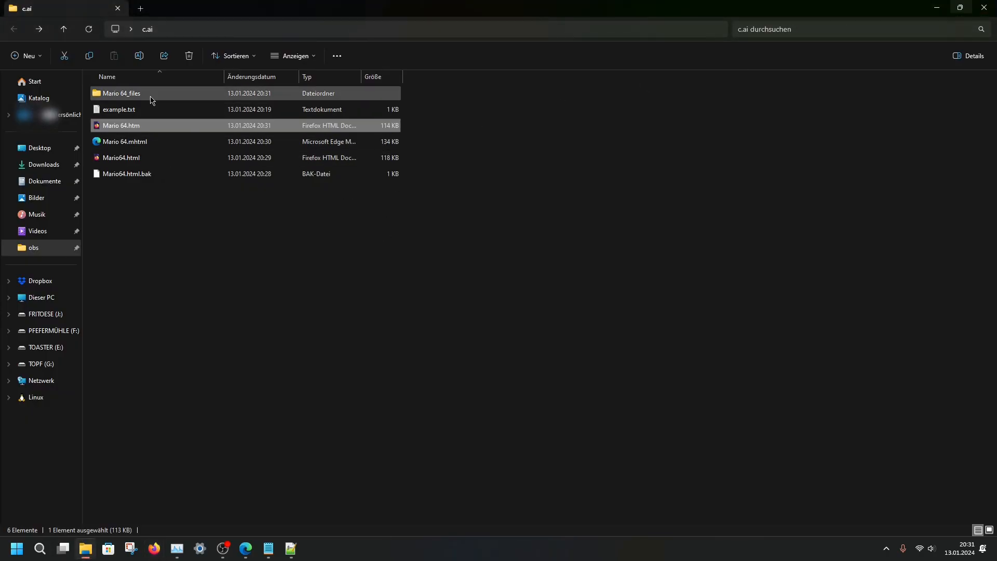
click(121, 93)
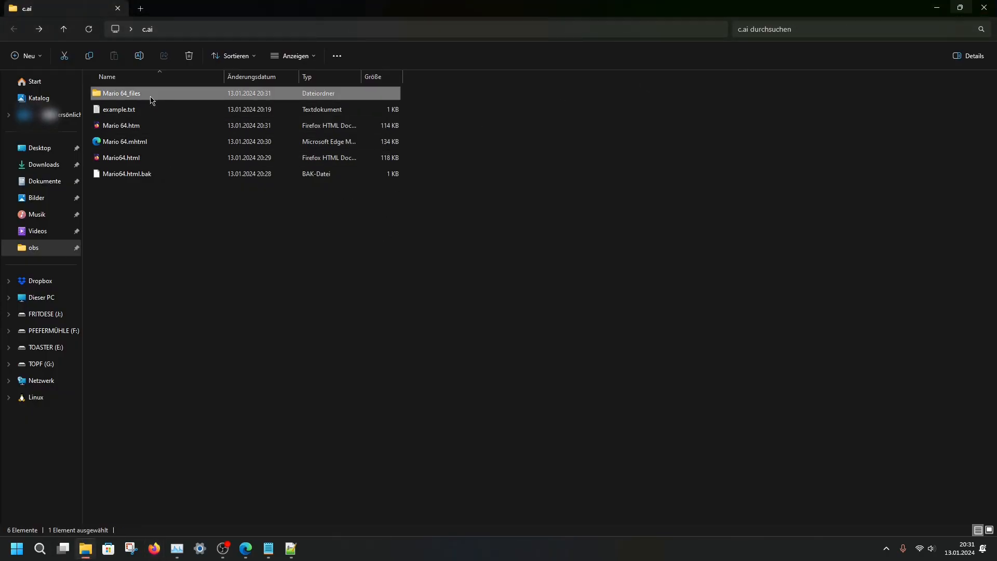
double_click(122, 94)
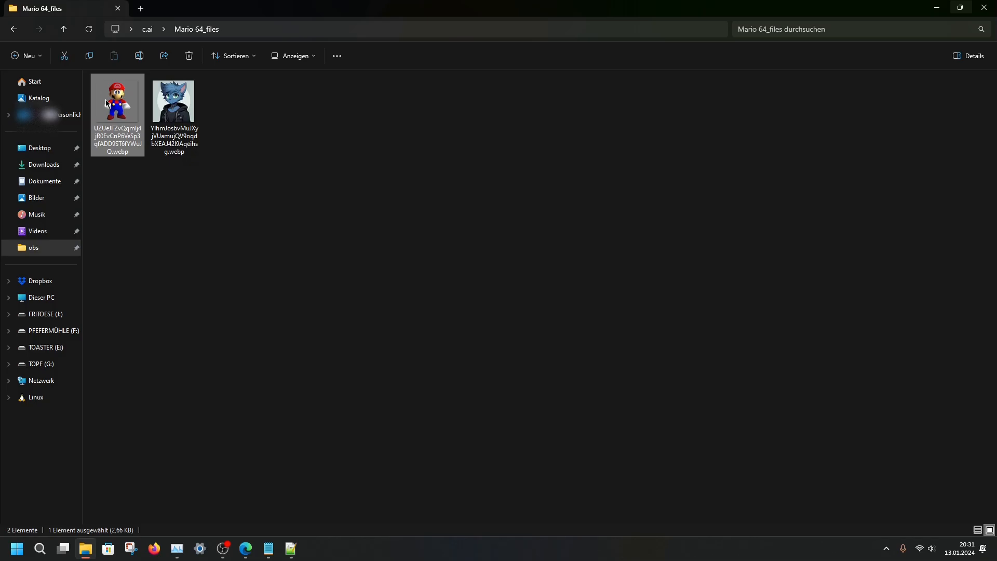
double_click(117, 99)
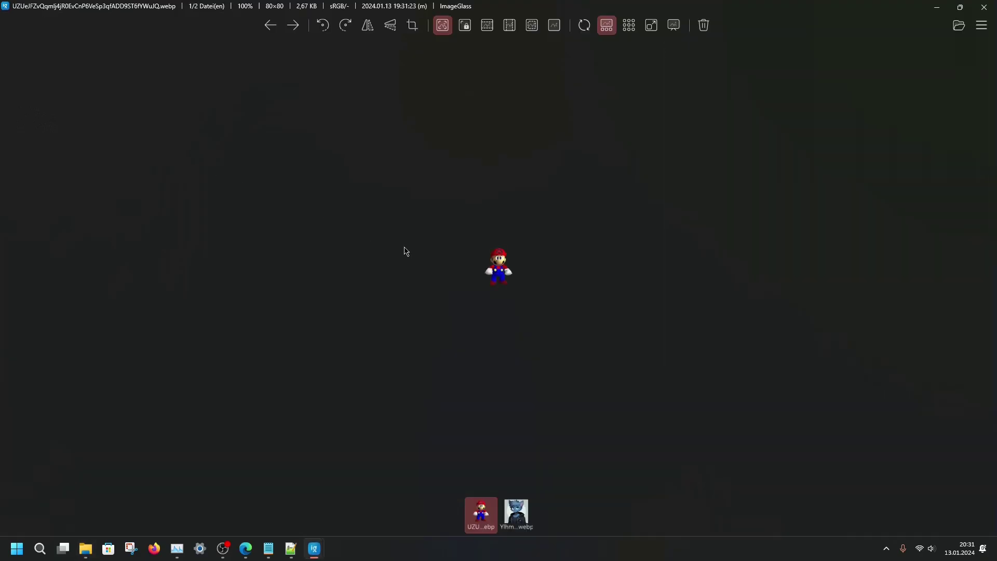
click(517, 513)
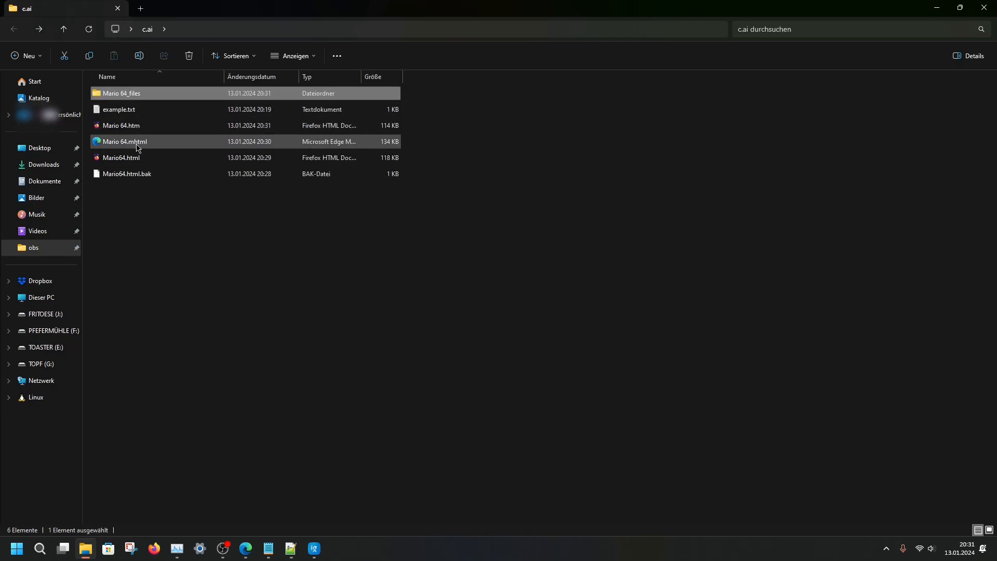
mouse_move(135, 148)
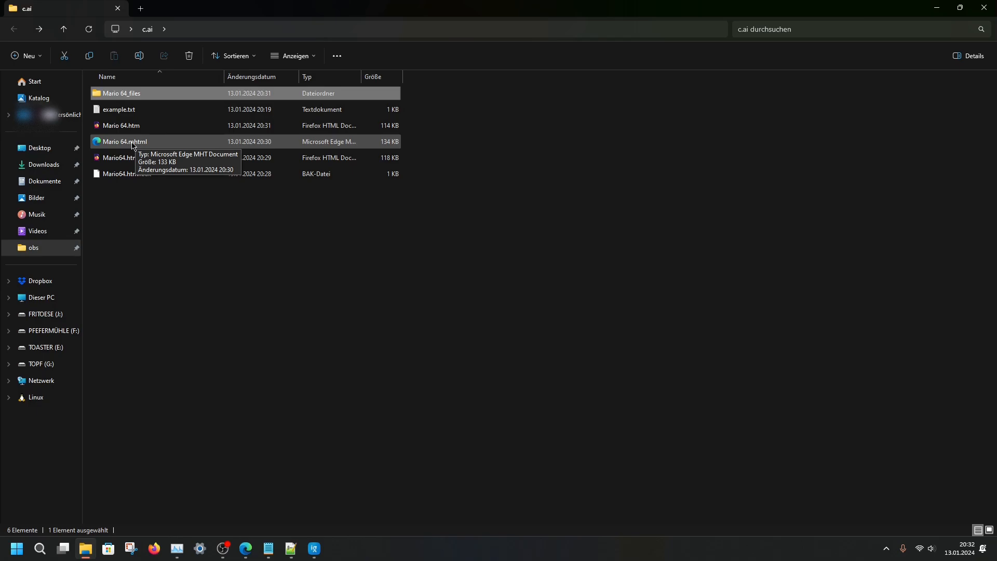
mouse_move(140, 148)
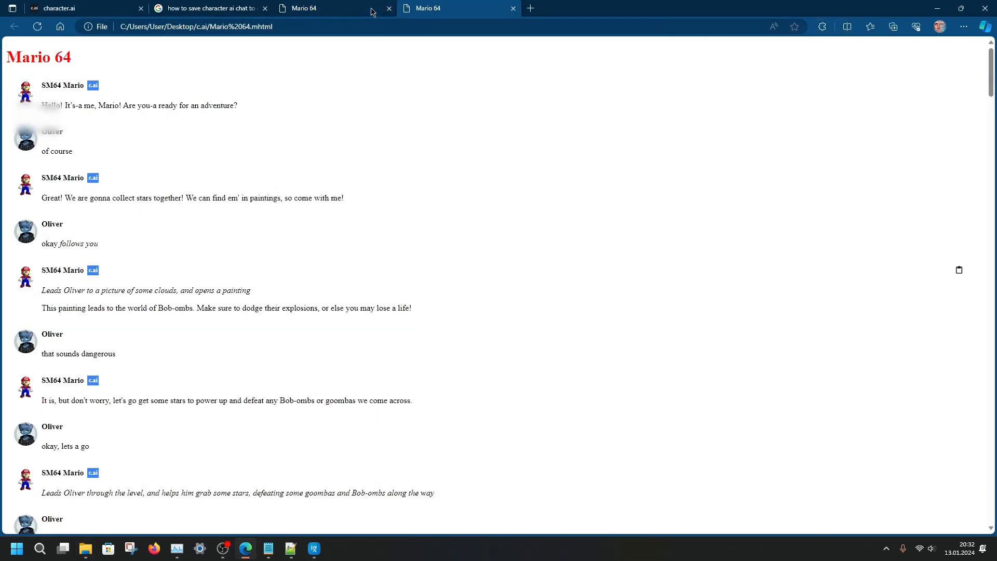
Close the older mario64.html tab and select the MHTML page's address
click(388, 9)
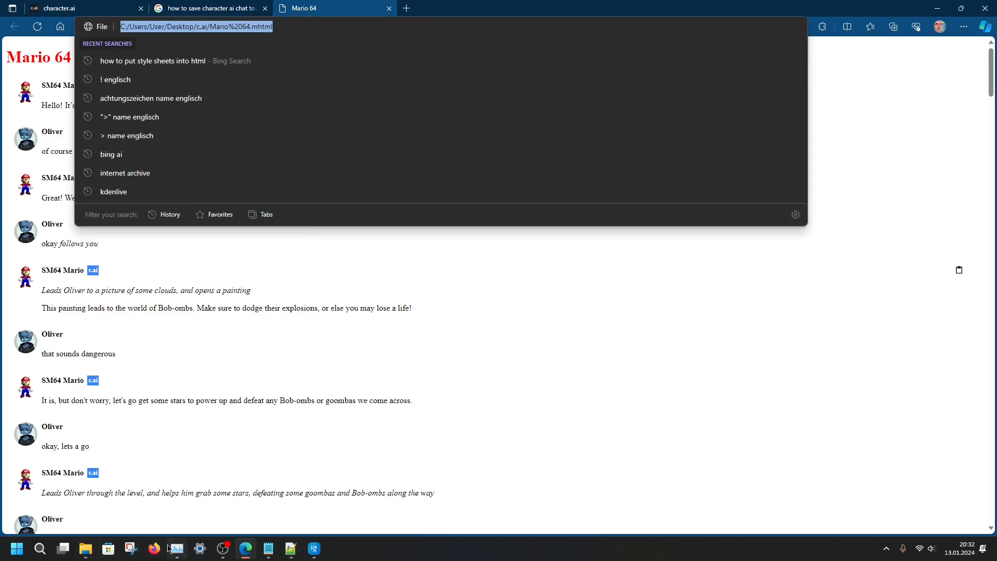
click(154, 548)
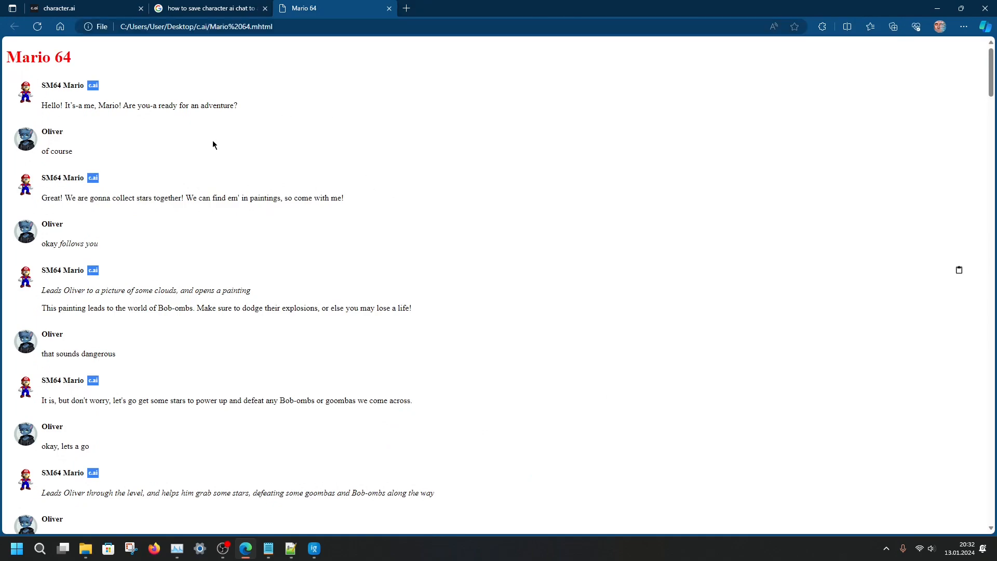
mouse_move(16, 115)
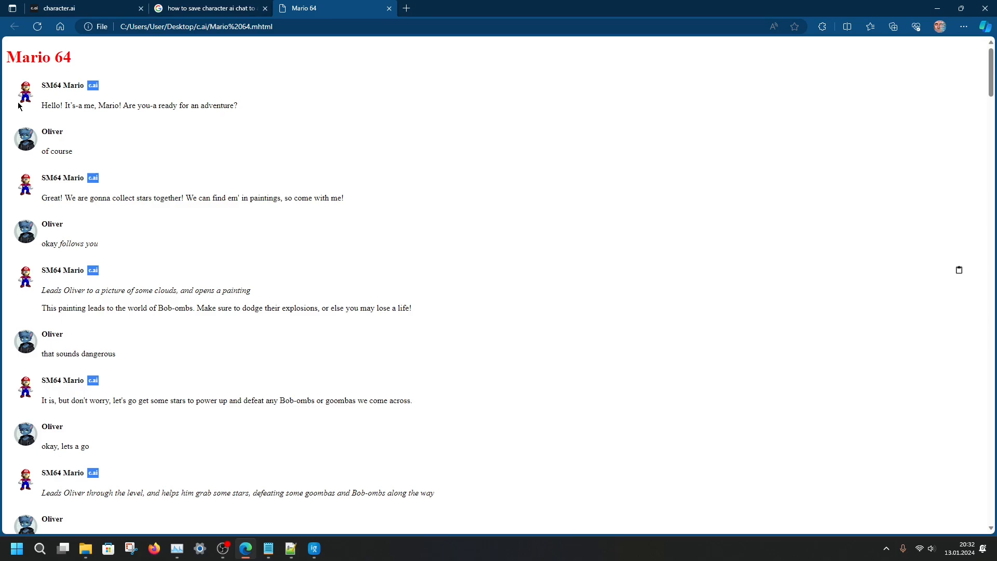
mouse_move(479, 329)
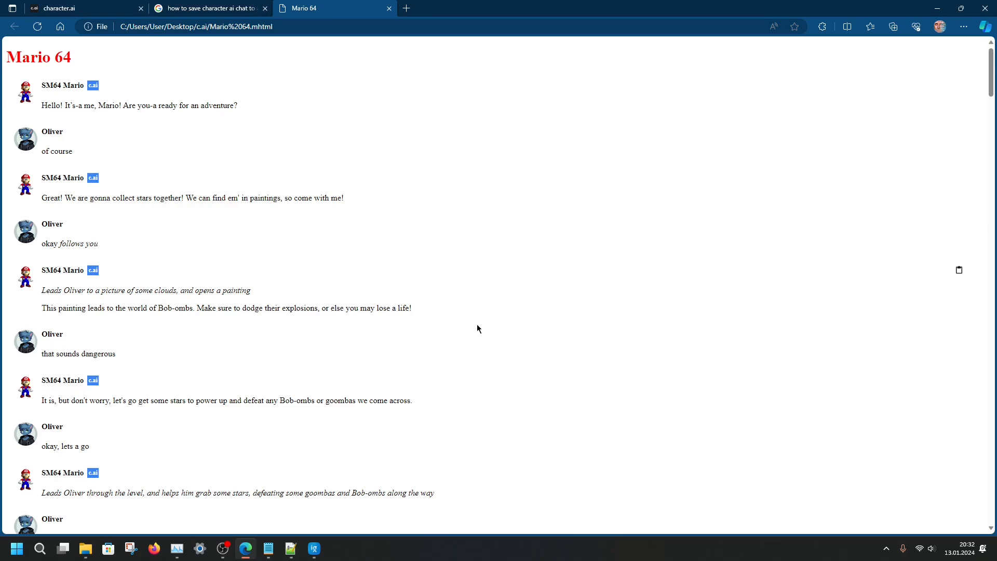
mouse_move(150, 255)
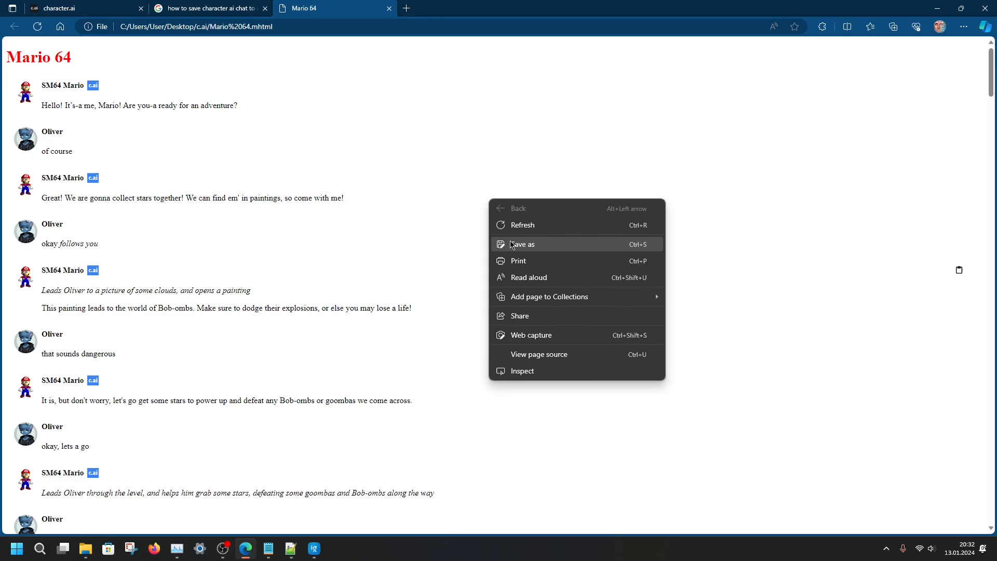
mouse_move(529, 262)
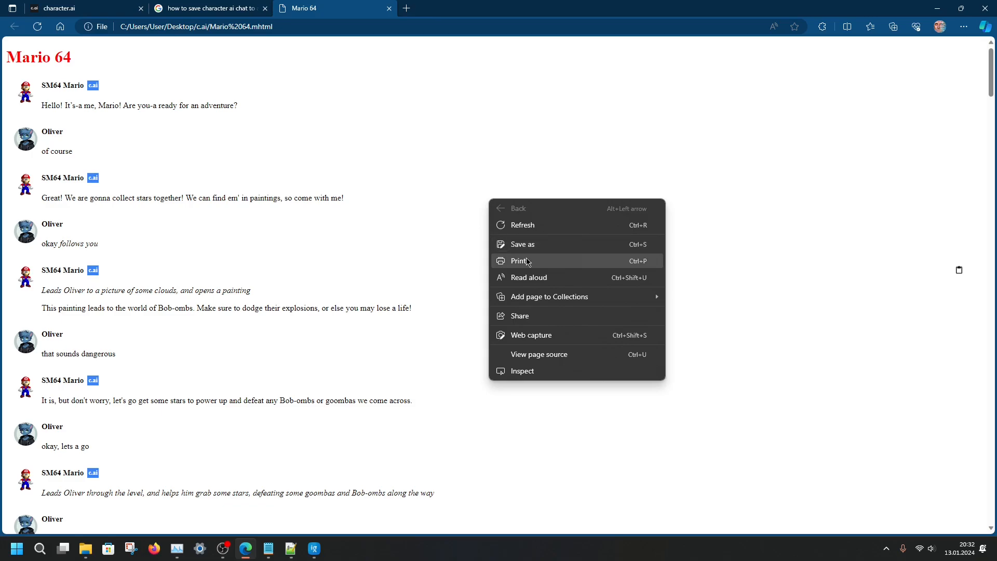
Set the print target to Save as PDF and keep the paper size at A4
click(520, 261)
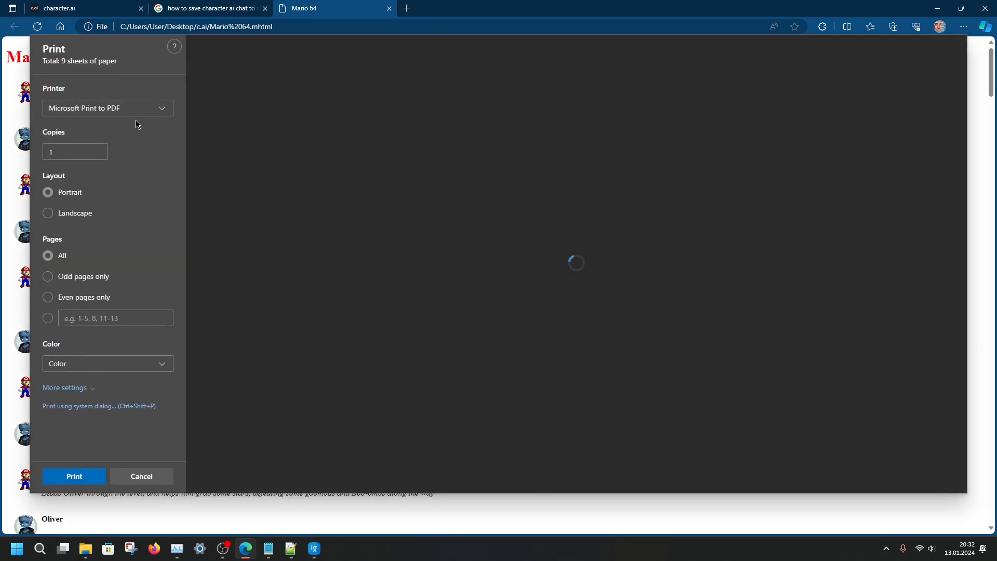
click(107, 108)
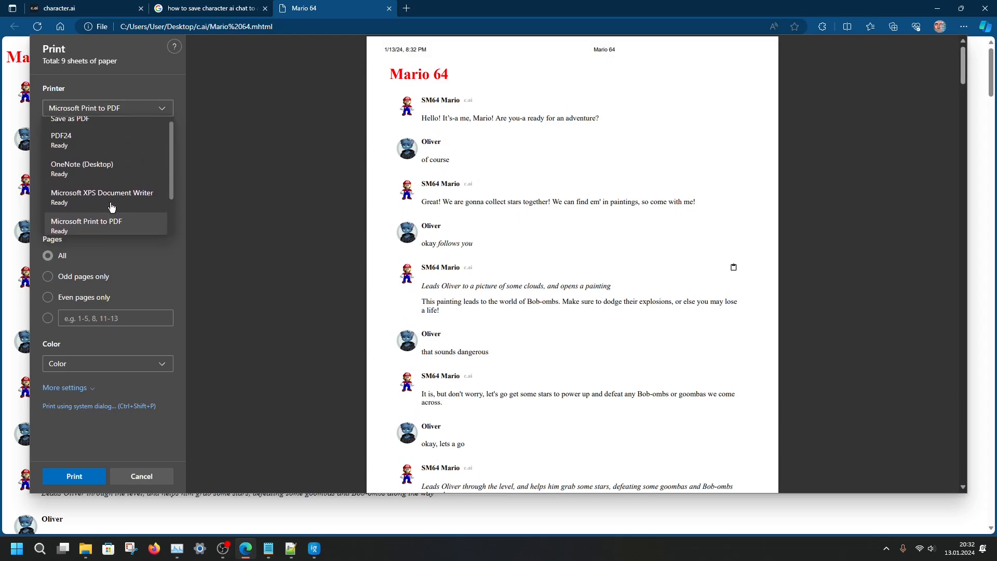
click(69, 119)
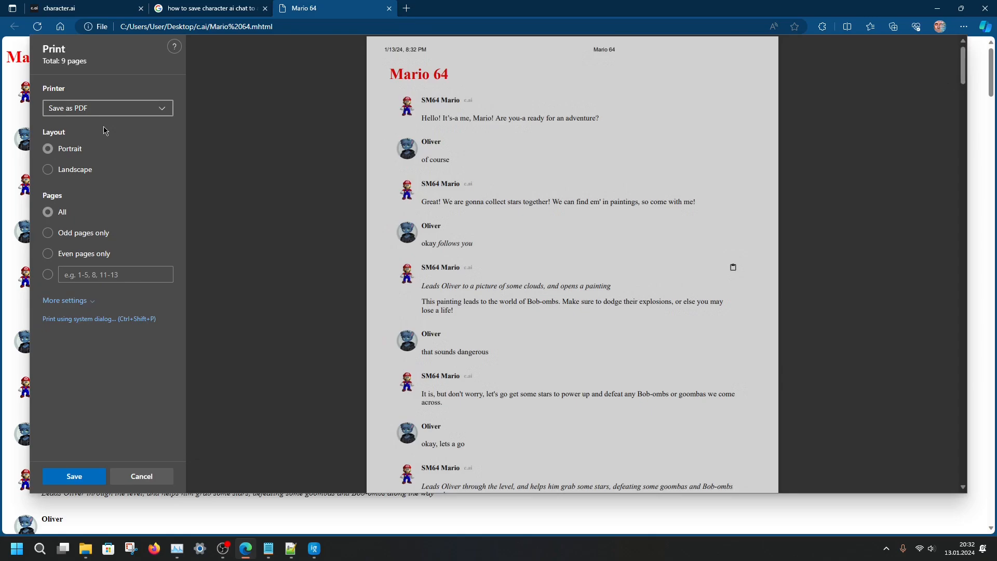
mouse_move(74, 306)
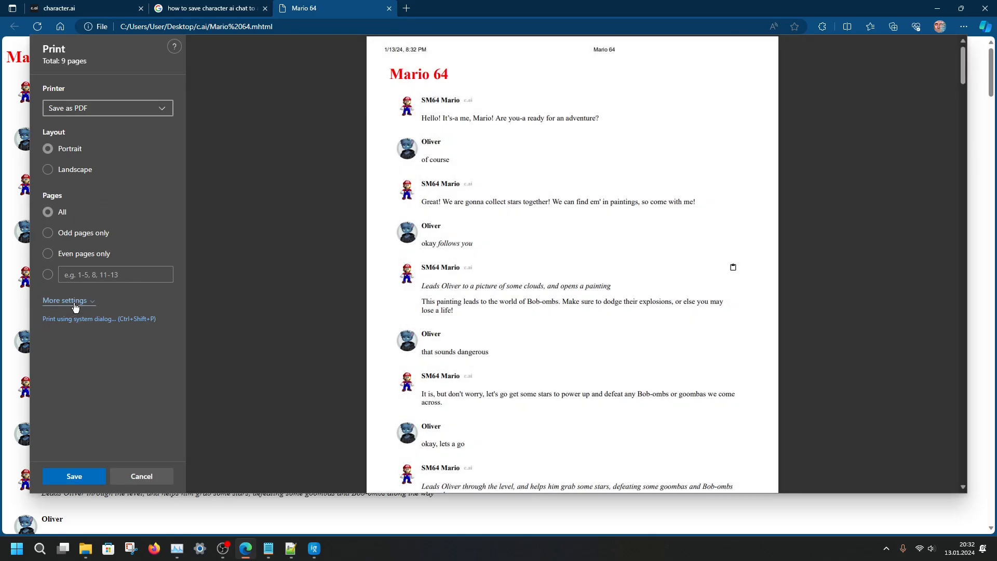
click(64, 300)
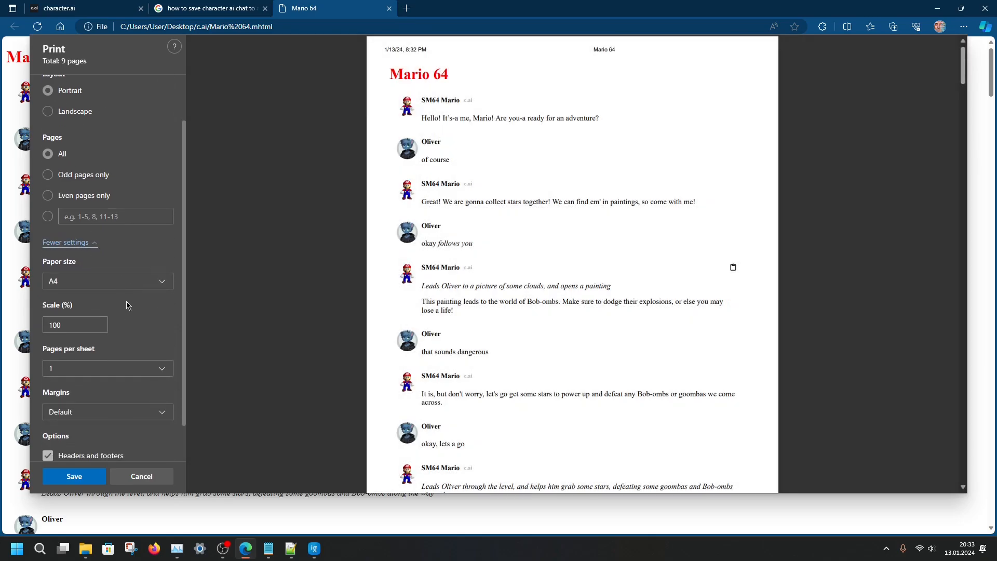
click(107, 280)
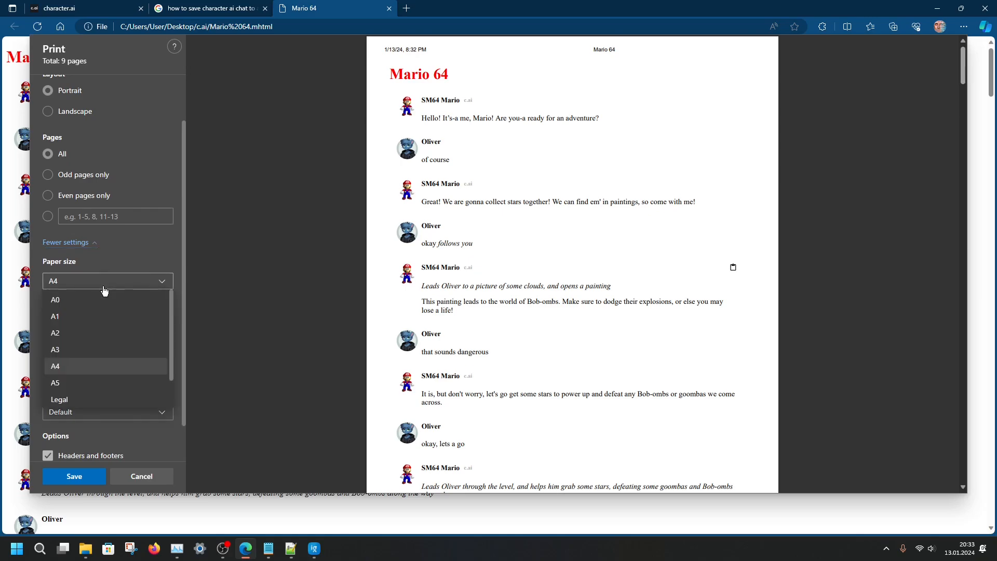
click(55, 366)
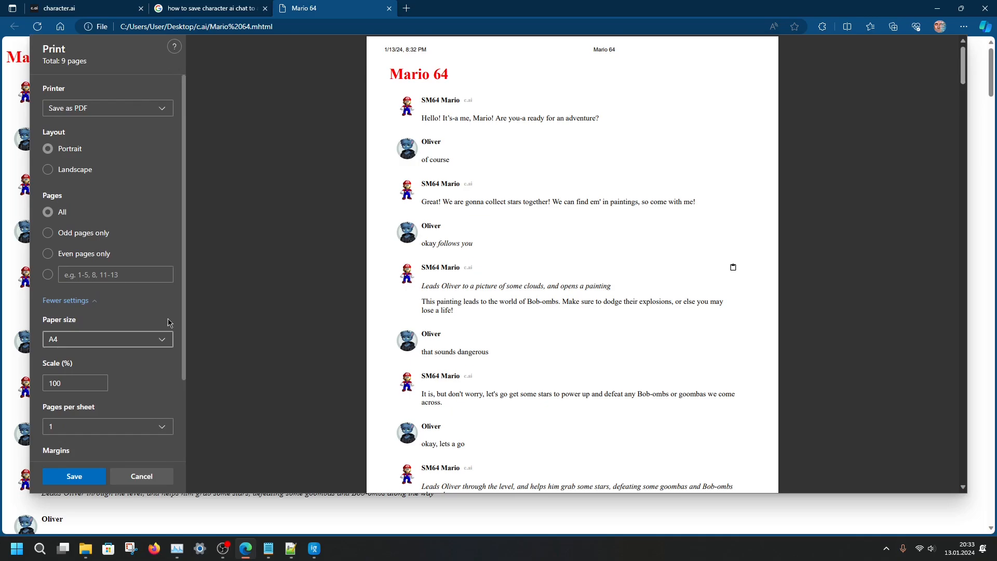
mouse_move(176, 316)
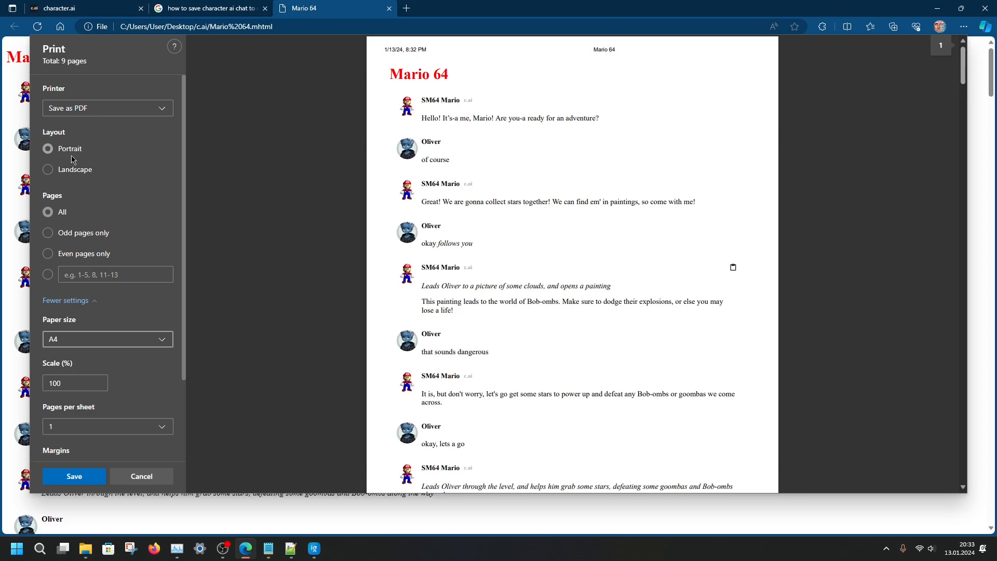
Keep portrait orientation, include background graphics, and start saving the PDF
click(48, 169)
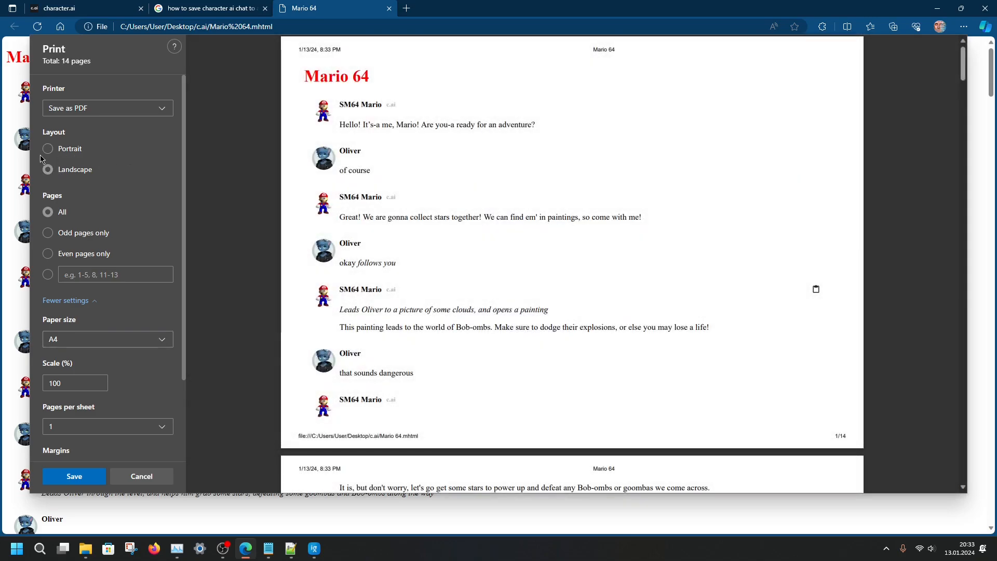
click(48, 148)
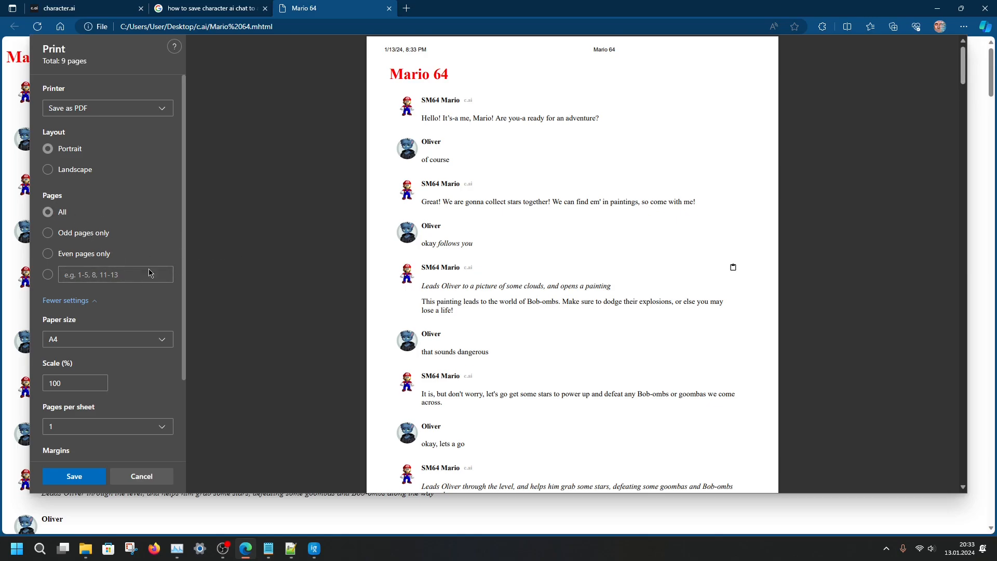
mouse_move(377, 306)
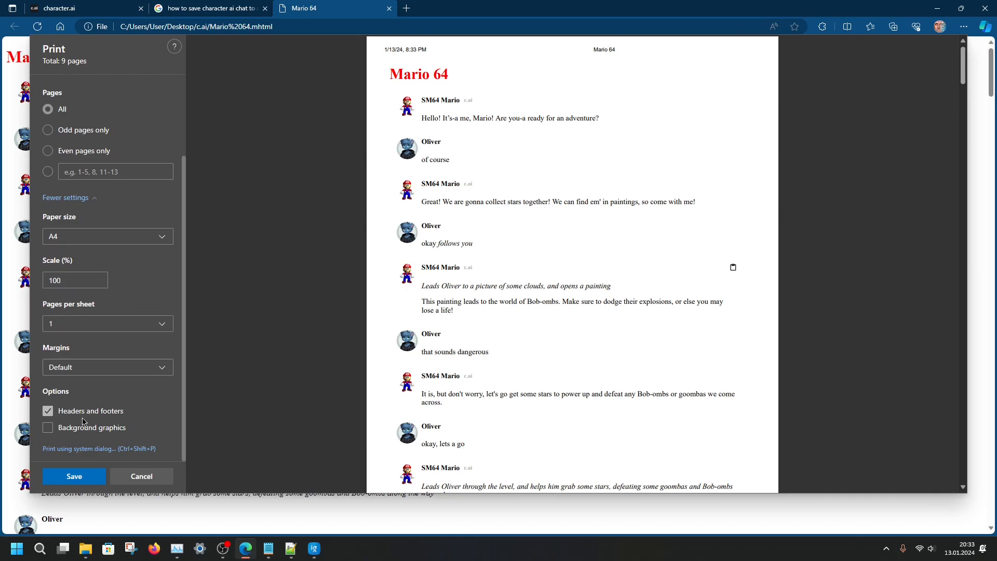
click(48, 428)
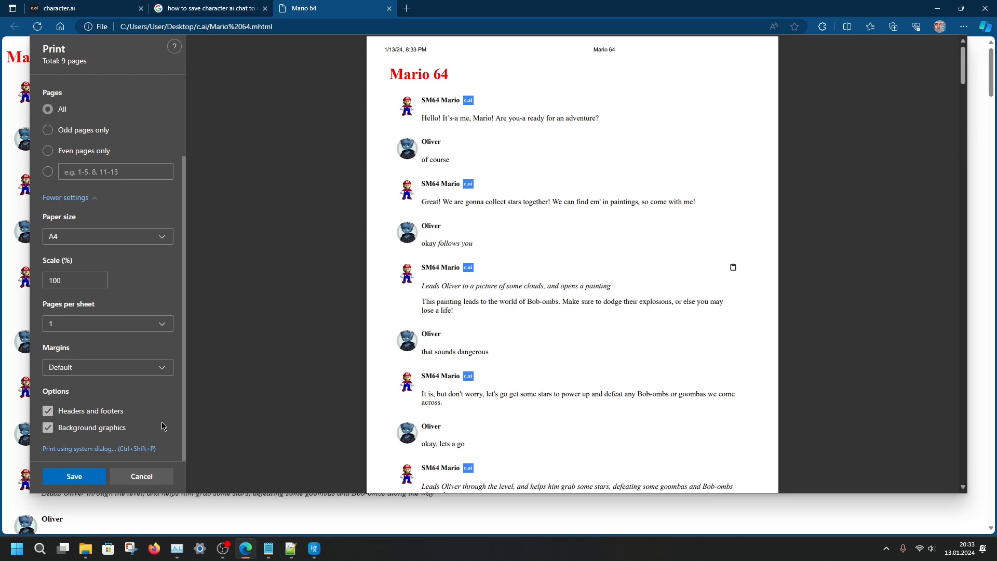
mouse_move(114, 424)
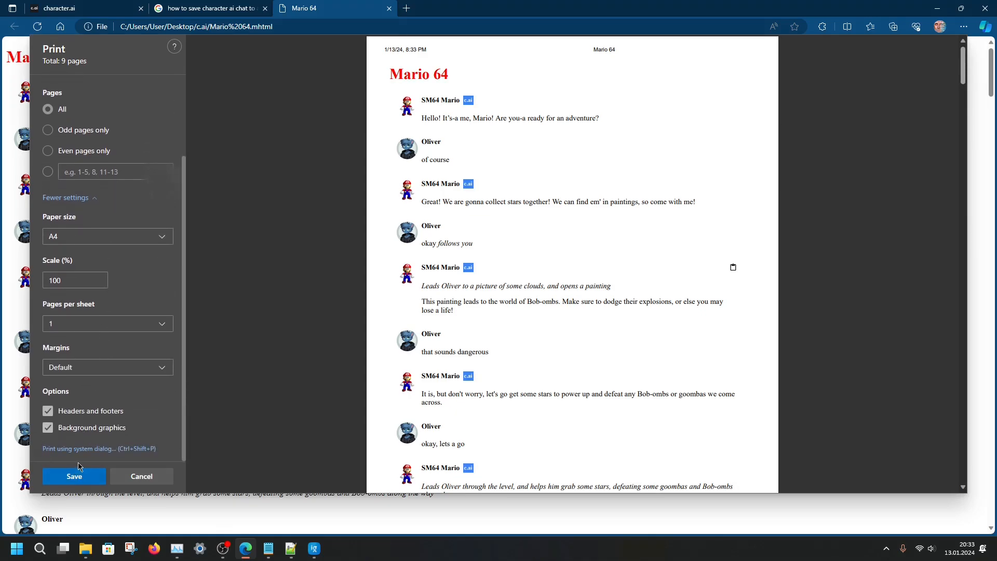
click(74, 476)
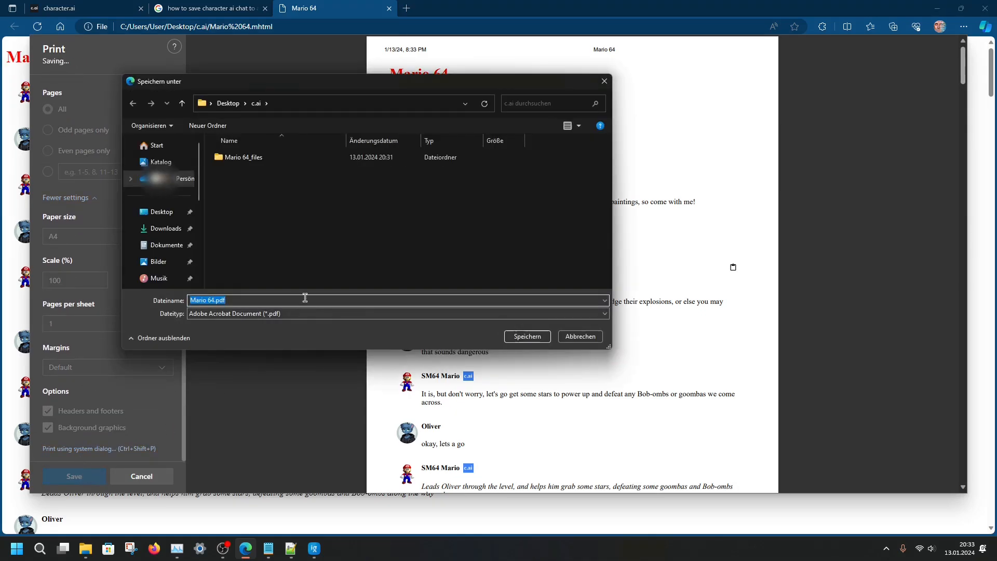
mouse_move(295, 197)
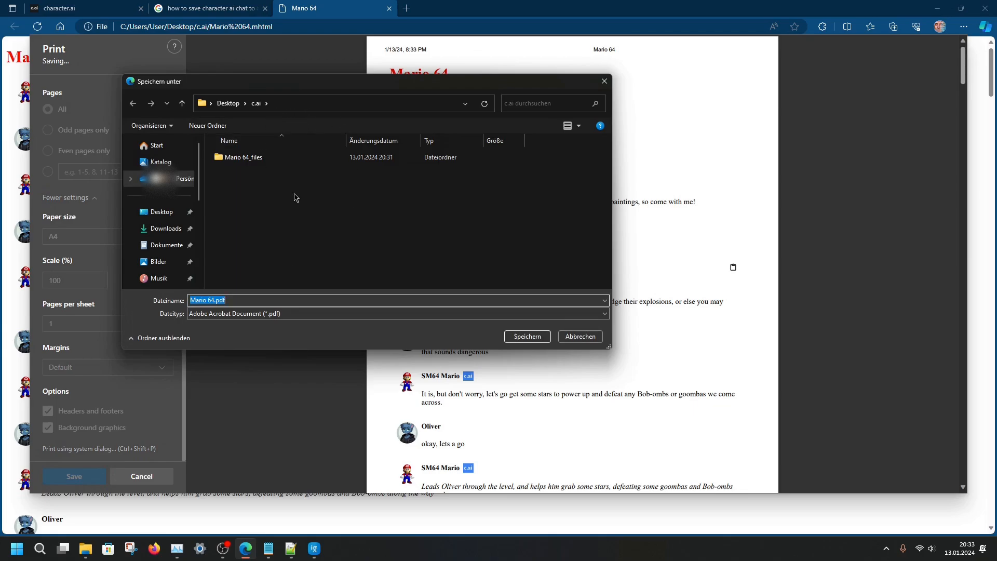
Save Mario 64.pdf into c.ai and page through the saved PDF in Edge
click(526, 337)
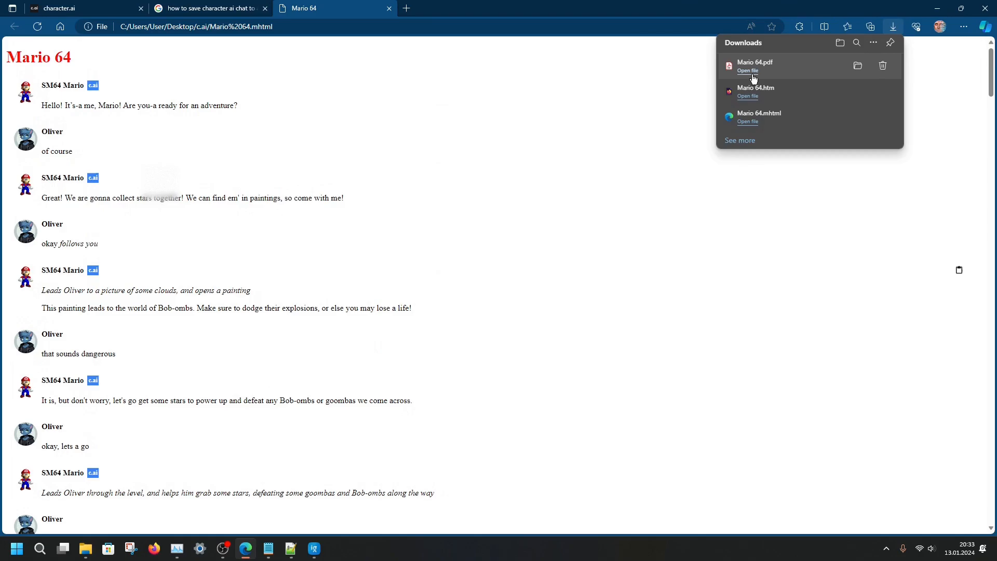
click(748, 71)
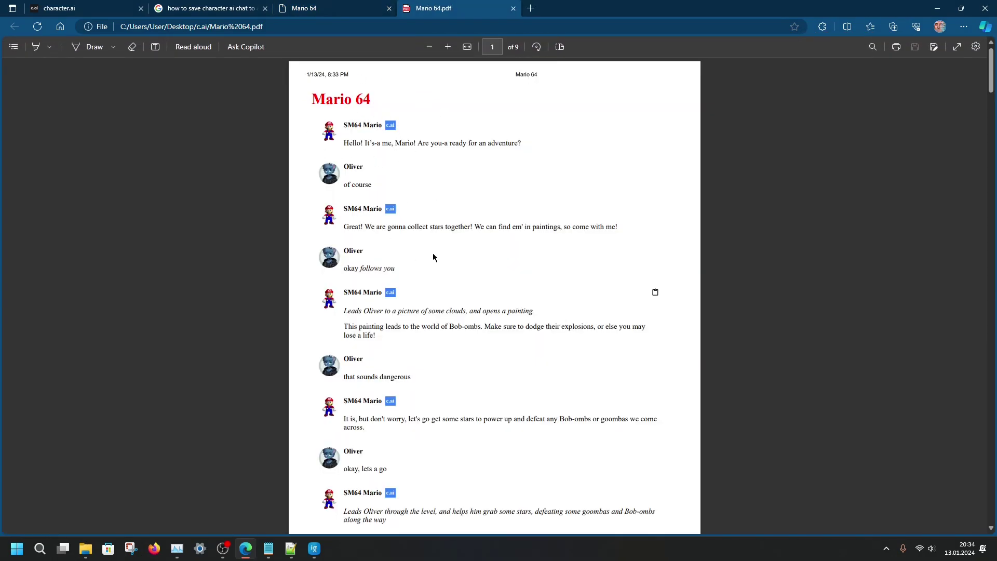
scroll(down, 3)
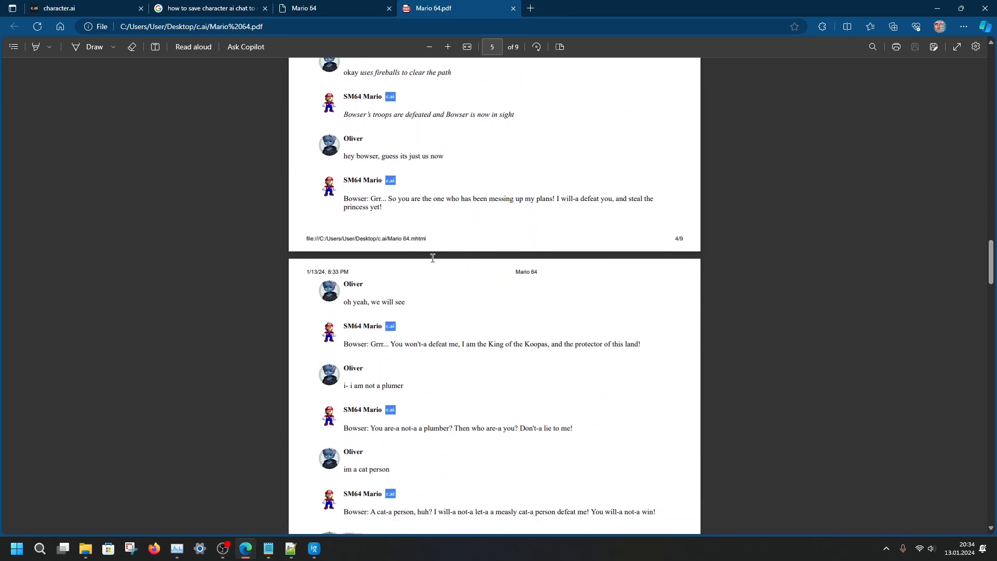
scroll(down, 3)
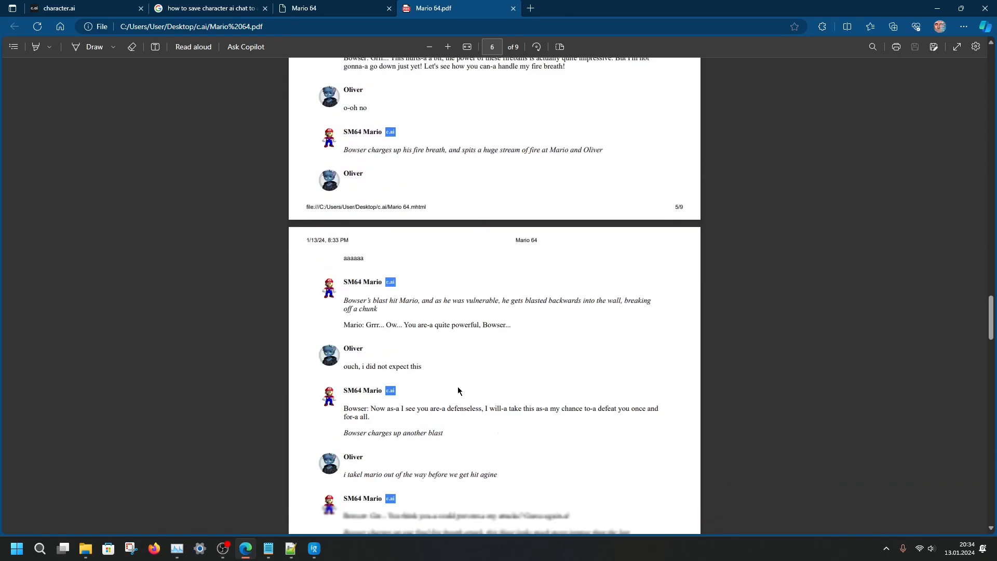
scroll(down, 3)
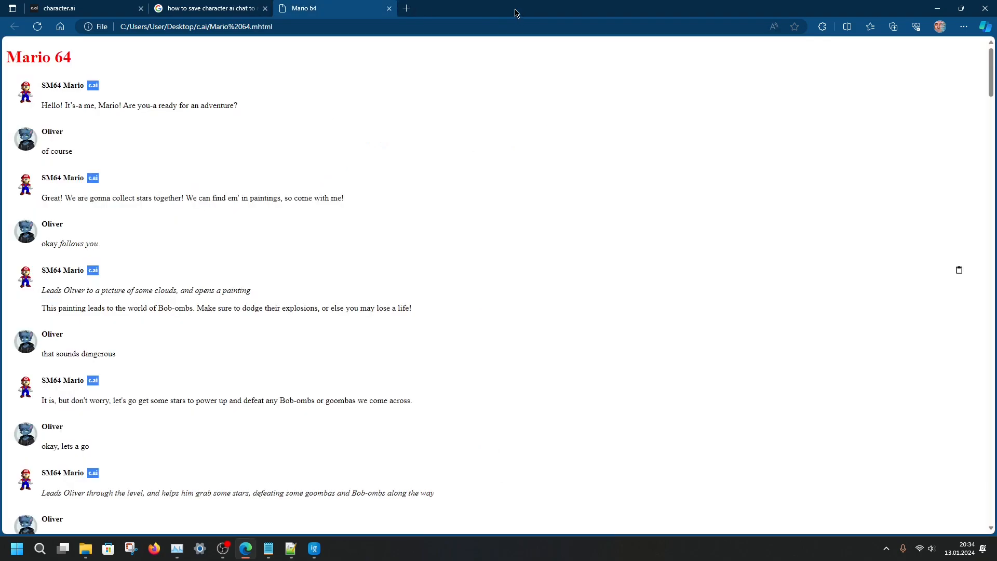
mouse_move(445, 21)
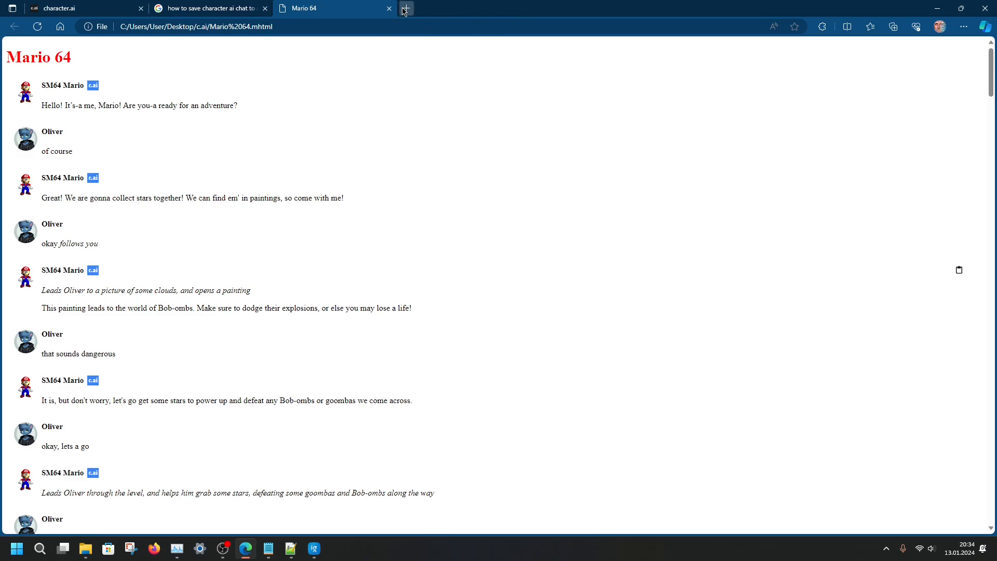
Search Google for 'pdf to doc' in a new tab and open Convertio's PDF-to-DOC converter
click(406, 9)
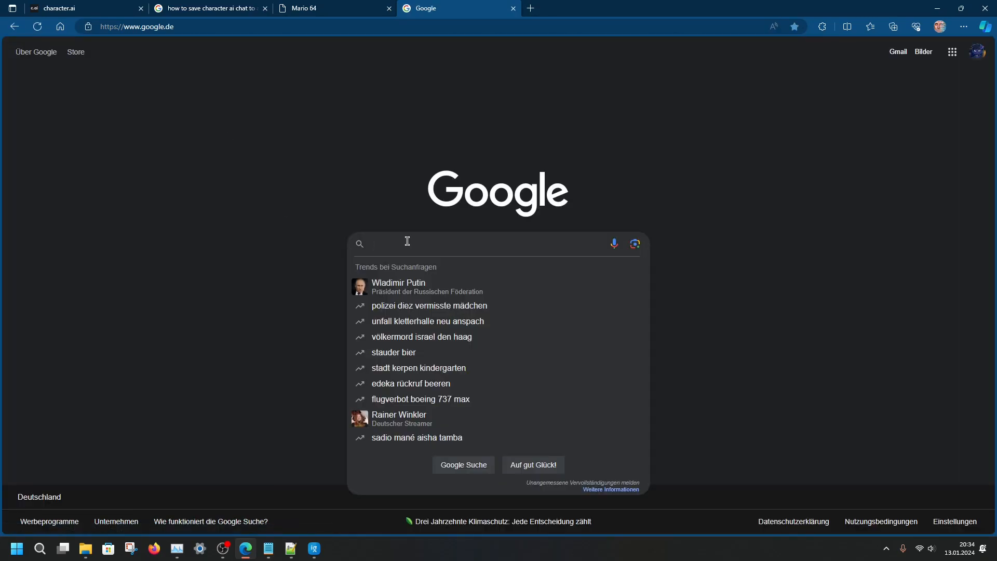
text(pdf to do)
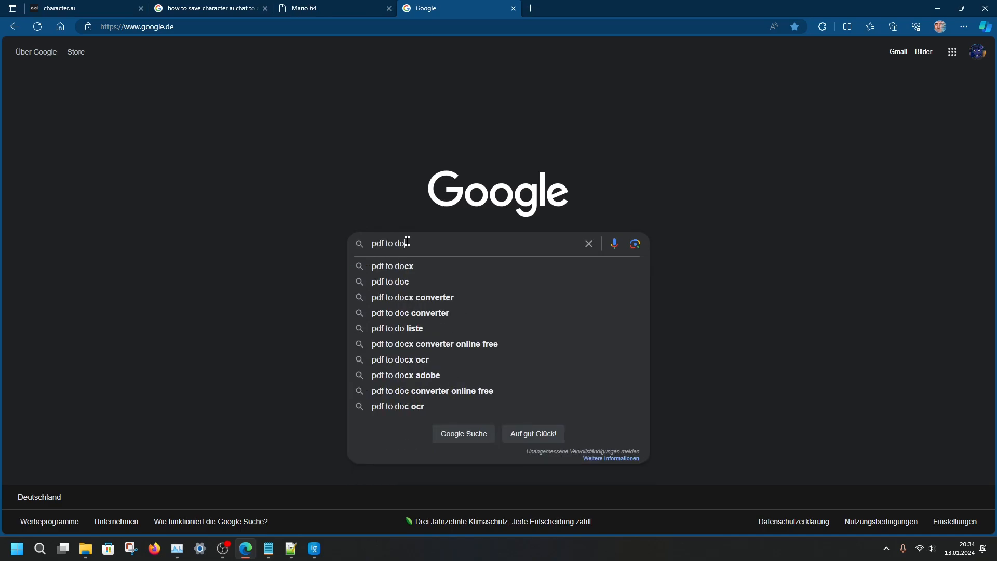
click(391, 282)
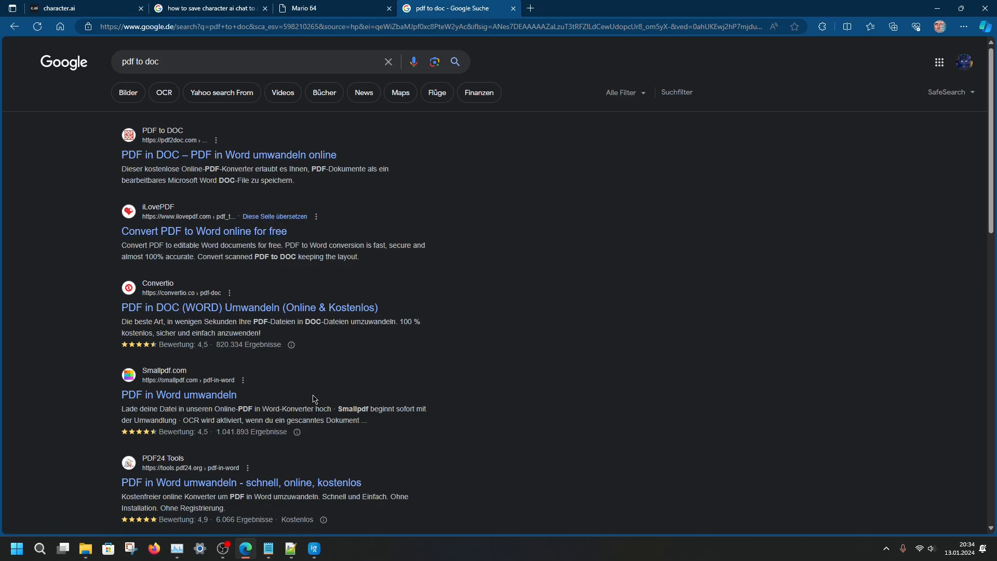
click(312, 548)
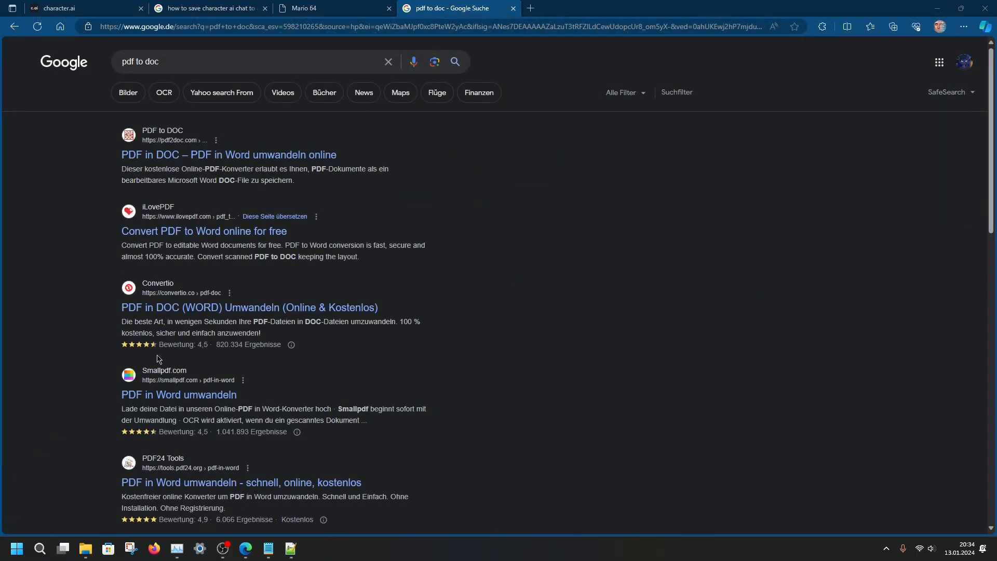
mouse_move(170, 332)
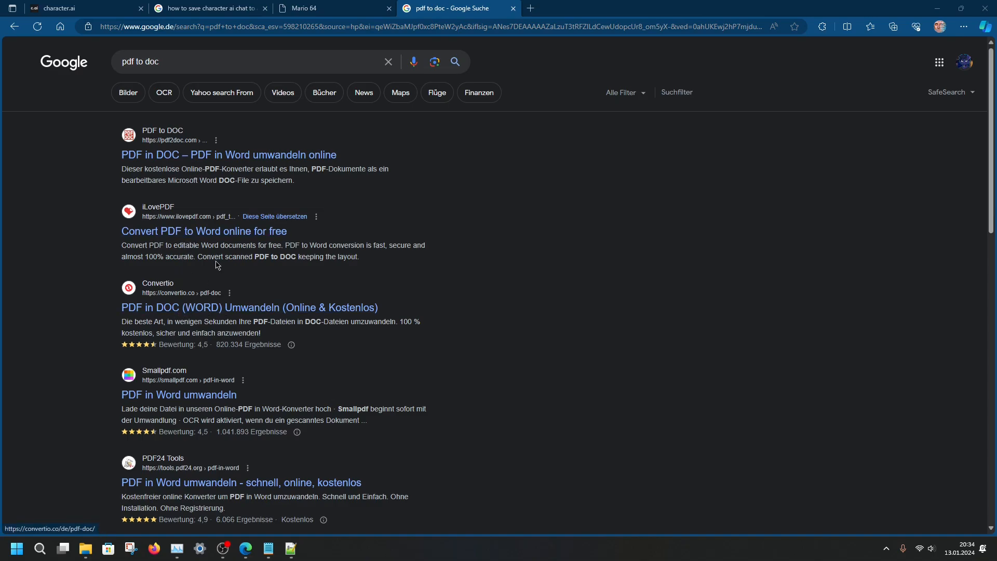
mouse_move(151, 293)
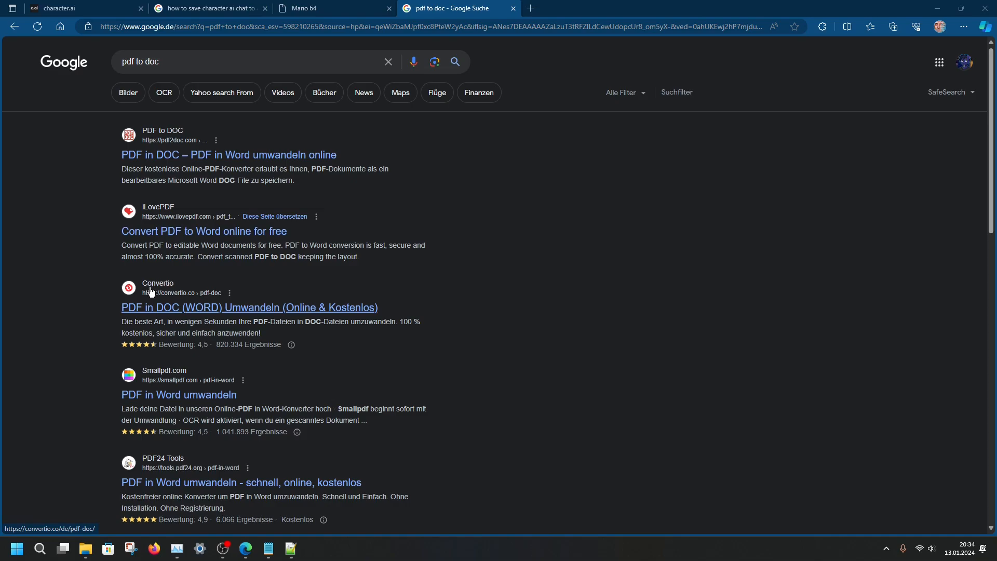
click(249, 307)
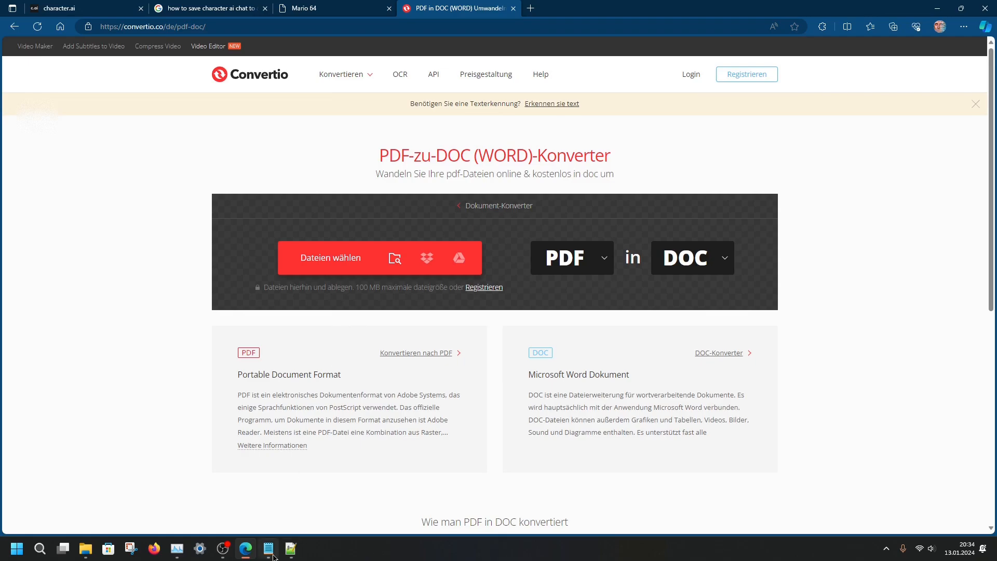
Upload Mario 64.mhtml to Convertio, set the output format to DOC, and convert it
click(86, 548)
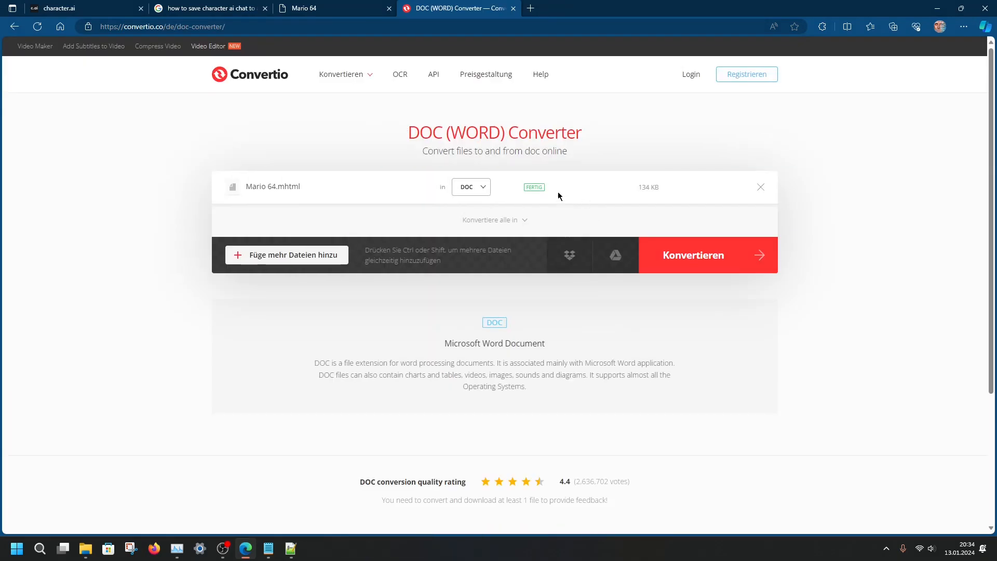
click(471, 187)
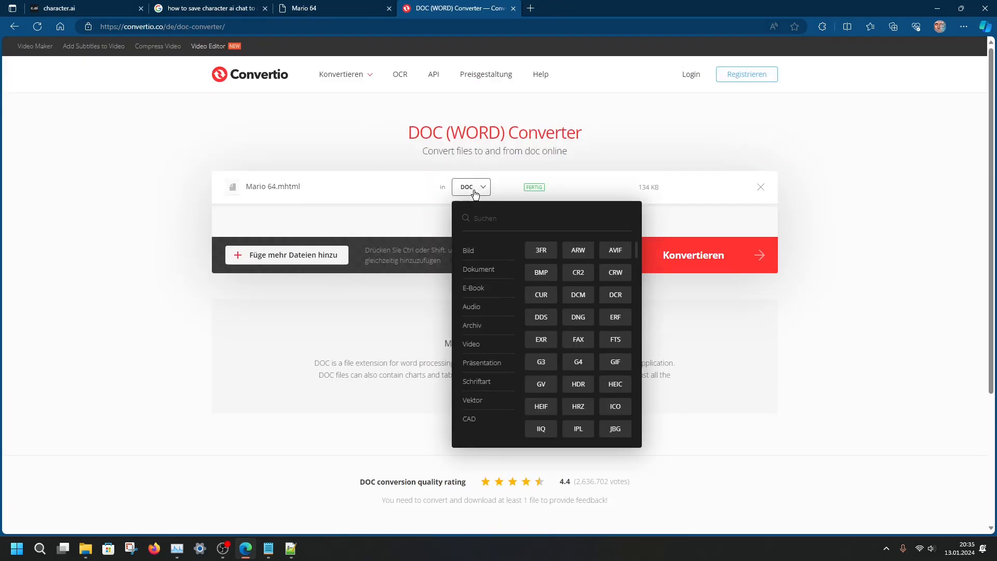
click(478, 269)
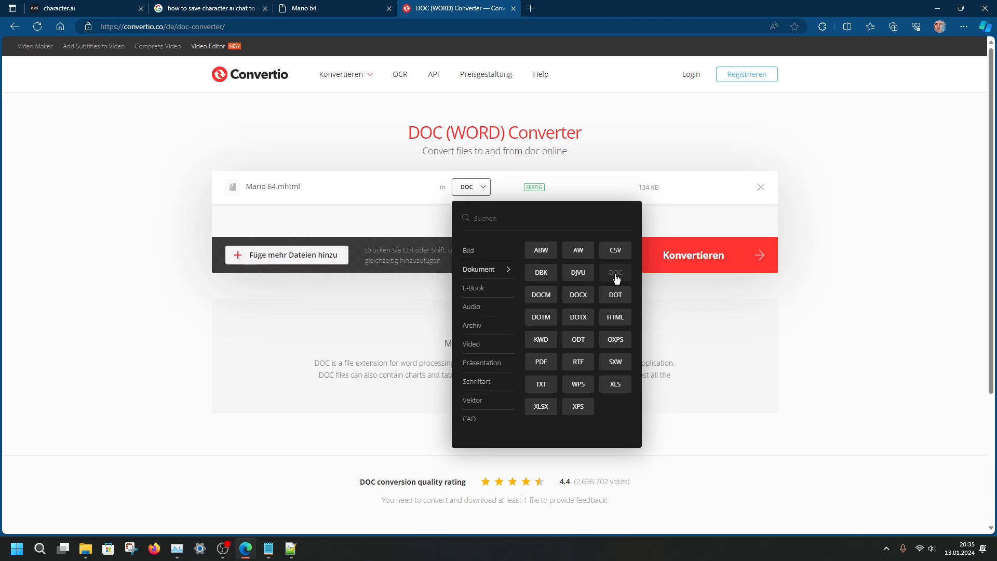
click(577, 295)
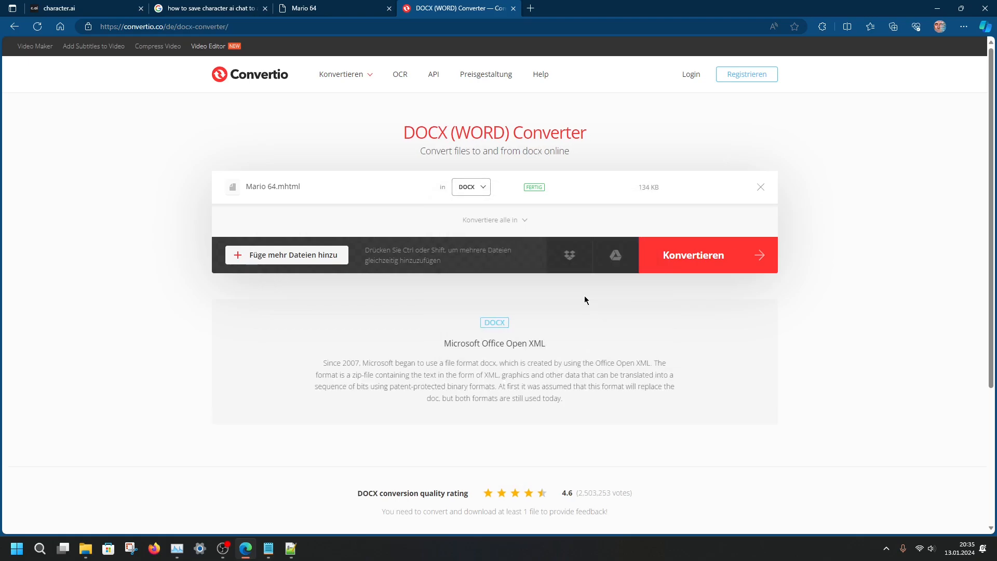
click(470, 187)
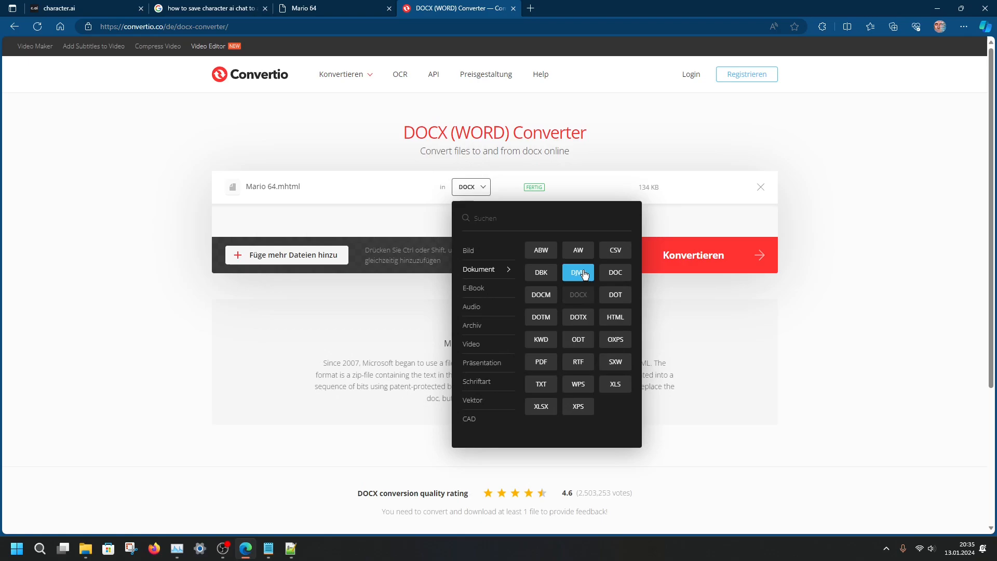
click(614, 272)
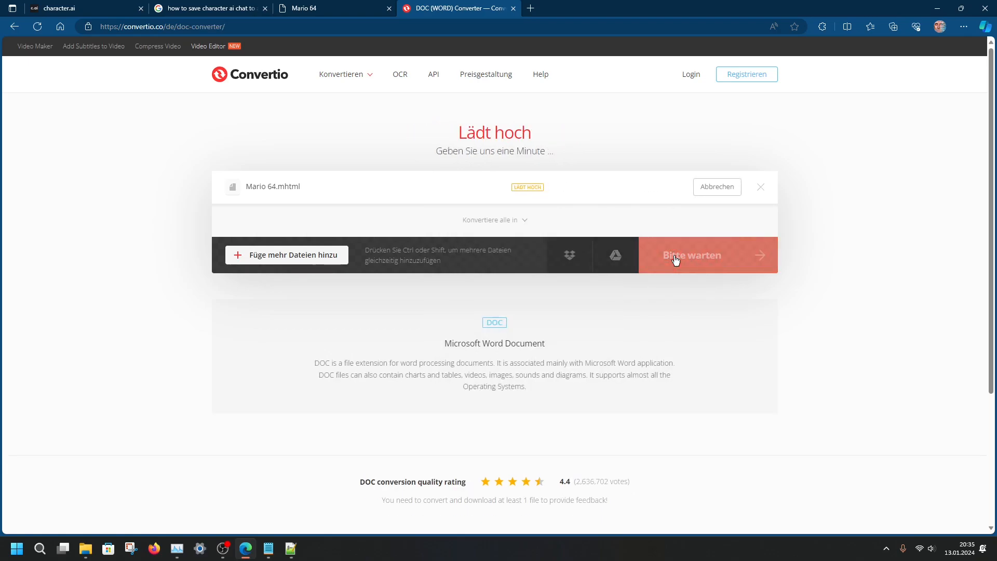
click(676, 256)
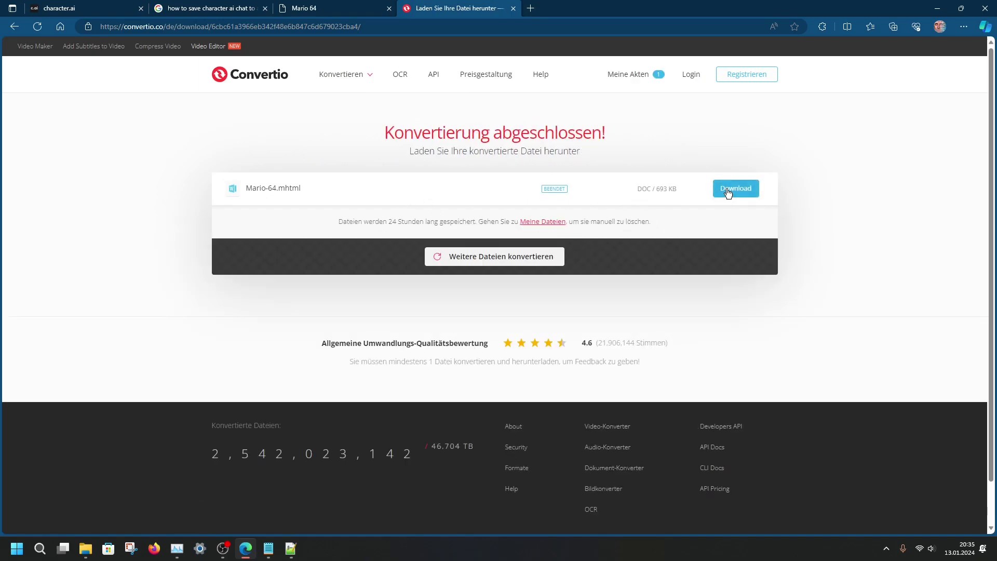
Download the converted file as Mario-64.doc into c.ai and open it in Word
click(736, 188)
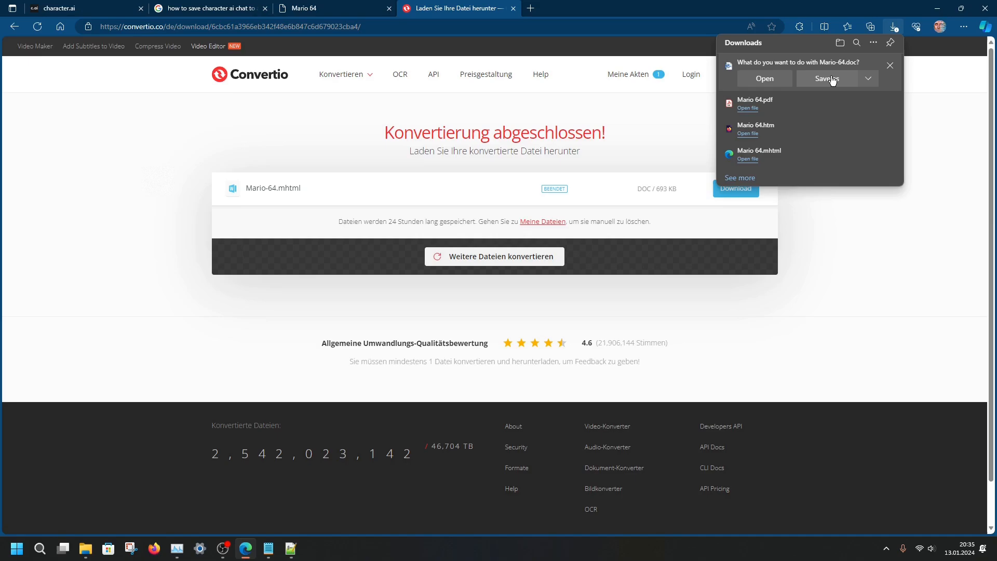
click(828, 79)
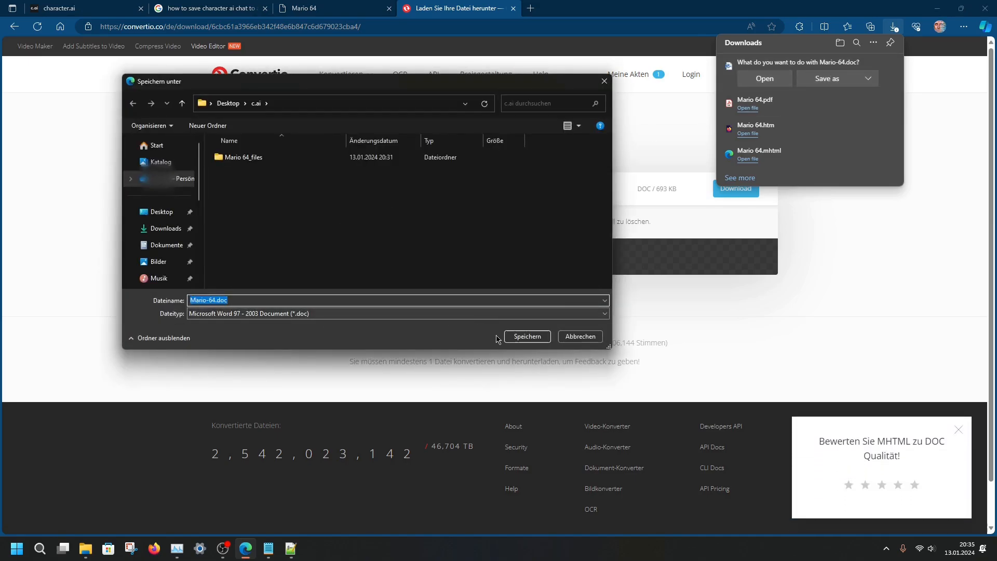
click(527, 337)
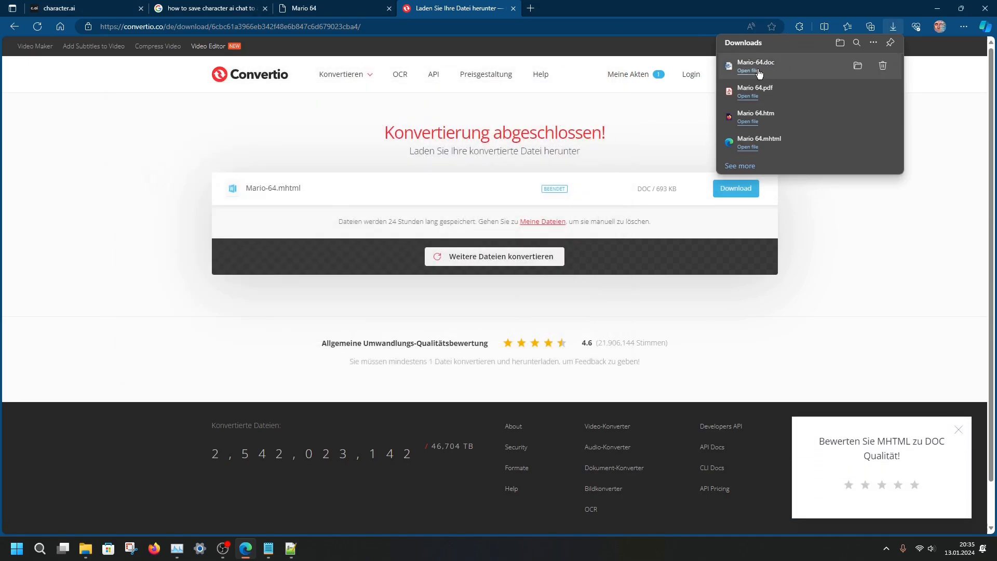
click(748, 71)
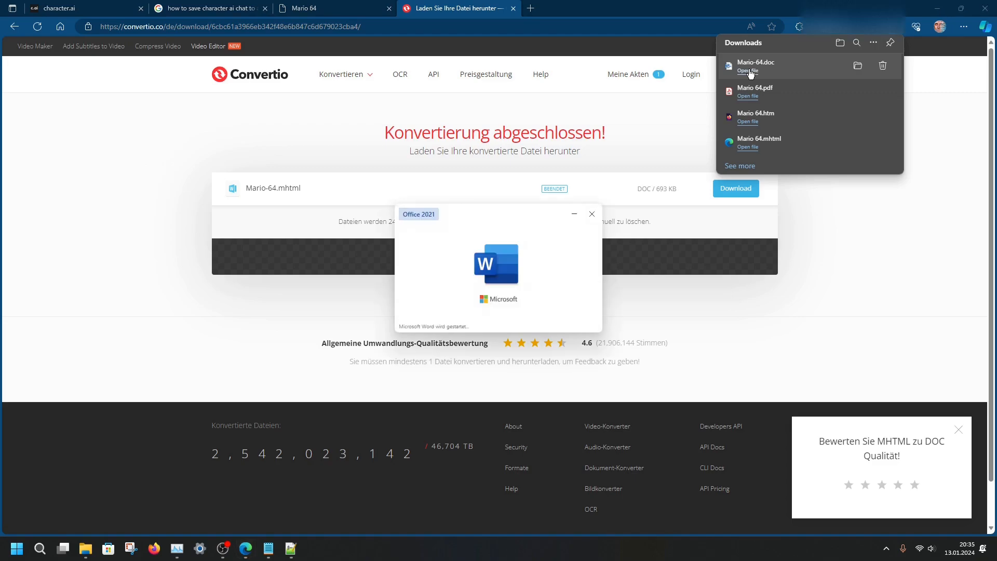
View the converted Mario-64.doc in Word, scrolling through its pages in Protected View
click(748, 71)
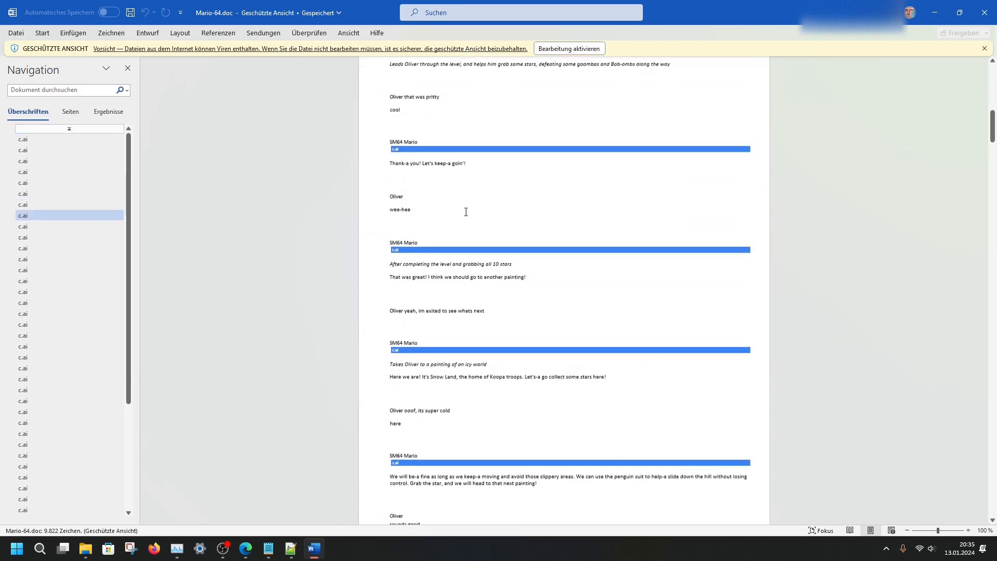
scroll(down, 3)
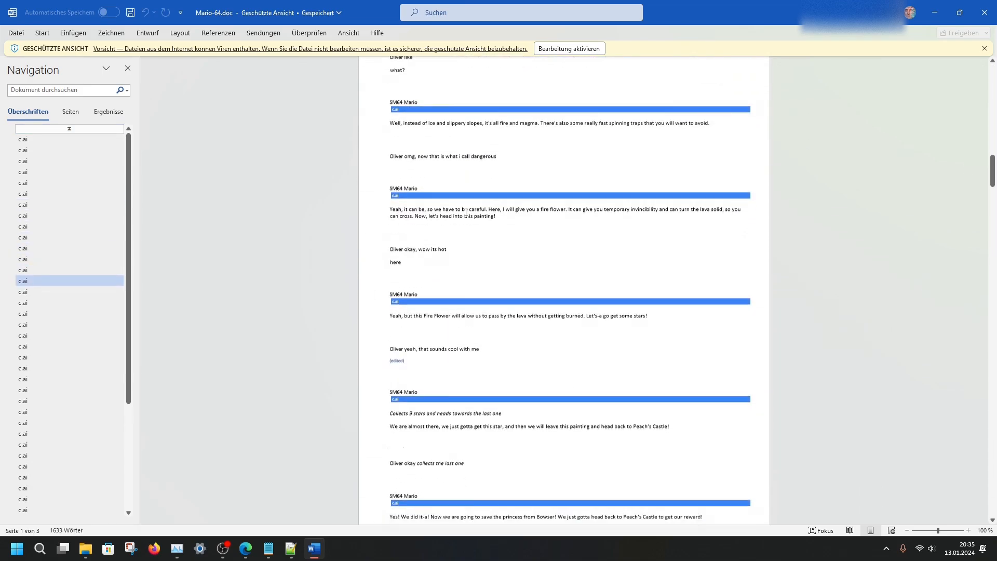
scroll(down, 3)
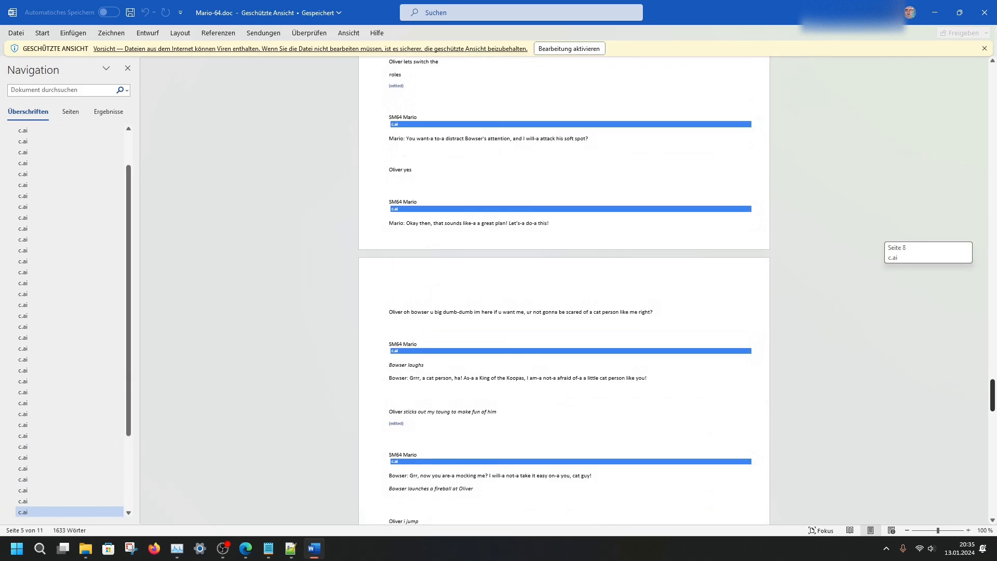
scroll(down, 3)
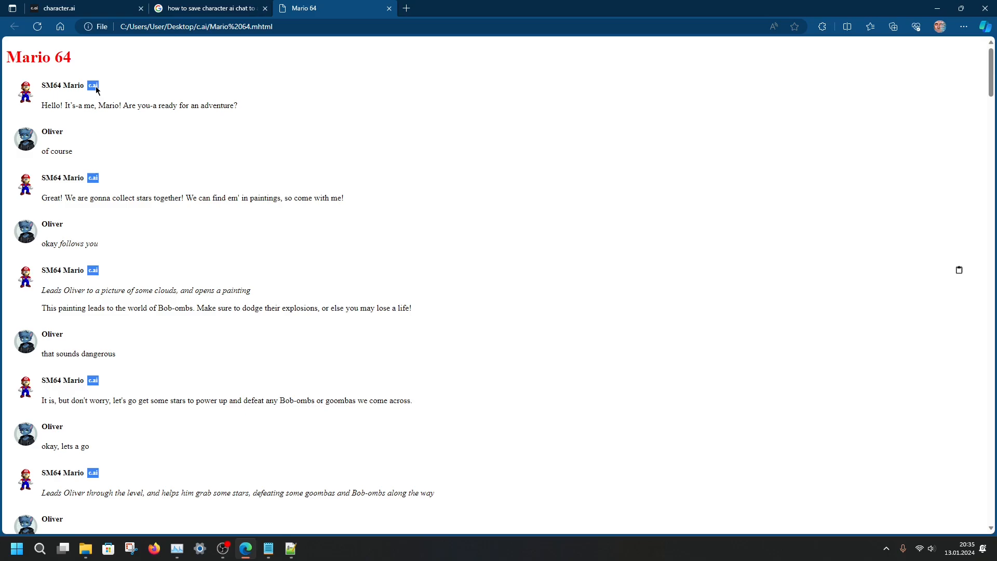
Select all of the saved Mario 64 chat text and bring up Google Docs in a new tab
key(ctrl+a)
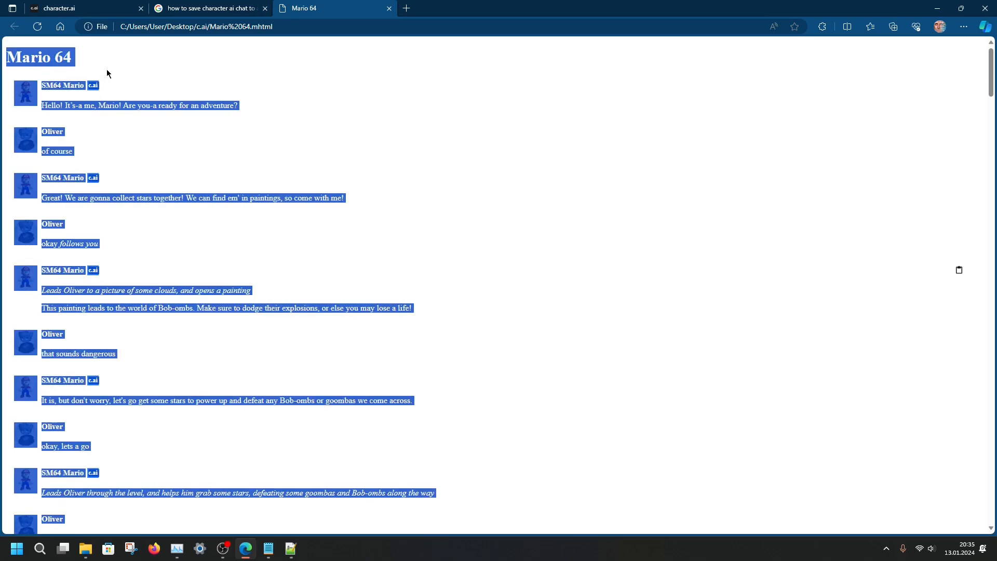
mouse_move(407, 8)
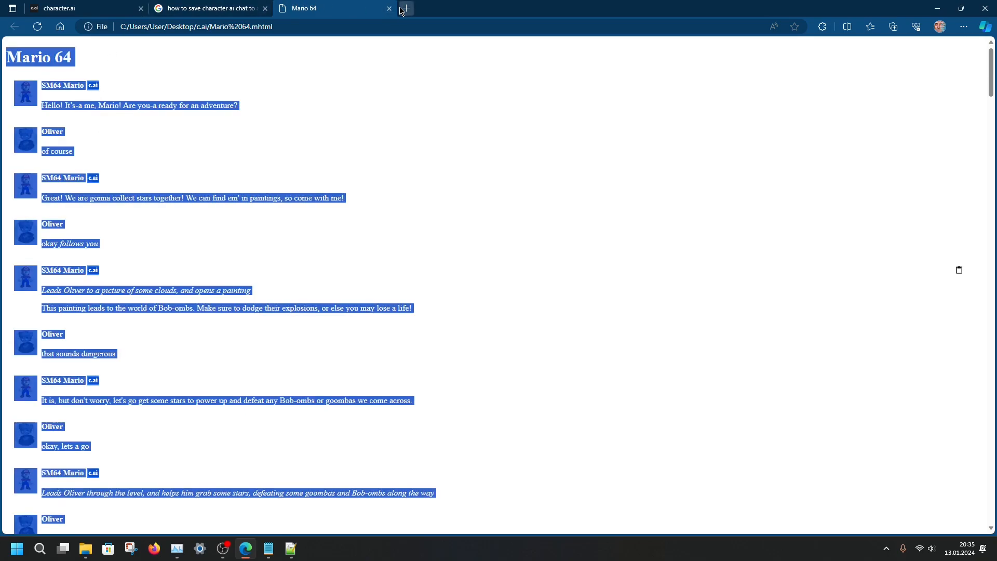
click(407, 8)
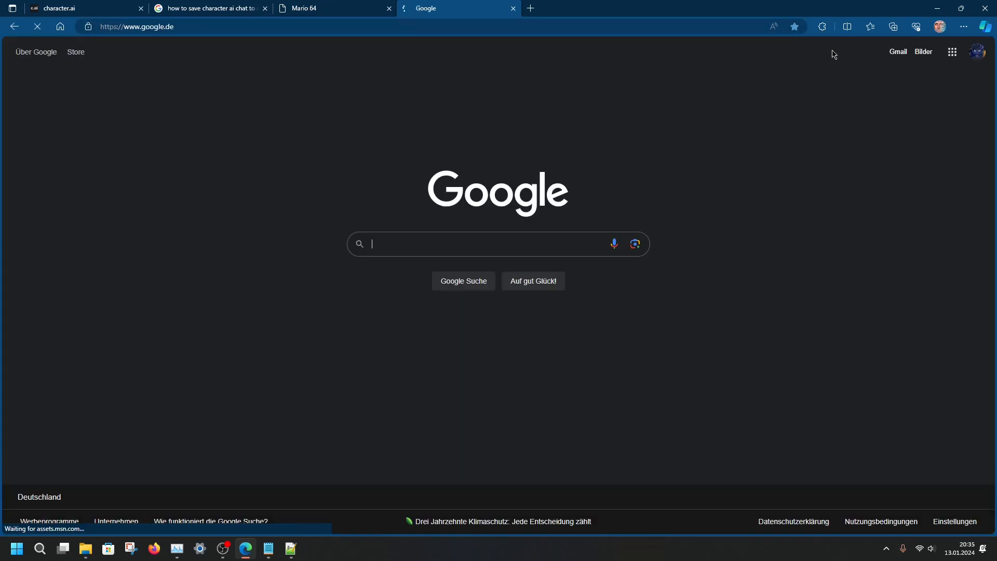
click(951, 52)
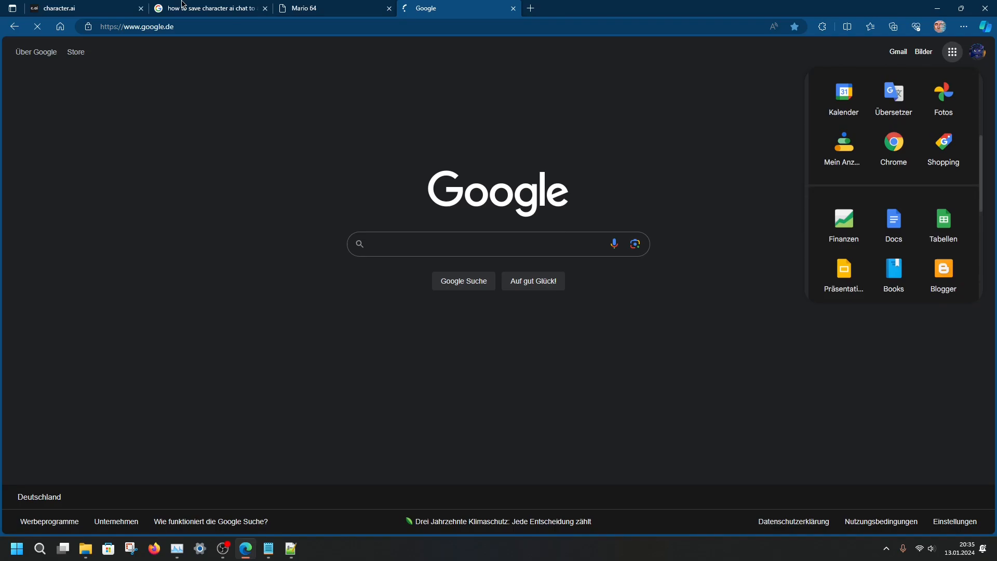
click(72, 9)
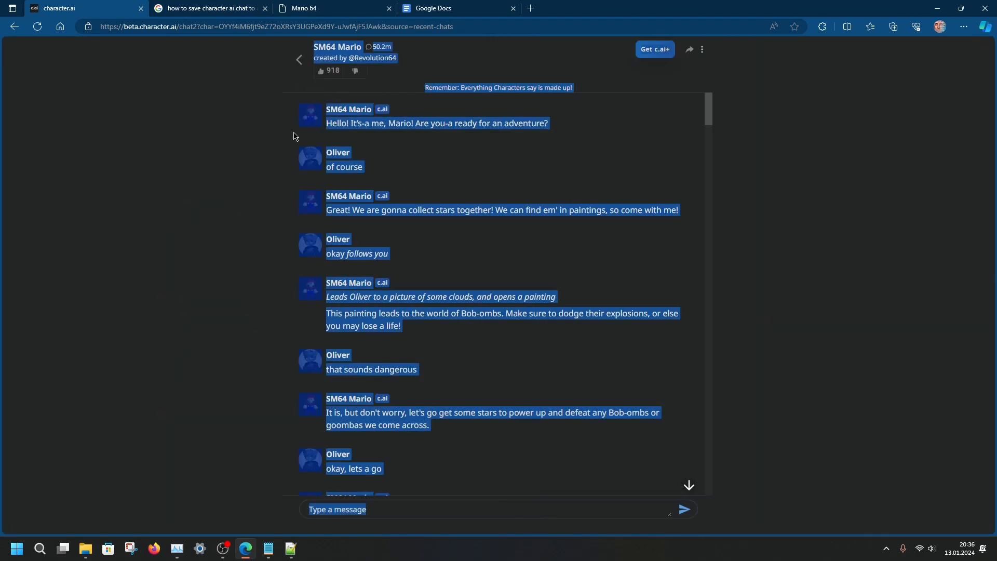
Paste the Mario 64 chat into a new blank Google Docs document, then return to the saved page
click(433, 9)
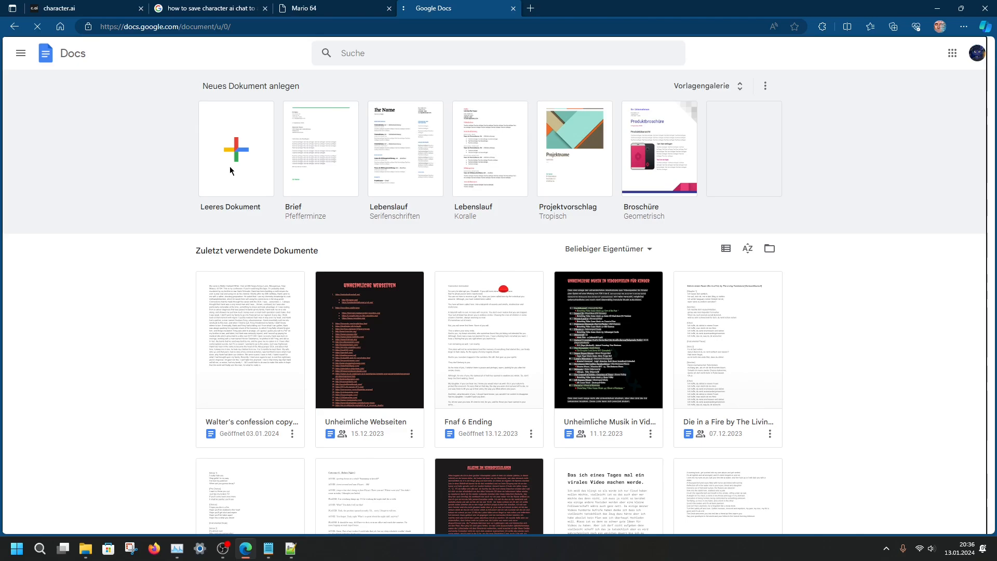
click(236, 149)
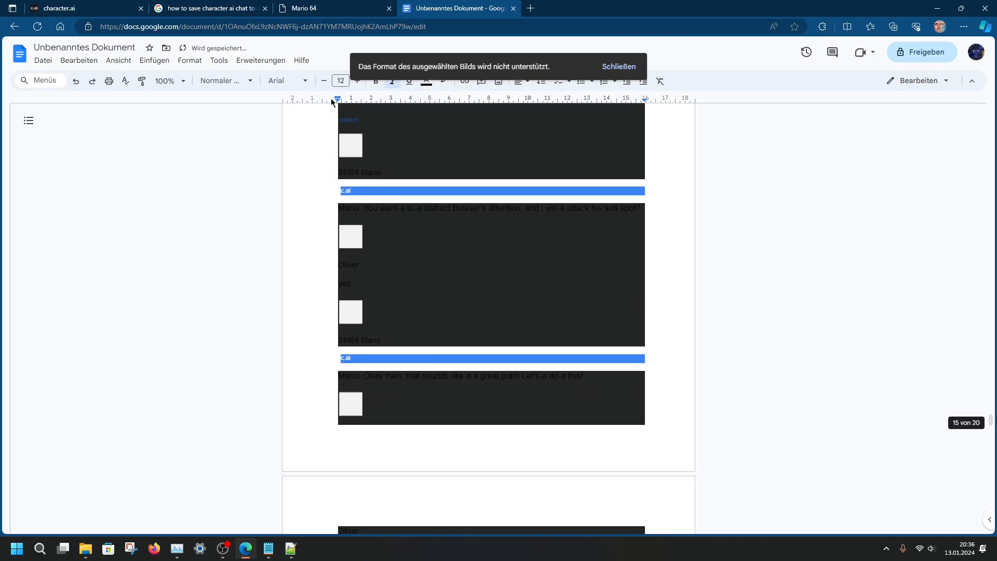
click(312, 7)
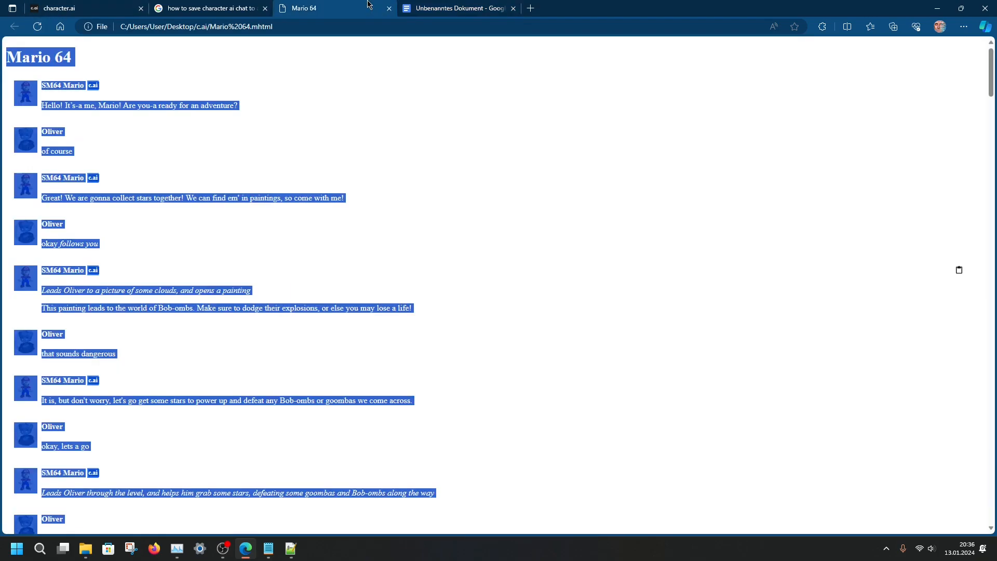
Clear the selection on the saved Mario 64 page and go back to the live character.ai chat
click(147, 42)
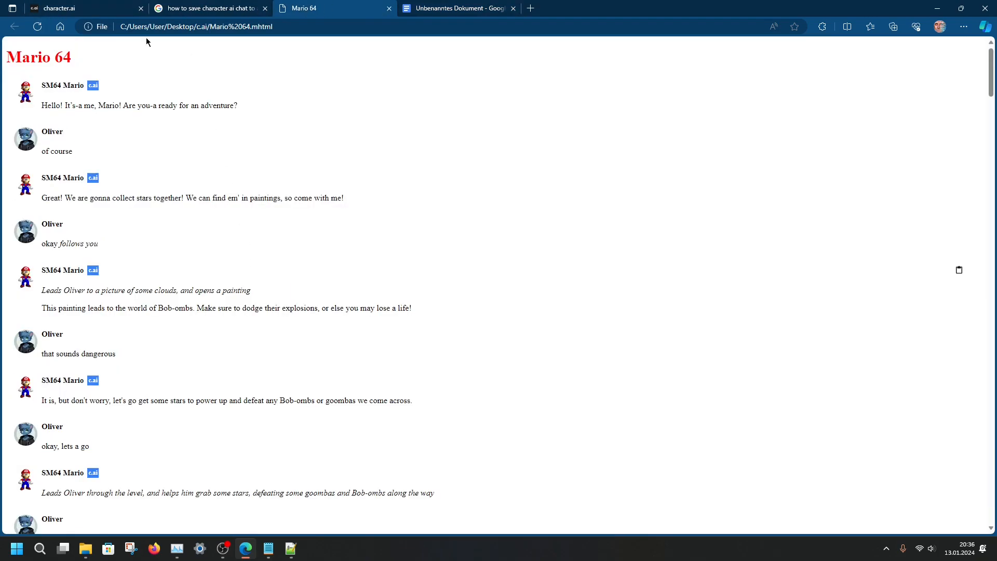
click(63, 8)
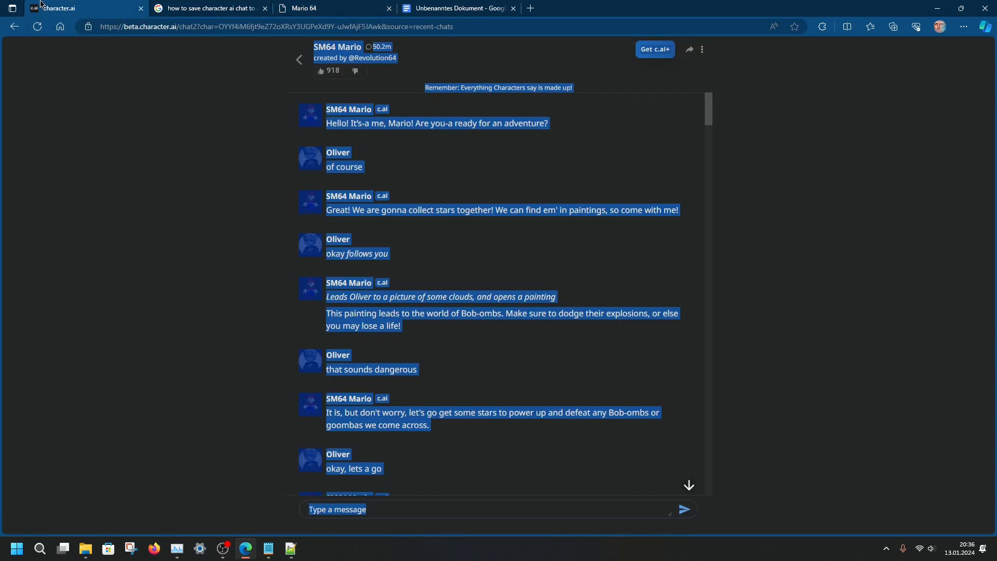